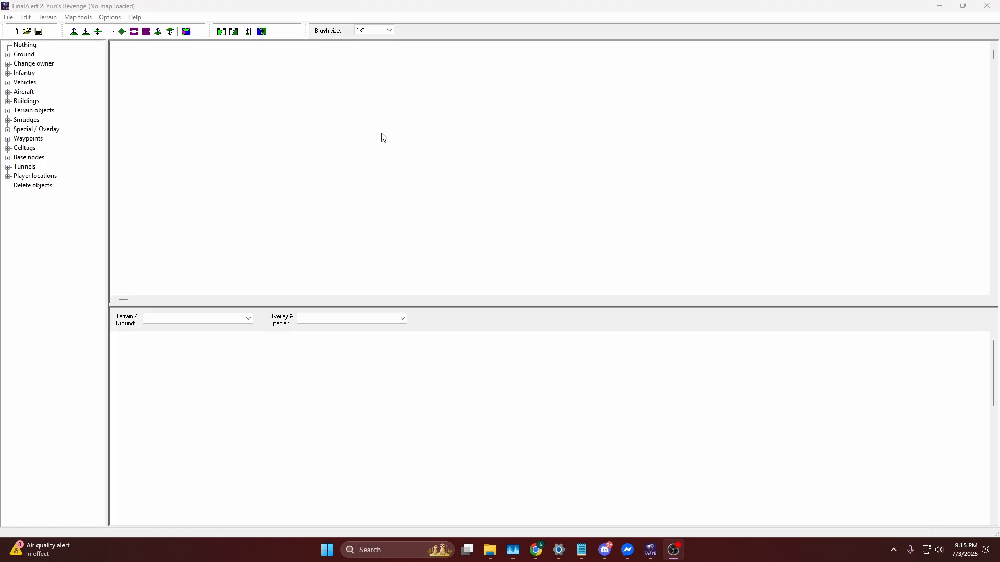
{"action": "mouse_move", "coordinate": [502, 154]}
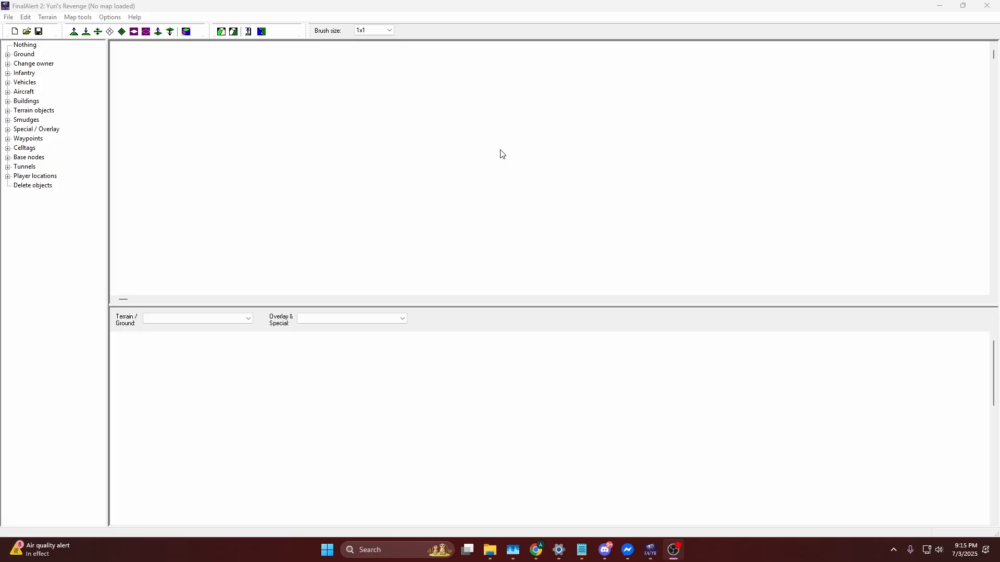
{"action": "mouse_move", "coordinate": [495, 283]}
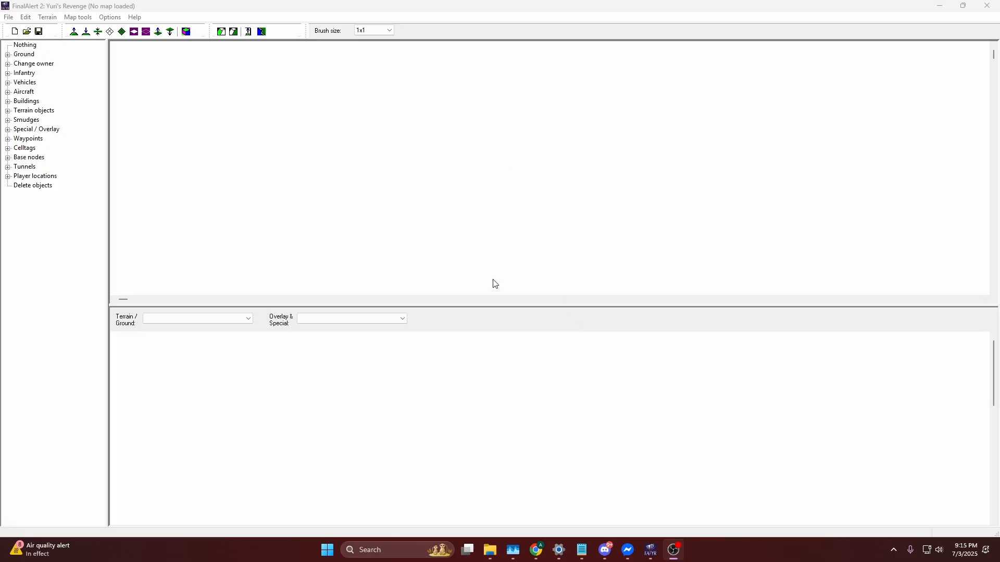
{"action": "mouse_move", "coordinate": [191, 114]}
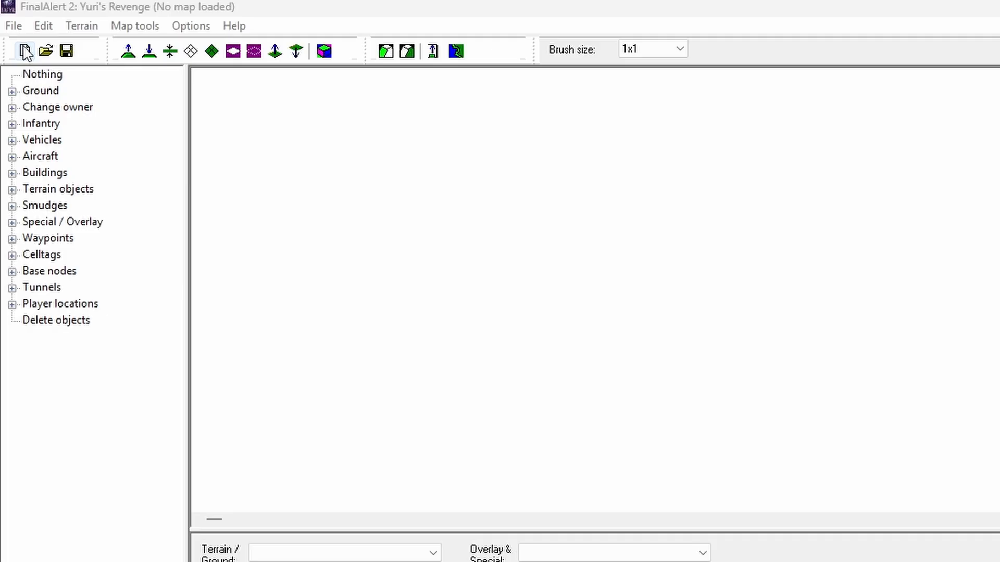
Start a new multiplayer map using the 'Create a completely new map' option.
{"action": "left_click", "coordinate": [24, 51]}
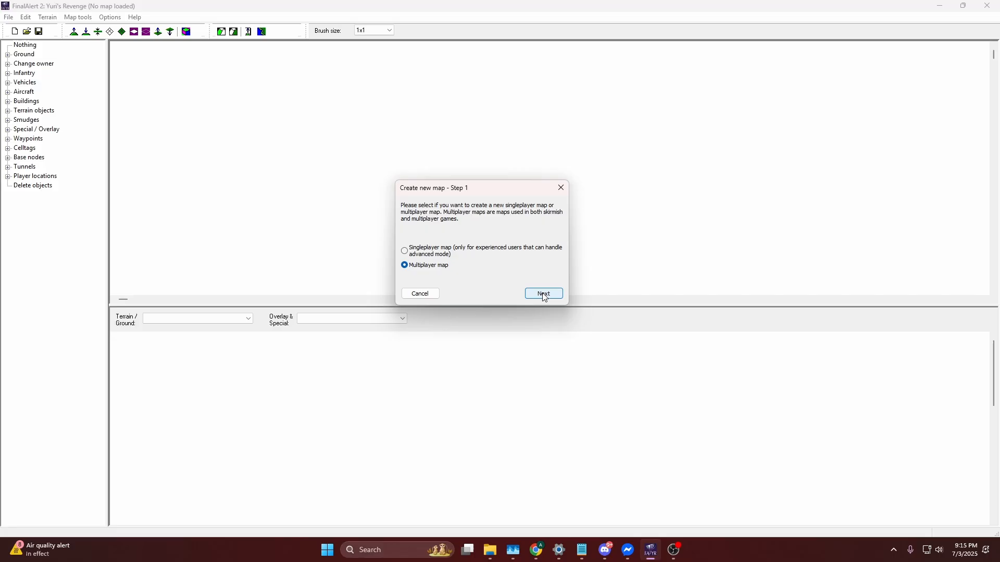
{"action": "left_click", "coordinate": [542, 293]}
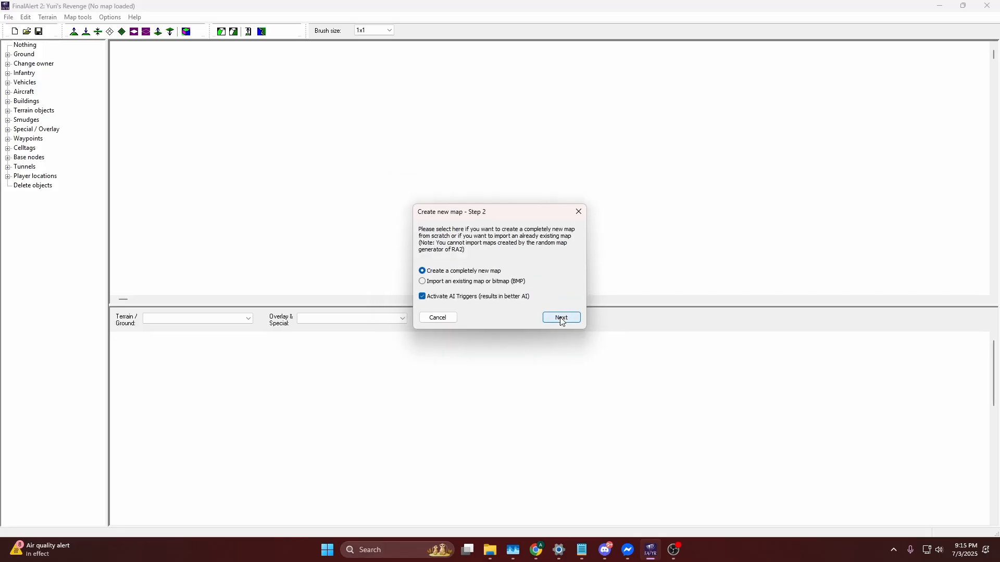
{"action": "left_click", "coordinate": [560, 317]}
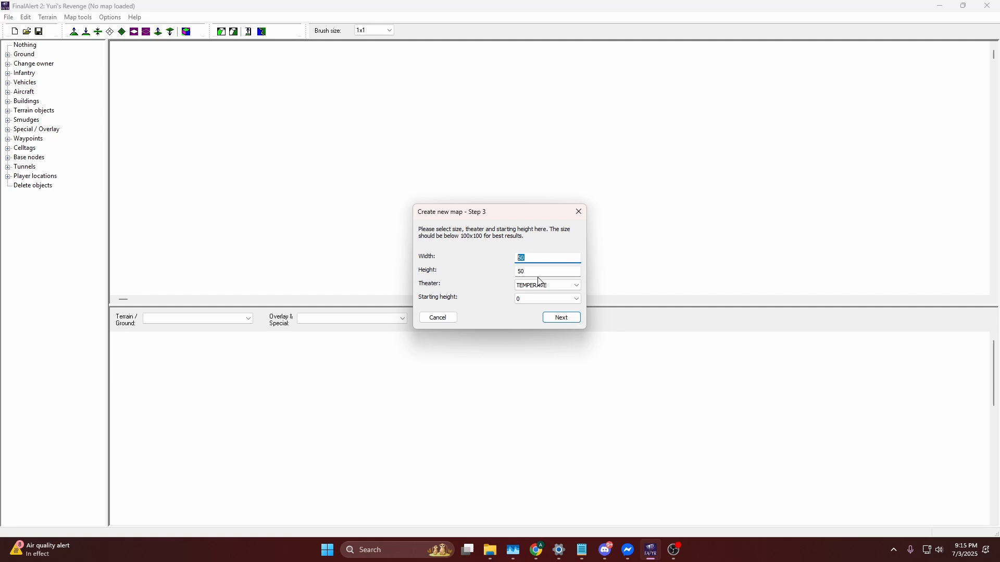
Create the map at 50 by 50, TEMPERATE theater, starting height 0.
{"action": "left_click", "coordinate": [546, 269]}
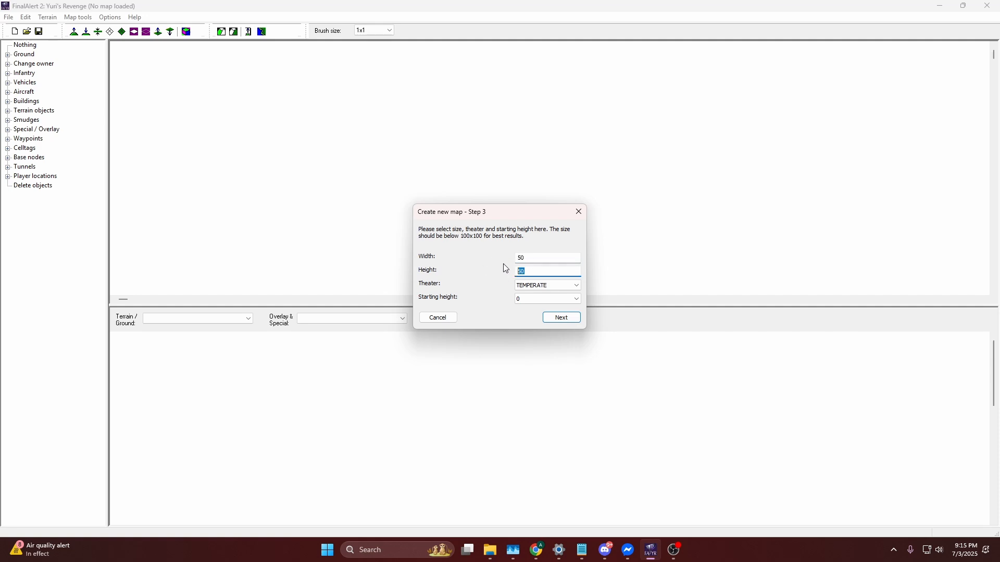
{"action": "mouse_move", "coordinate": [511, 264]}
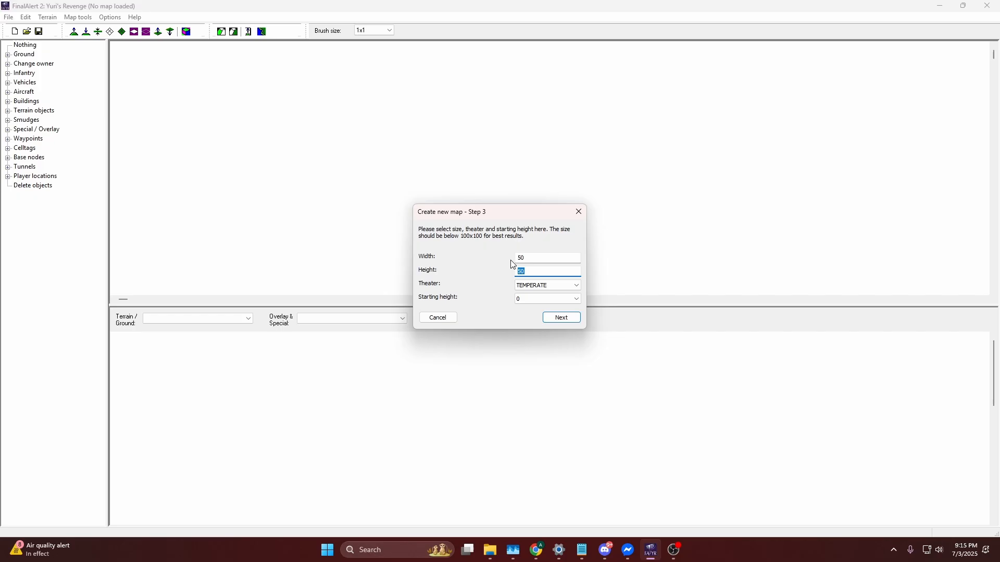
{"action": "mouse_move", "coordinate": [496, 231]}
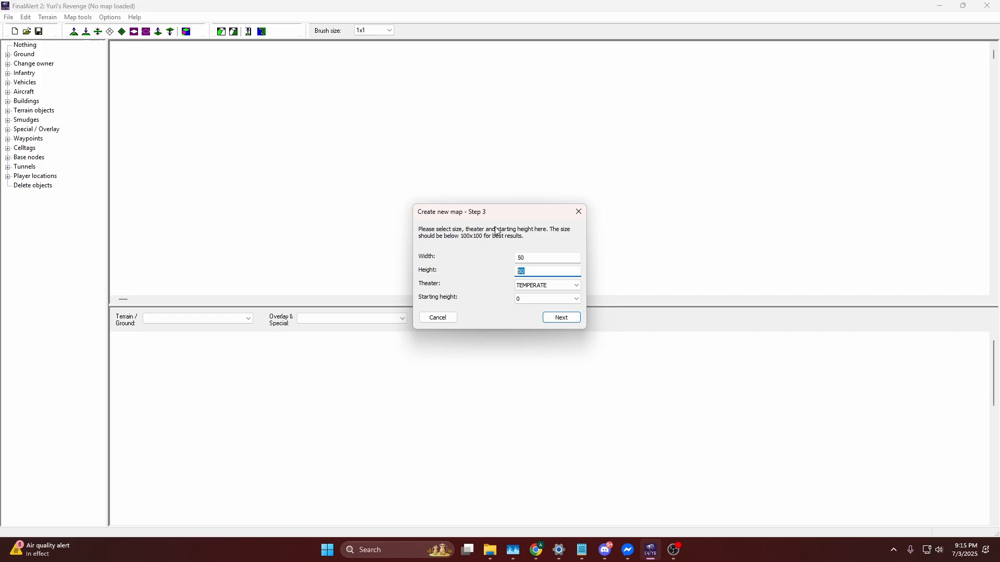
{"action": "left_click", "coordinate": [546, 257]}
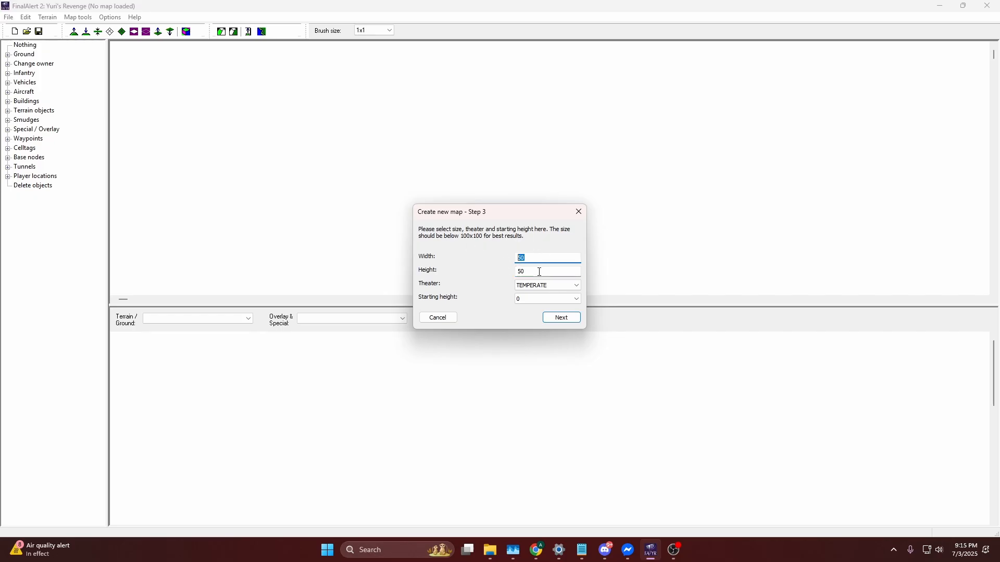
{"action": "left_click", "coordinate": [575, 285]}
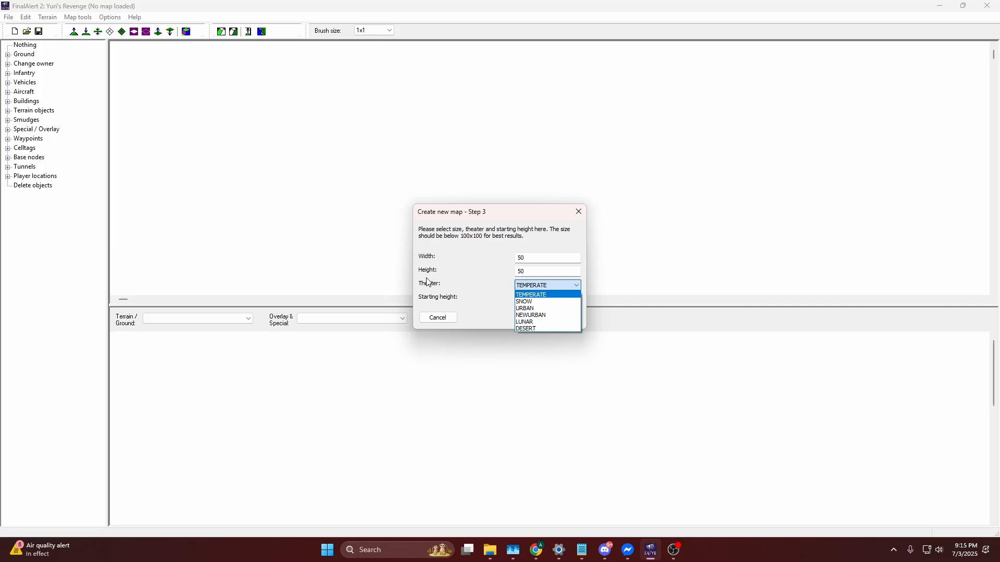
{"action": "mouse_move", "coordinate": [544, 323]}
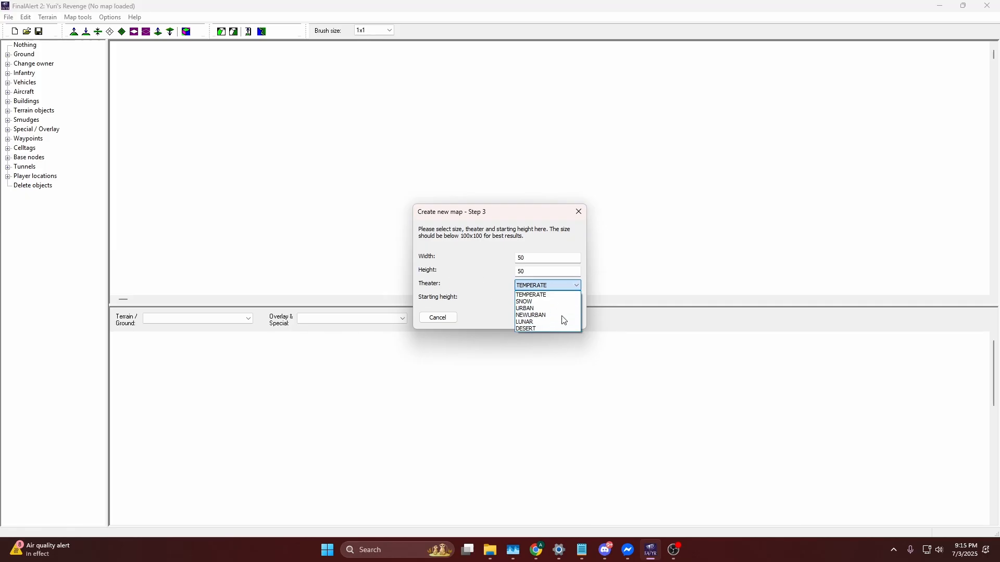
{"action": "left_click", "coordinate": [530, 293]}
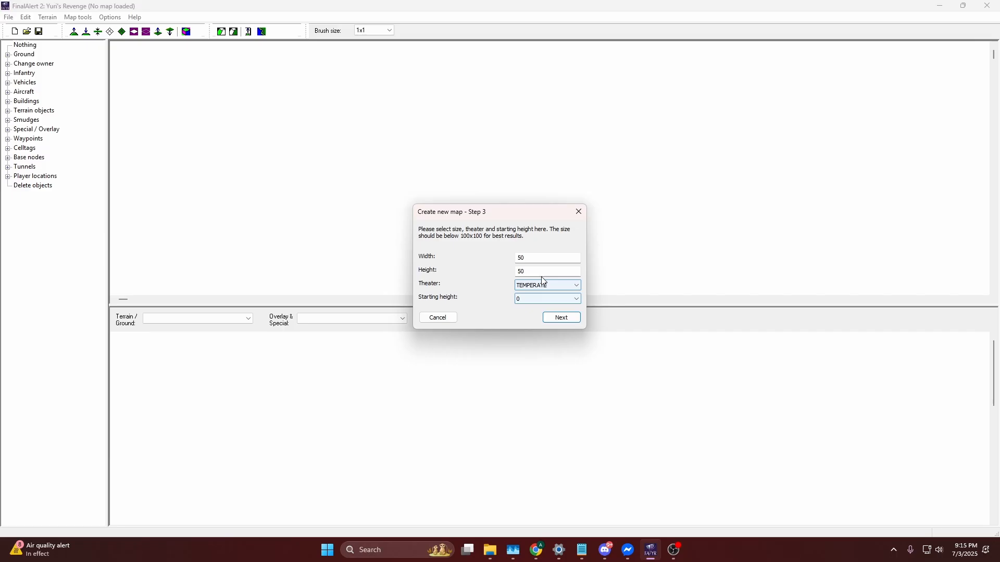
{"action": "left_click", "coordinate": [574, 298]}
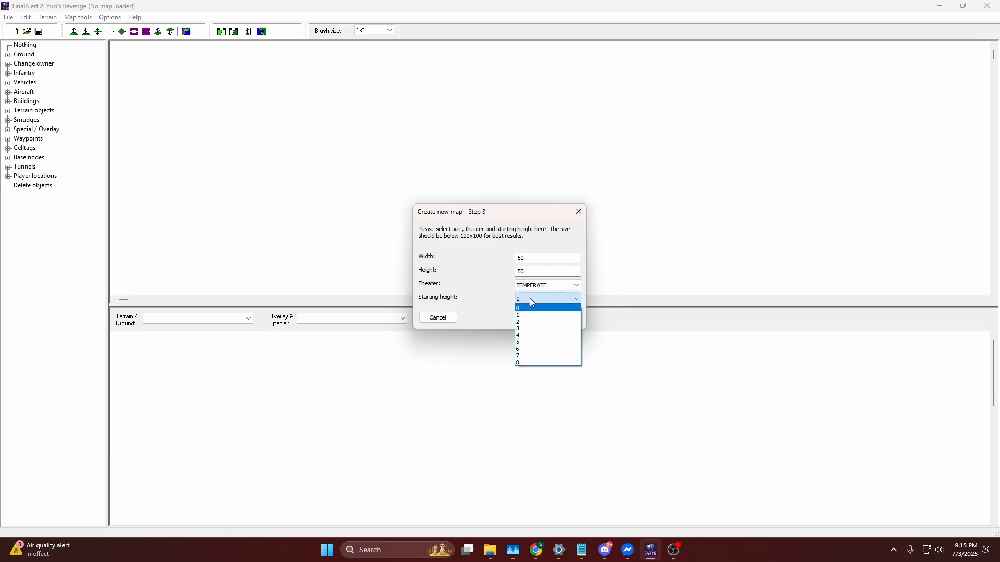
{"action": "left_click", "coordinate": [517, 308]}
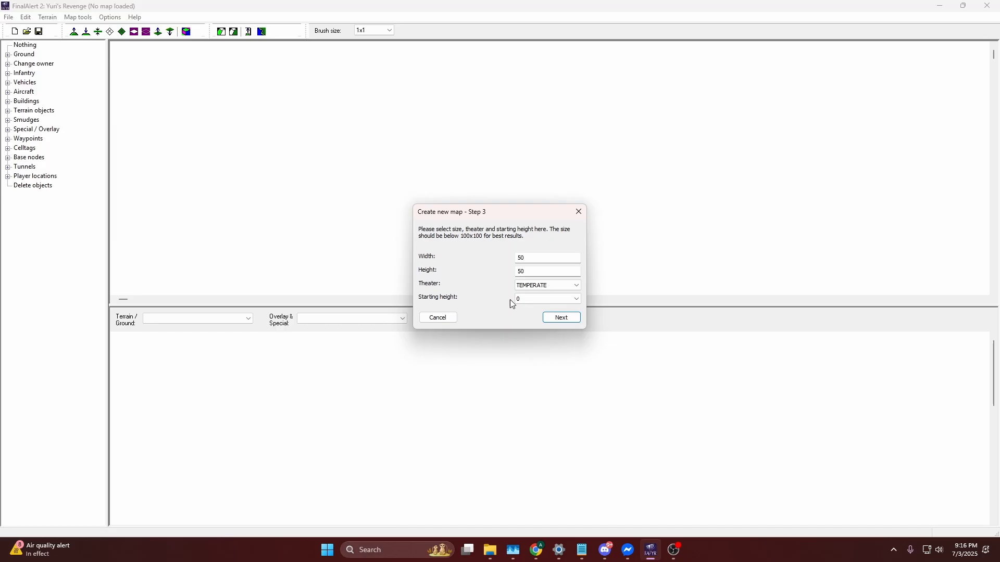
{"action": "left_click", "coordinate": [559, 317]}
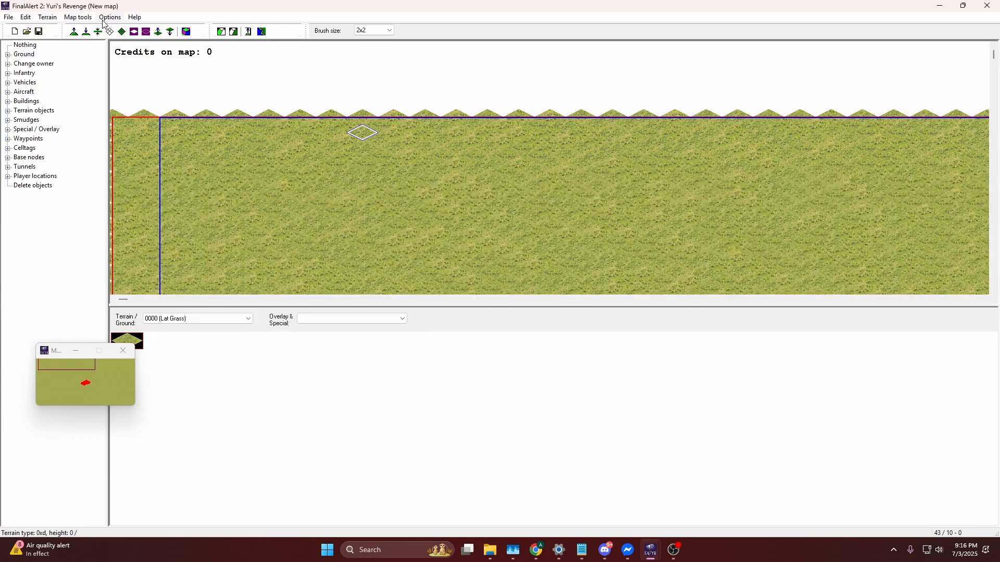
Resize the map to 100 by 100 cells in Map properties and center the view.
{"action": "left_click", "coordinate": [25, 17]}
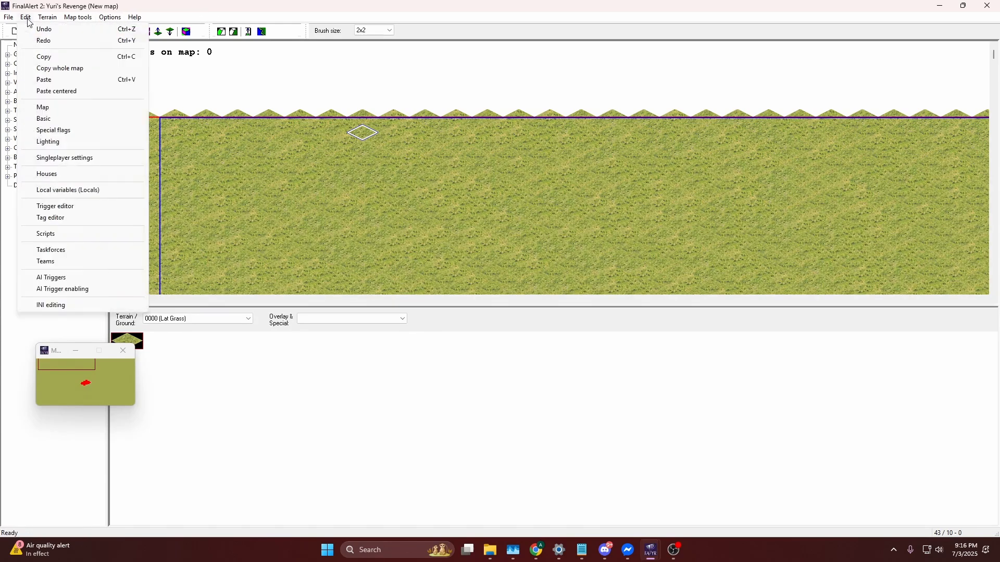
{"action": "mouse_move", "coordinate": [54, 280]}
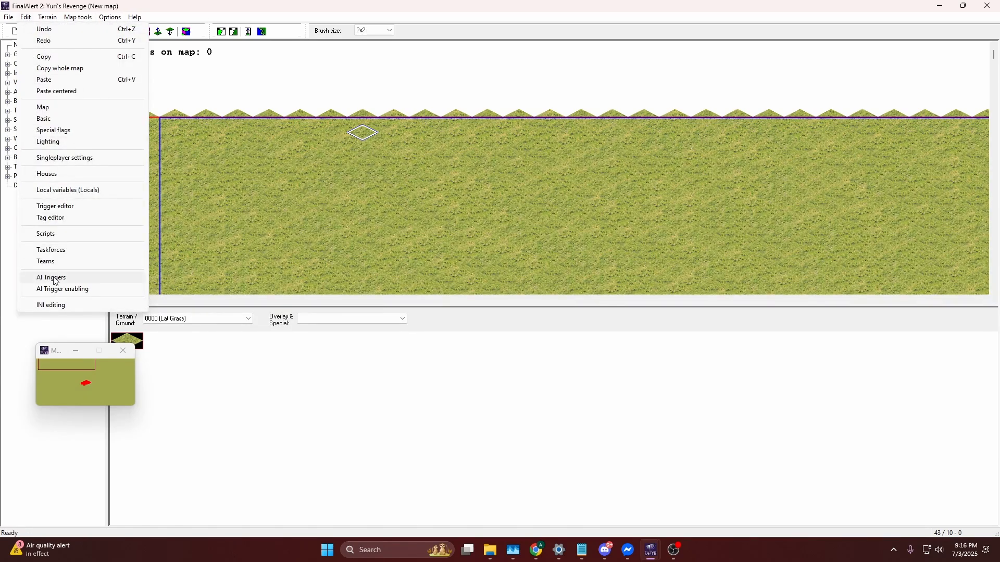
{"action": "mouse_move", "coordinate": [34, 36]}
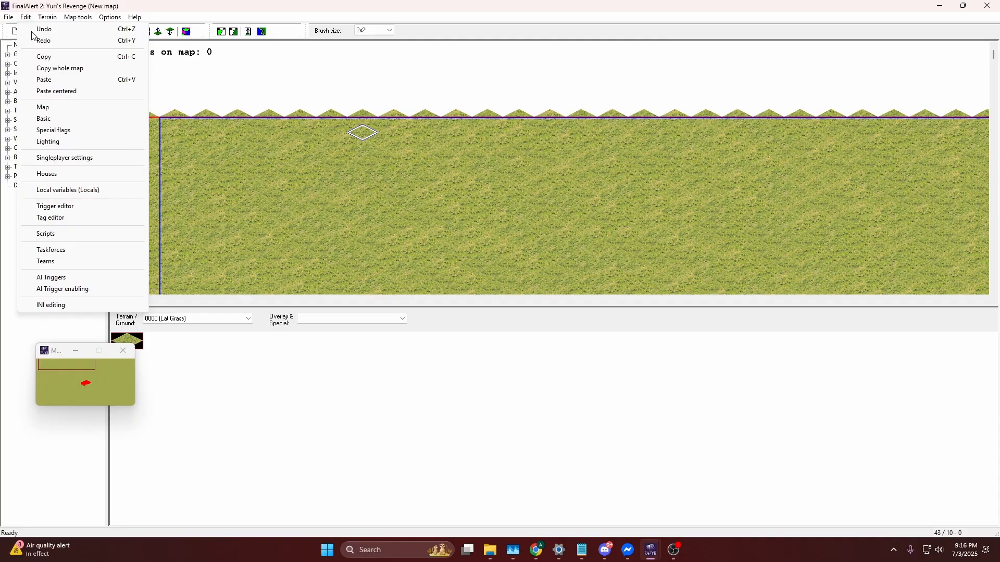
{"action": "left_click", "coordinate": [43, 106]}
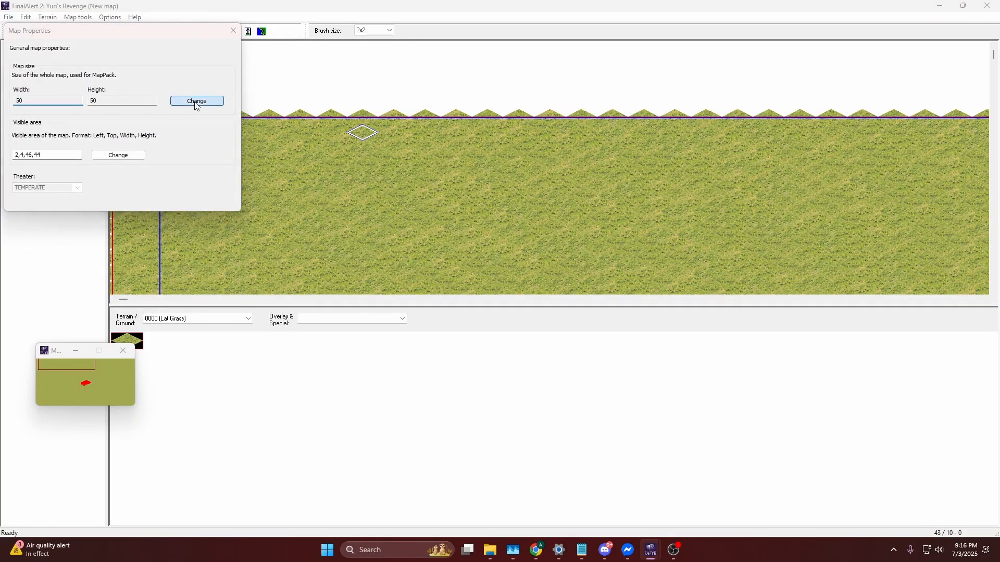
{"action": "left_click", "coordinate": [197, 102]}
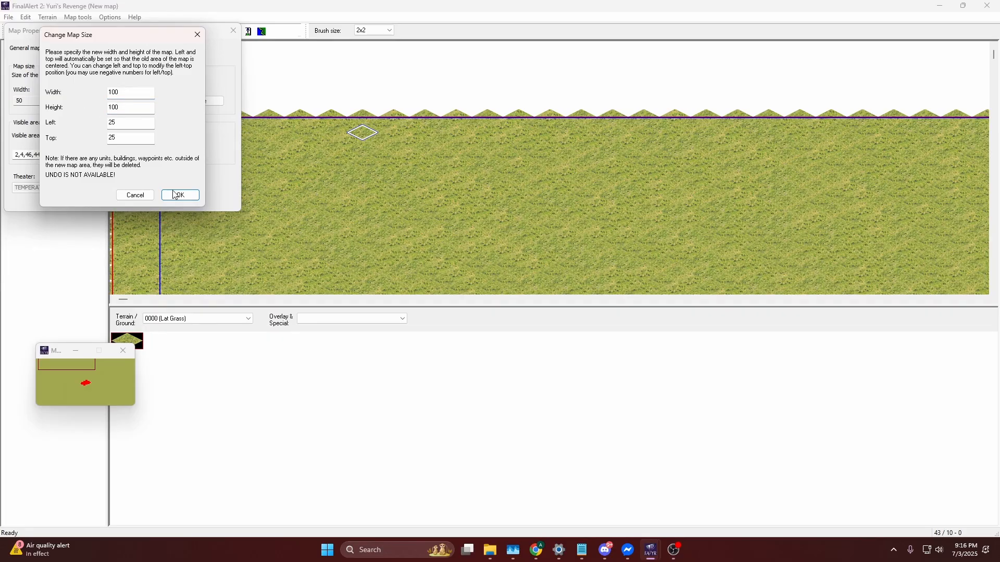
{"action": "left_click", "coordinate": [180, 195]}
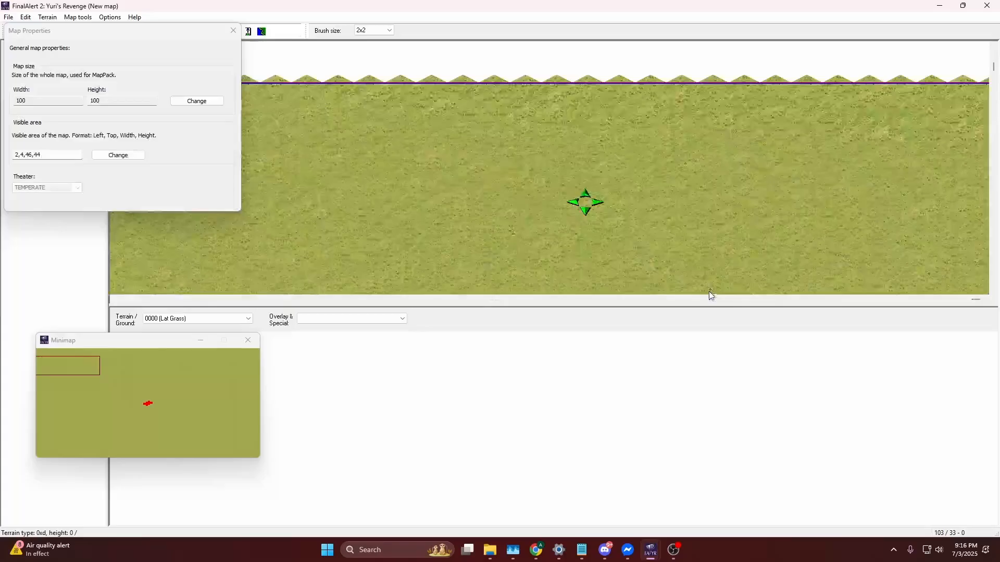
{"action": "left_click", "coordinate": [144, 415]}
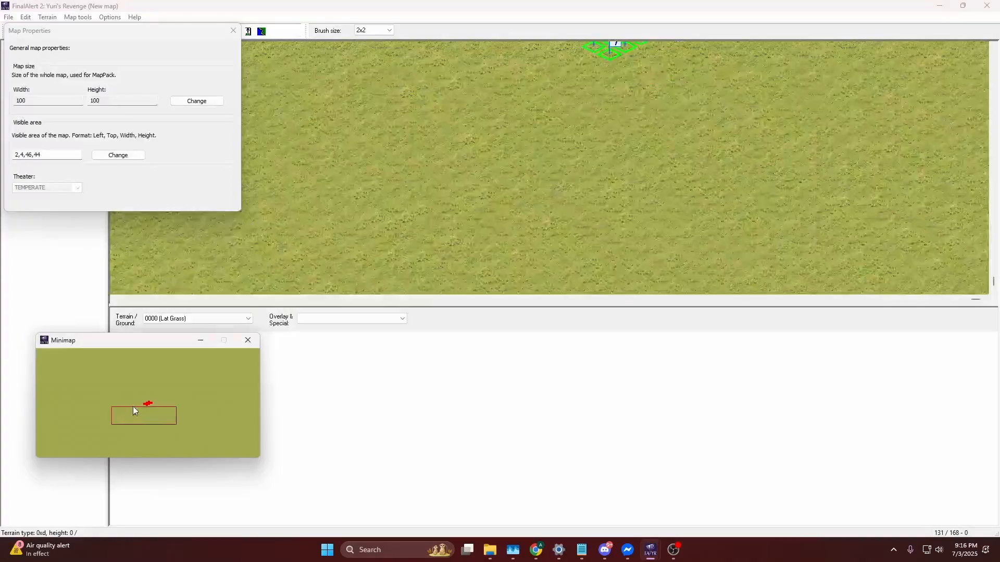
{"action": "left_click", "coordinate": [233, 31]}
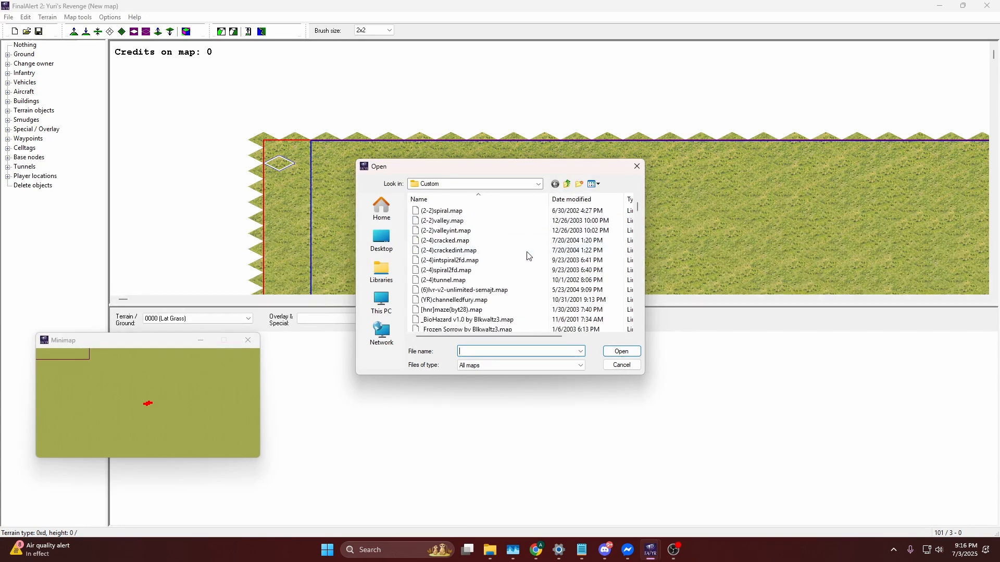
Cancel the Open dialog and close Map Properties, leaving visible area 2,4,96,94.
{"action": "left_click", "coordinate": [620, 365]}
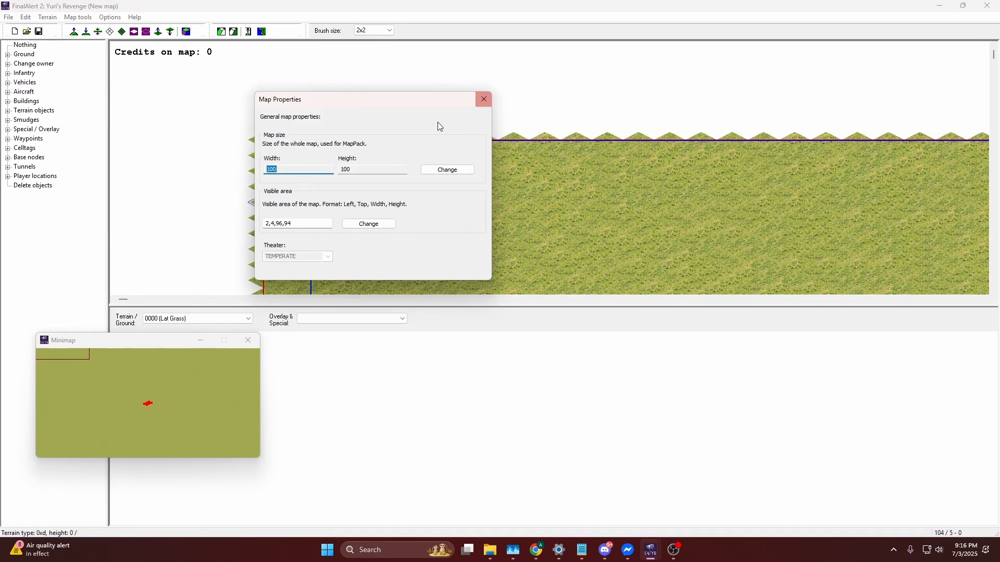
{"action": "left_click", "coordinate": [482, 99]}
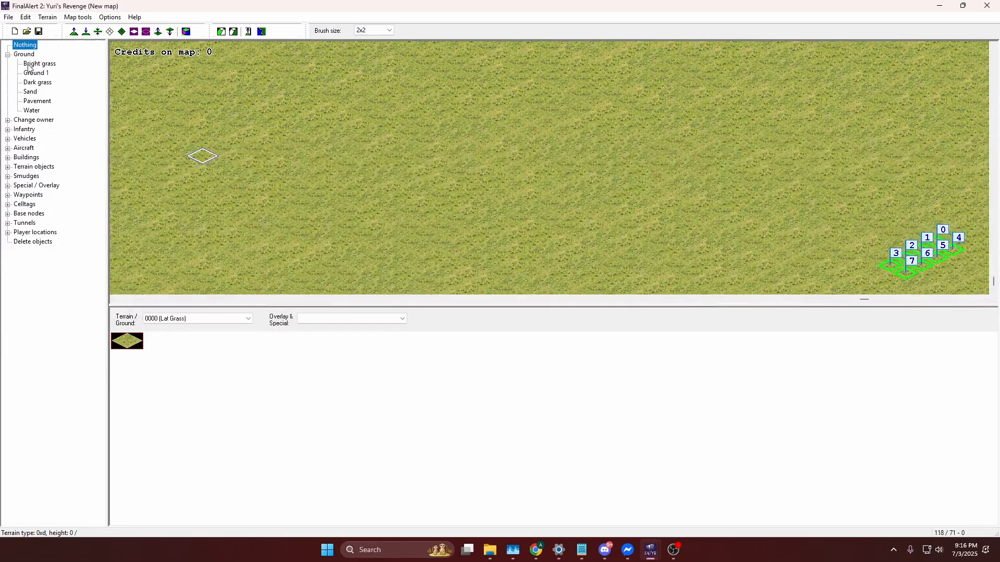
Paint Ground 1 dirt and dark grass patches with 10x10 and 2x2 brushes.
{"action": "left_click", "coordinate": [34, 72]}
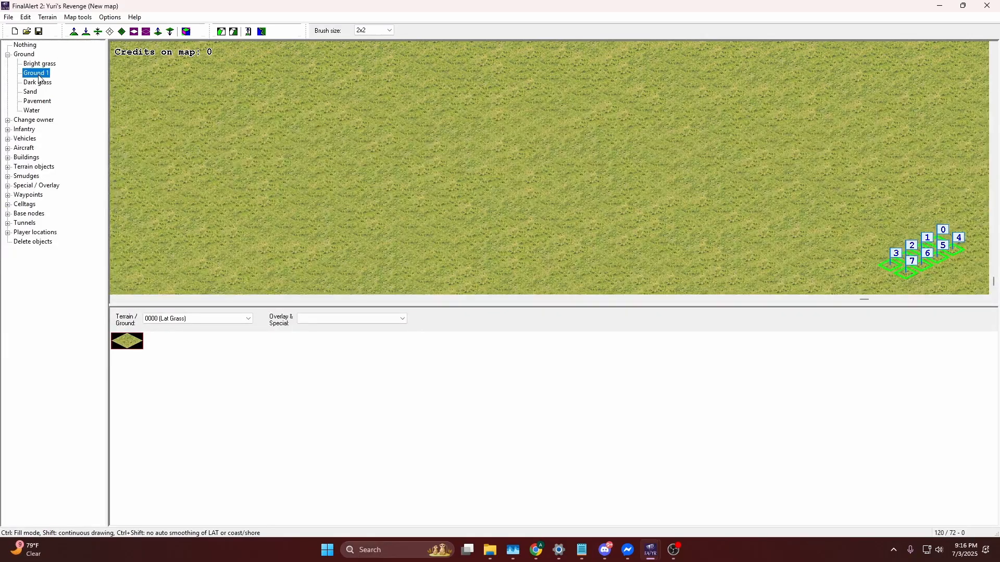
{"action": "left_click", "coordinate": [388, 30]}
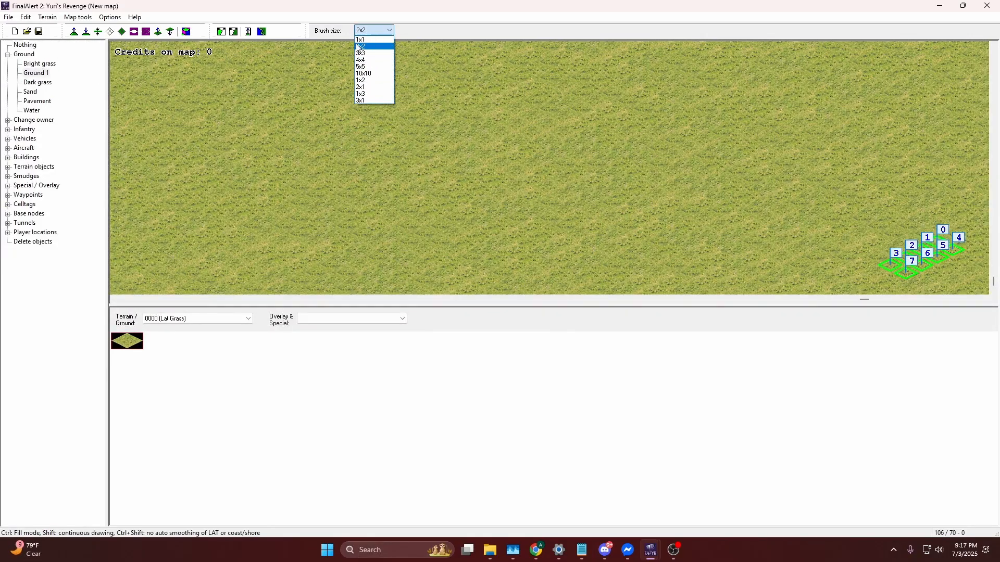
{"action": "left_click", "coordinate": [364, 73]}
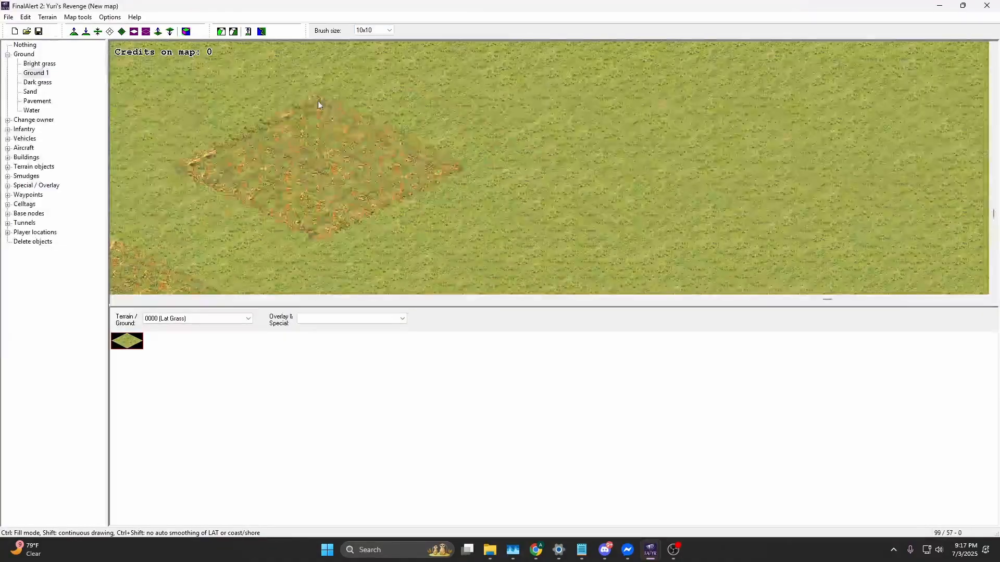
{"action": "scroll", "scroll_direction": "down", "scroll_amount": 3}
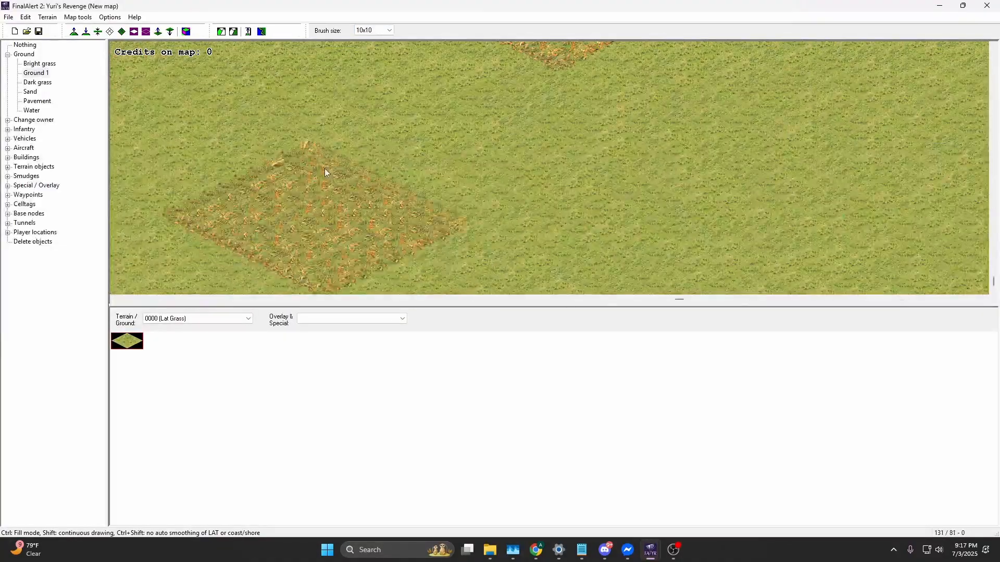
{"action": "left_click", "coordinate": [37, 82]}
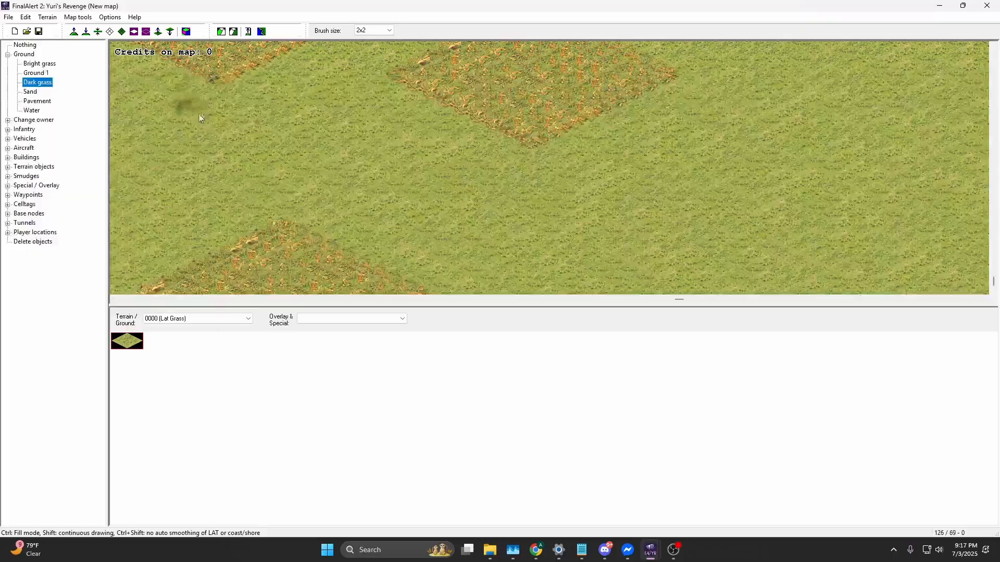
{"action": "left_click", "coordinate": [389, 30]}
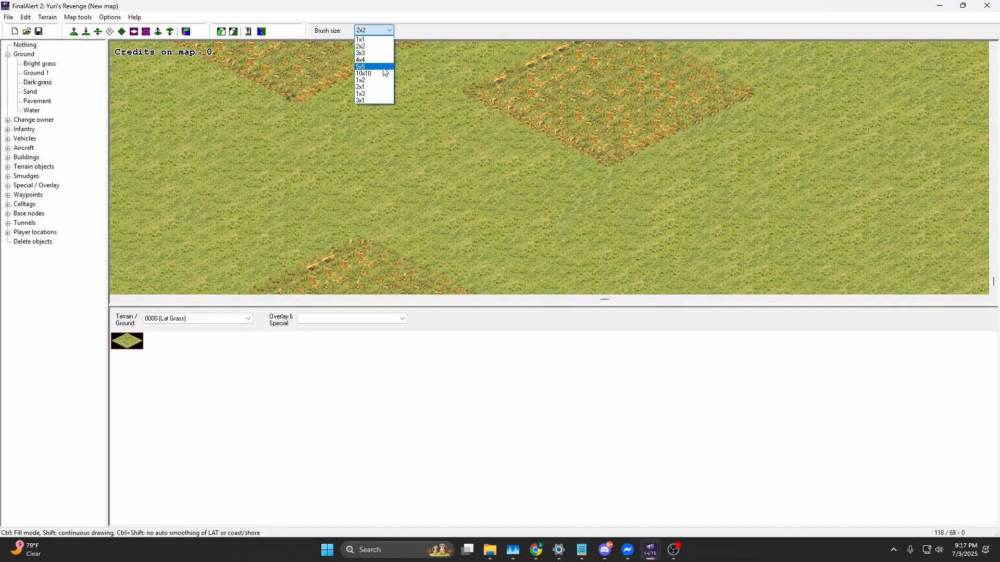
{"action": "left_click", "coordinate": [363, 73]}
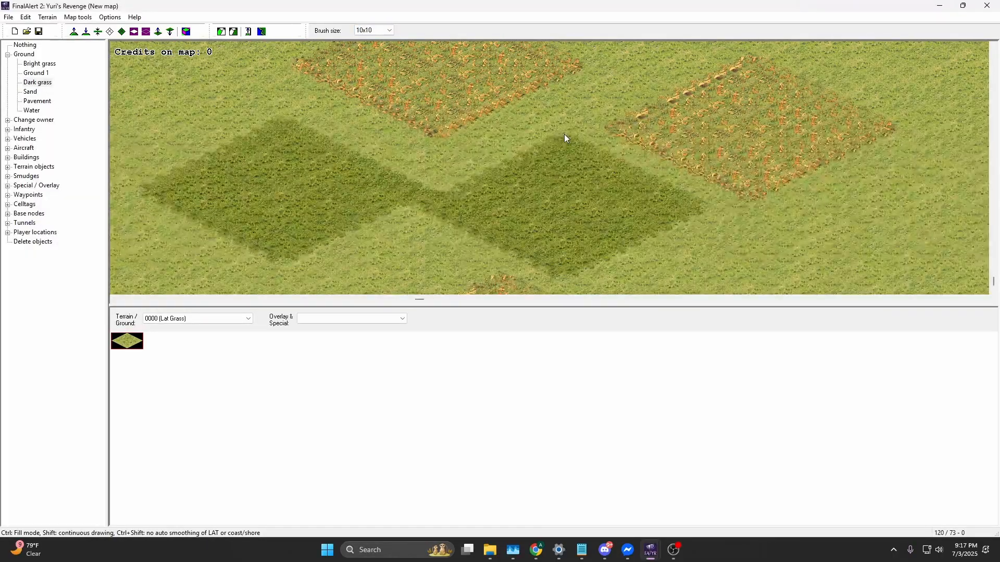
{"action": "left_click", "coordinate": [389, 30]}
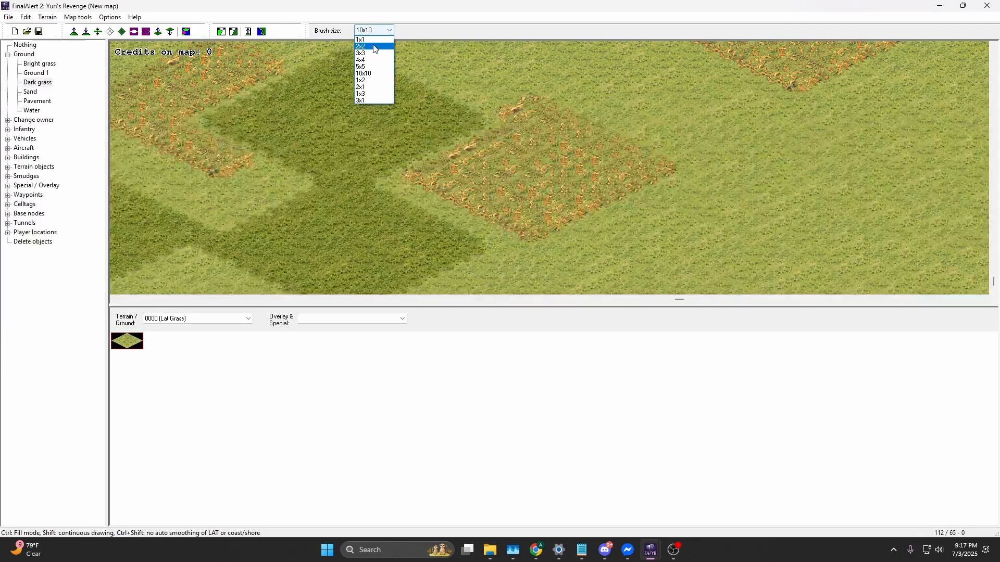
{"action": "left_click", "coordinate": [361, 52]}
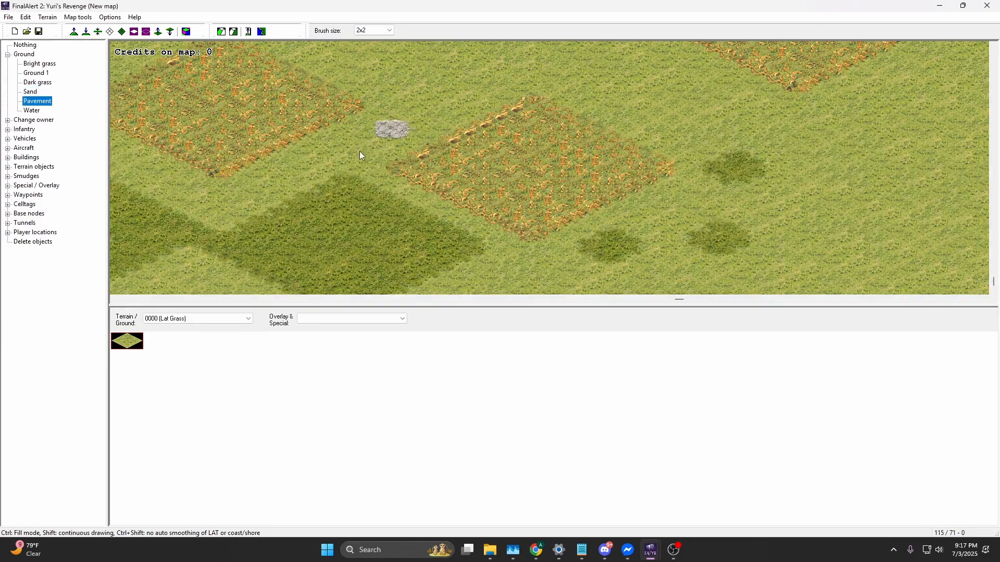
Paint sand-edged water, including a large lake, with a 10x10 brush.
{"action": "left_click", "coordinate": [31, 110]}
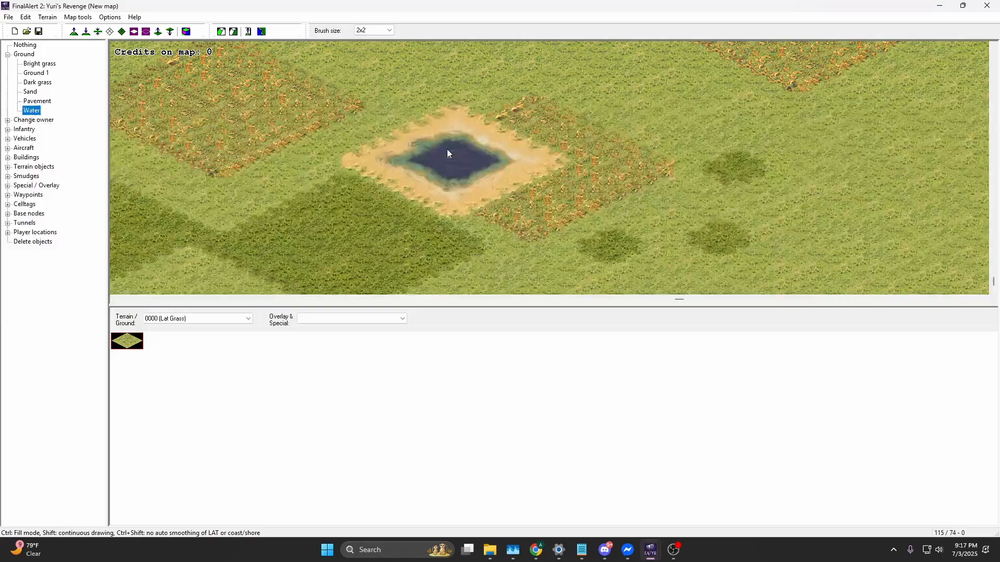
{"action": "left_click", "coordinate": [388, 30]}
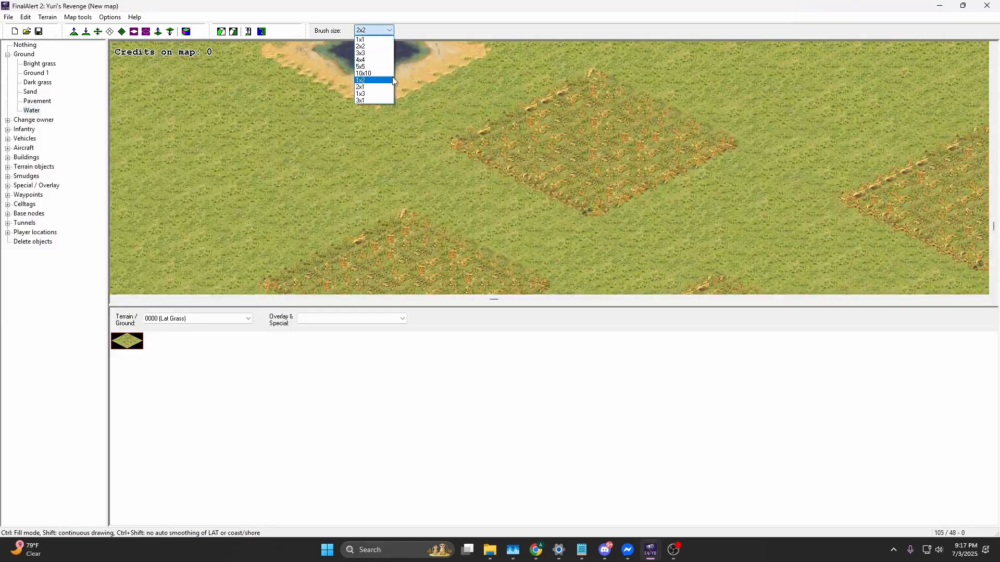
{"action": "mouse_move", "coordinate": [373, 73]}
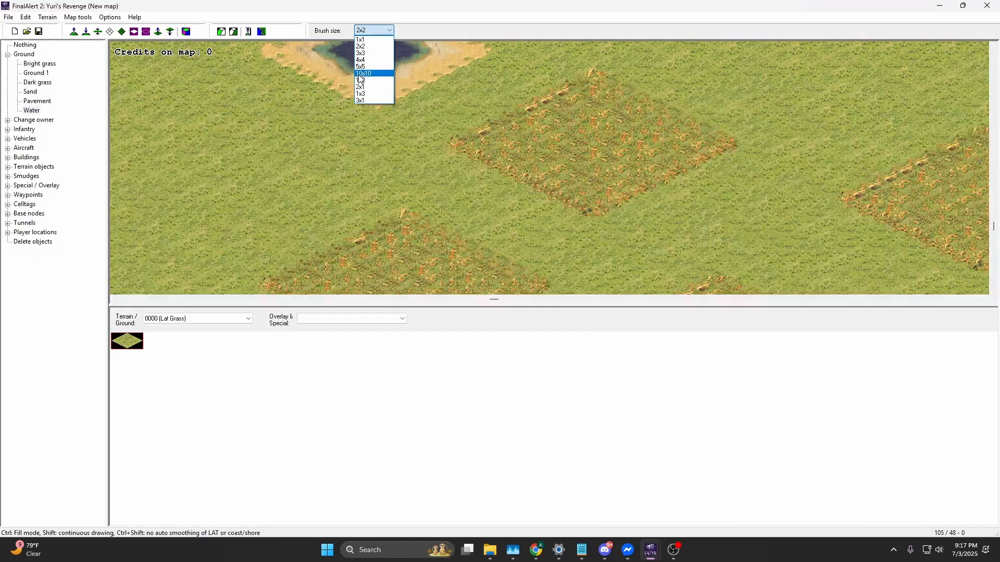
{"action": "mouse_move", "coordinate": [360, 45]}
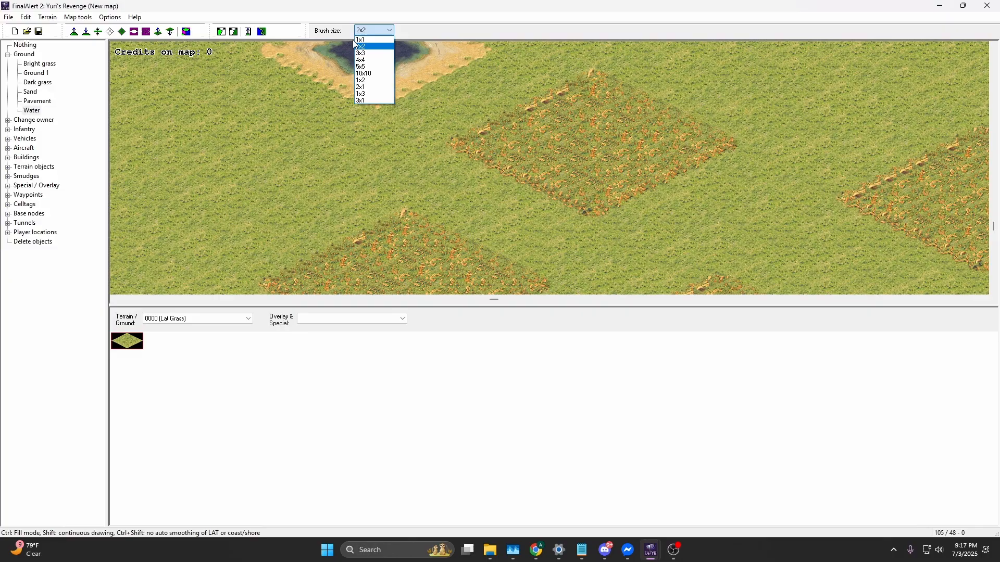
{"action": "left_click", "coordinate": [360, 46]}
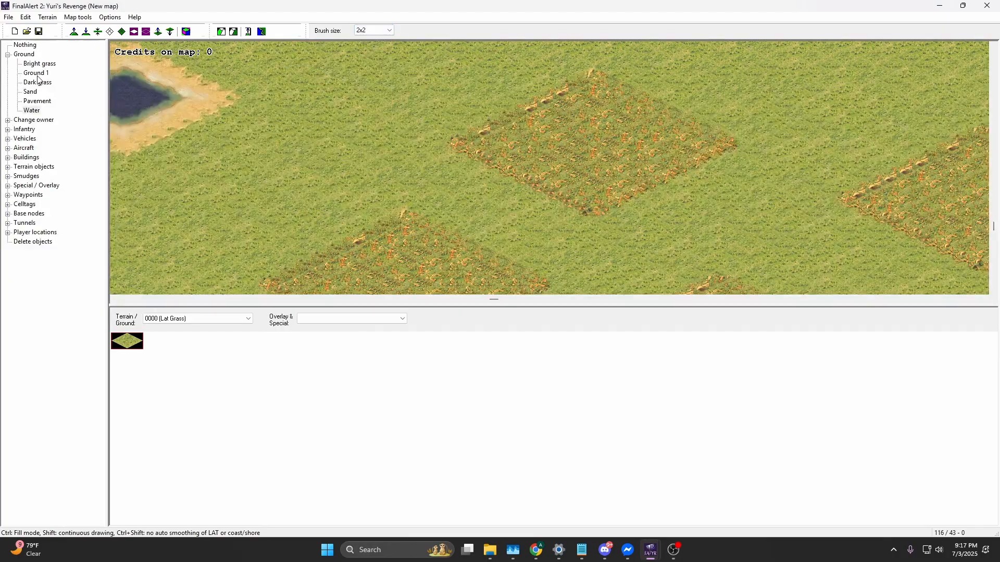
{"action": "left_click", "coordinate": [389, 30]}
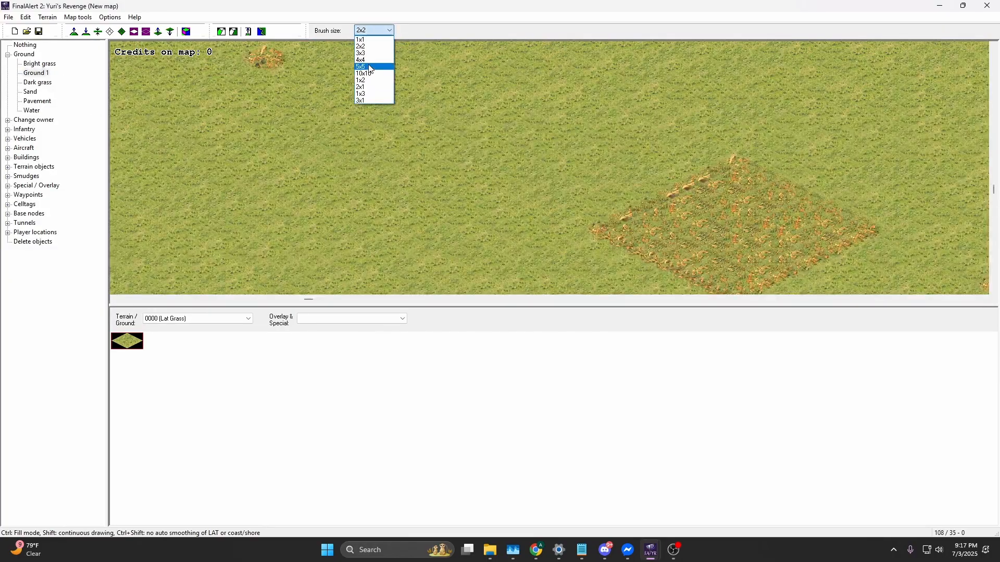
{"action": "left_click", "coordinate": [363, 73]}
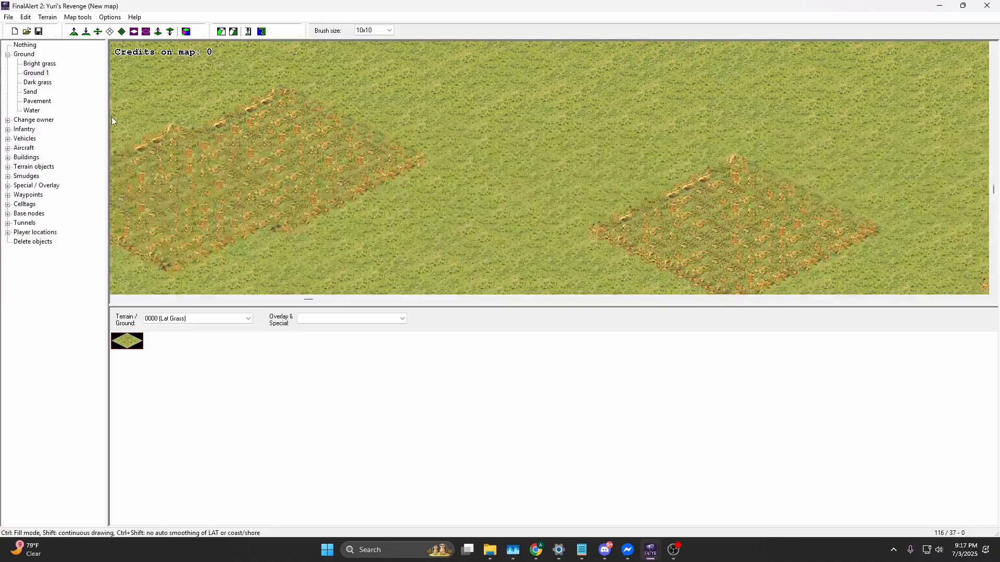
{"action": "left_click", "coordinate": [388, 30]}
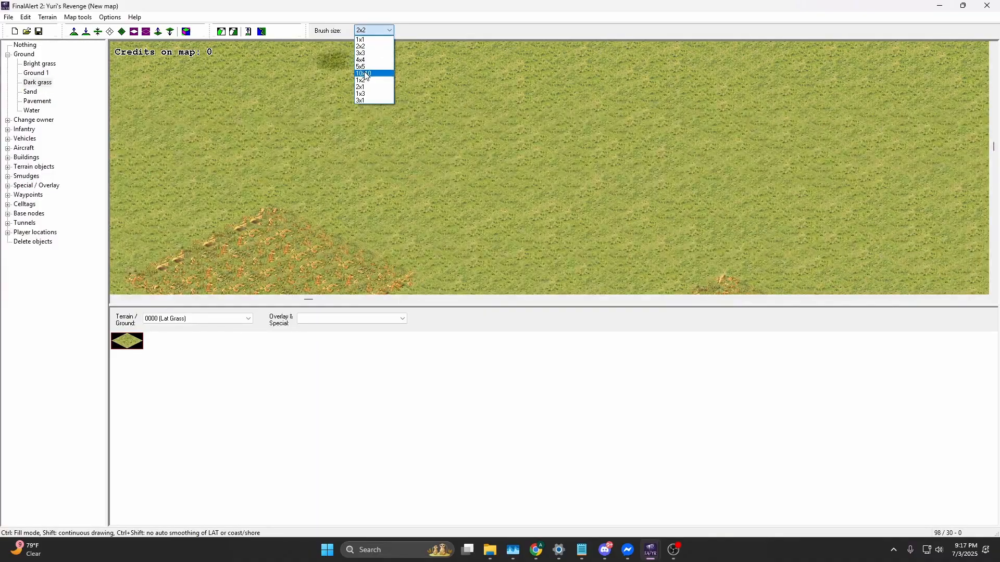
{"action": "left_click", "coordinate": [362, 73]}
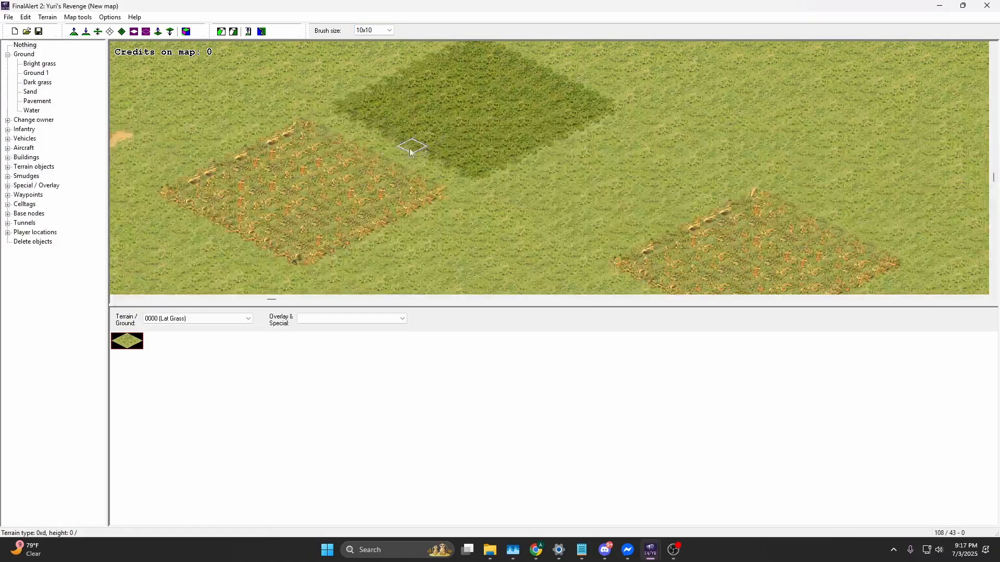
{"action": "left_click", "coordinate": [31, 110]}
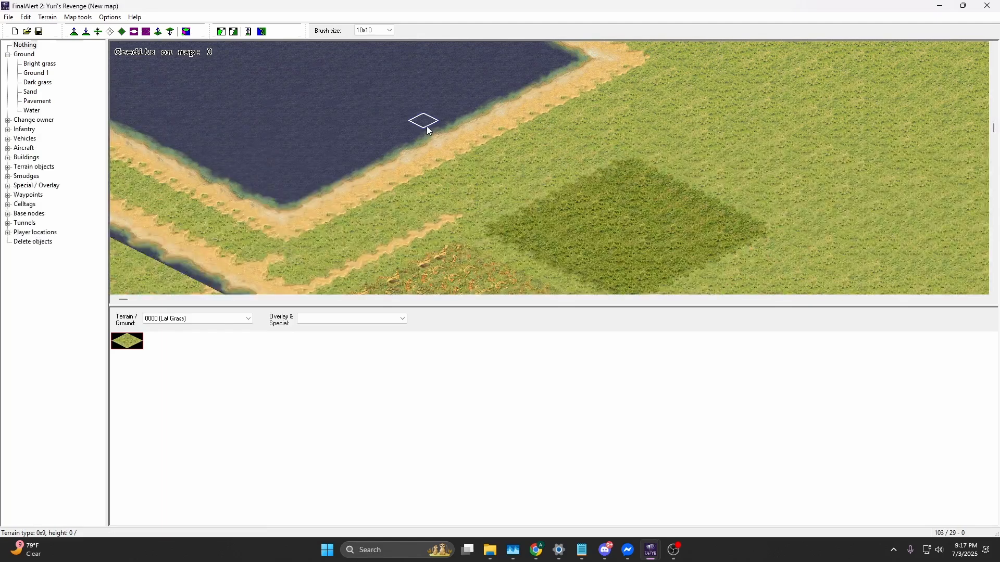
{"action": "mouse_move", "coordinate": [317, 169]}
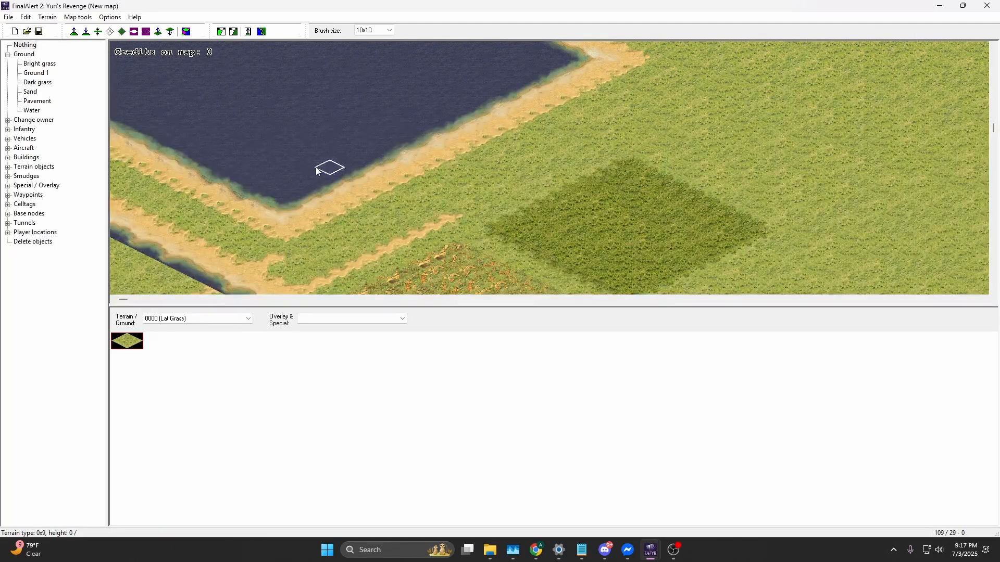
{"action": "left_click", "coordinate": [39, 63]}
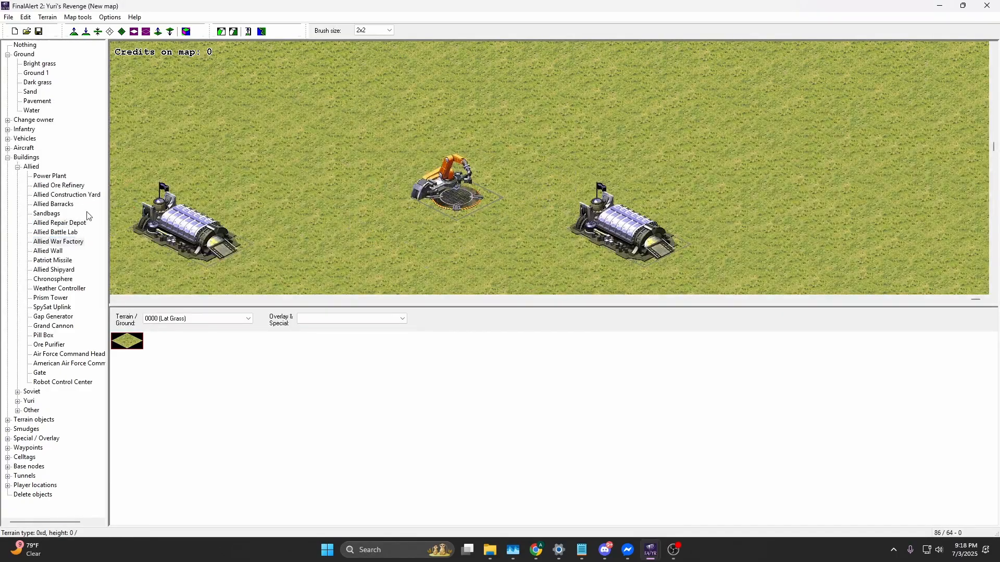
Place Allied buildings including a Chronosphere, plus a building from the Soviet list.
{"action": "left_click", "coordinate": [66, 194]}
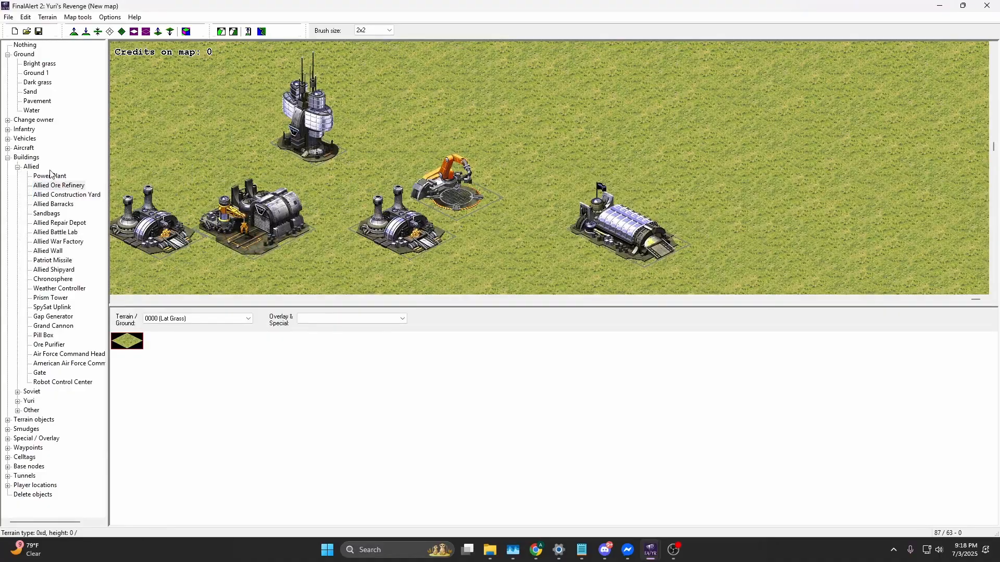
{"action": "left_click", "coordinate": [53, 278]}
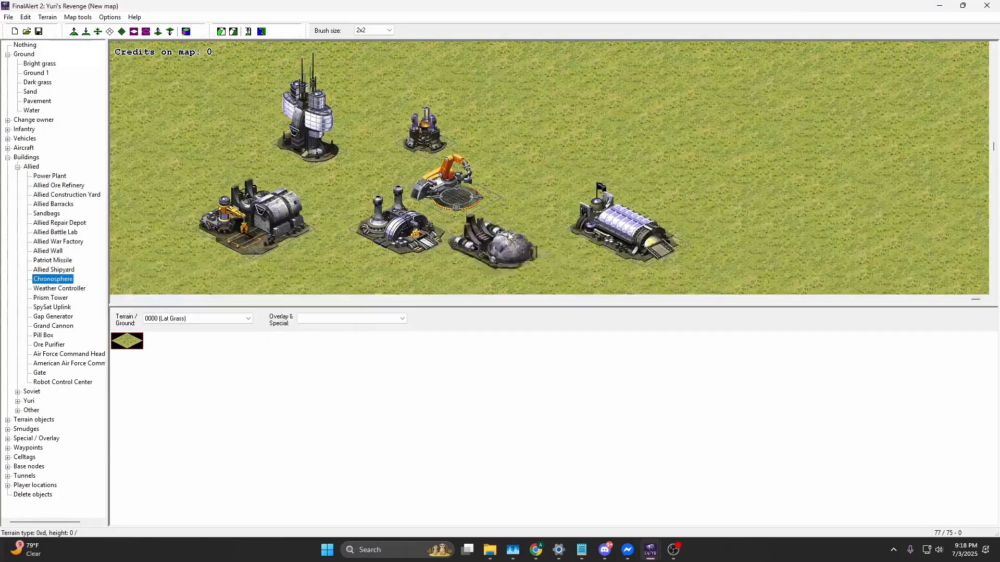
{"action": "left_click", "coordinate": [18, 166]}
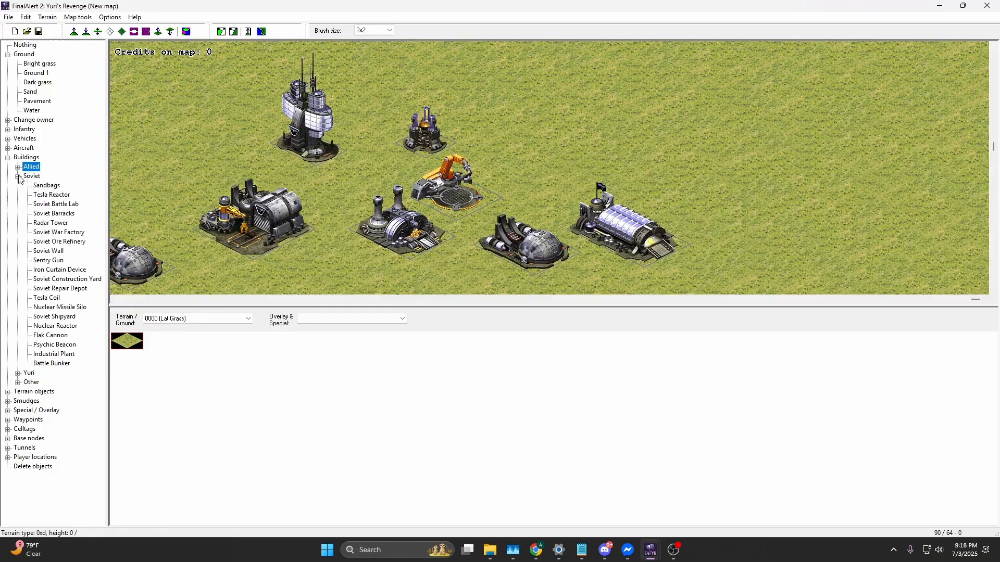
{"action": "left_click", "coordinate": [50, 222]}
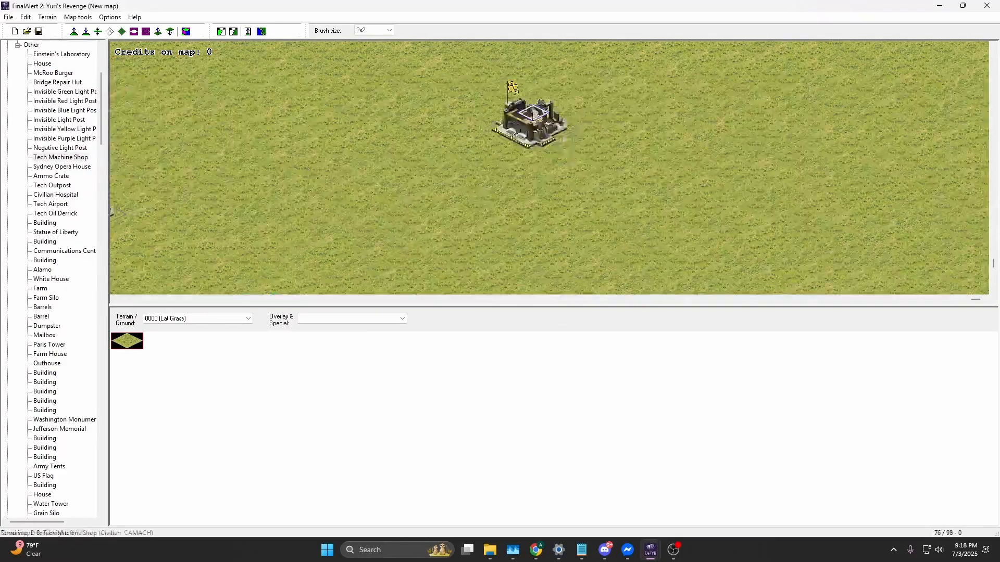
Place a Tech Outpost, stadium, stone tower and two Westwood billboards.
{"action": "left_click", "coordinate": [51, 184]}
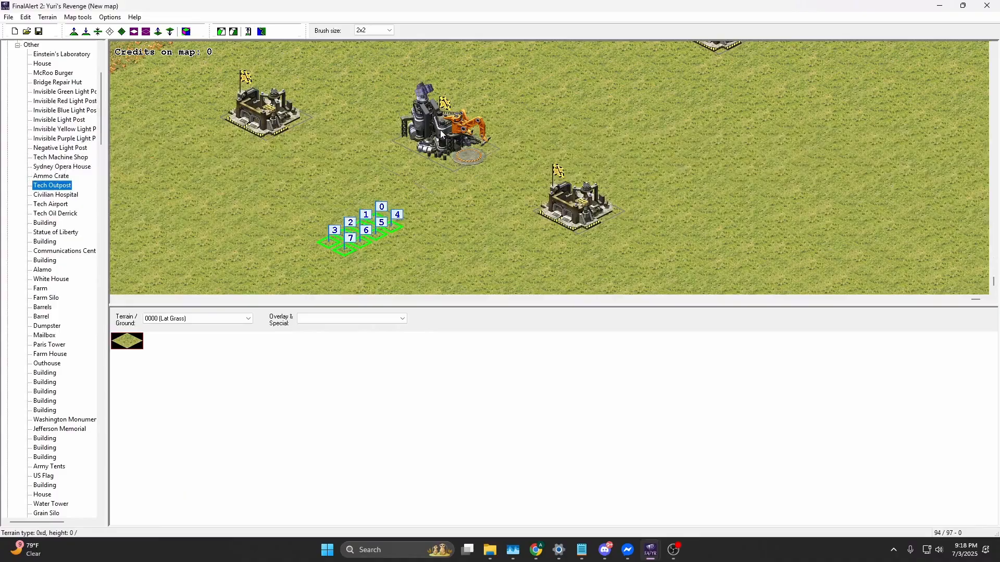
{"action": "scroll", "scroll_direction": "down", "scroll_amount": 3}
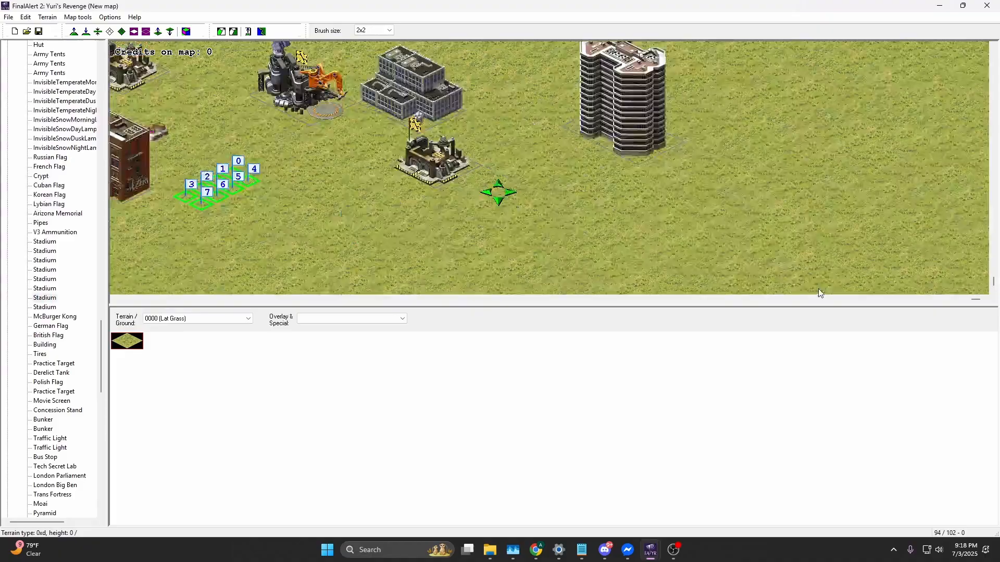
{"action": "left_click", "coordinate": [45, 307]}
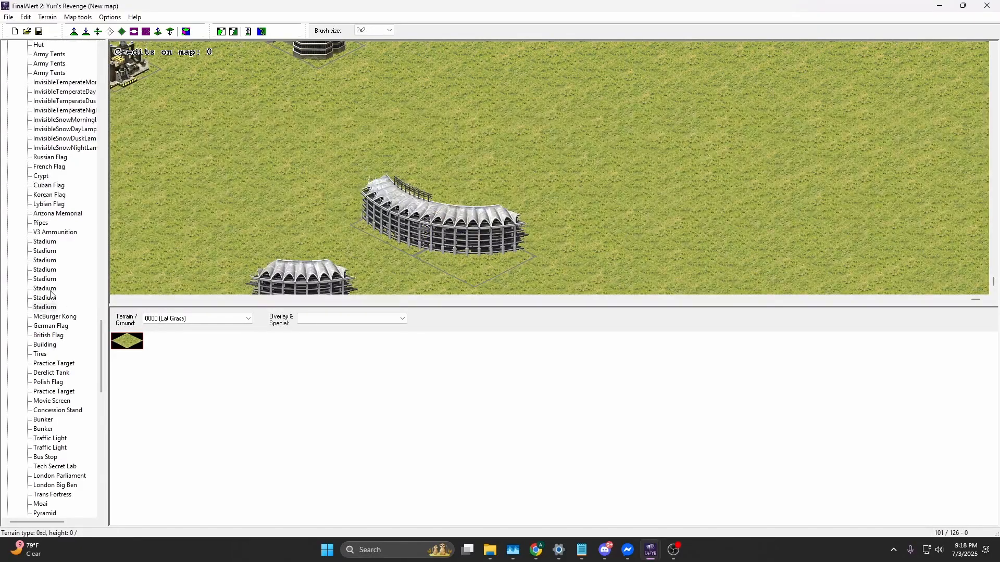
{"action": "left_click", "coordinate": [55, 233]}
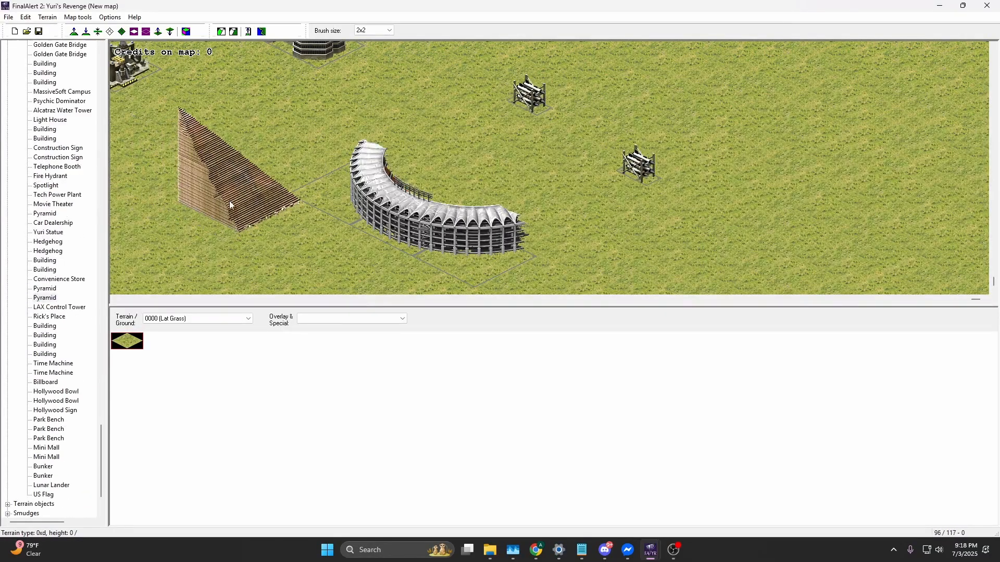
{"action": "left_click", "coordinate": [59, 306]}
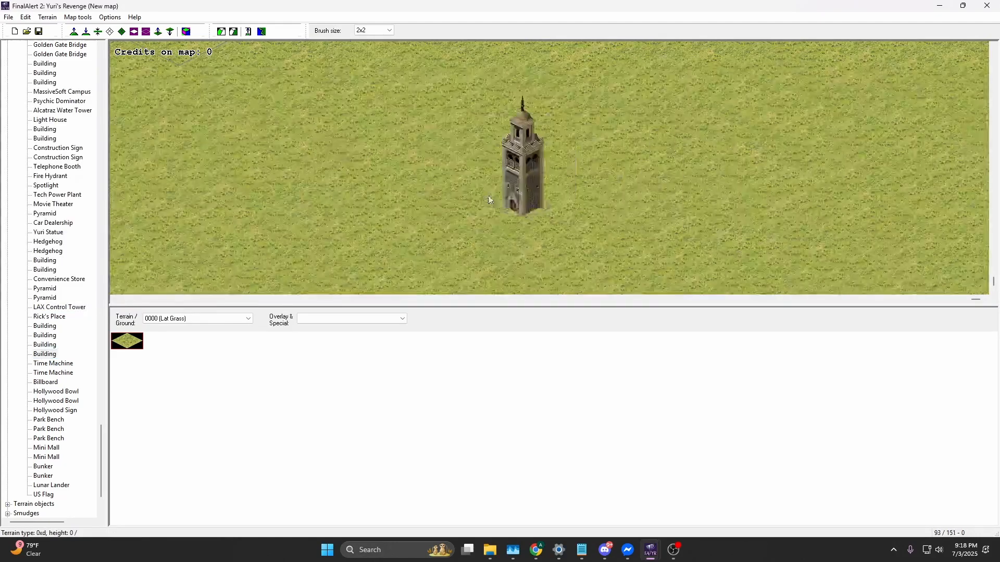
{"action": "scroll", "scroll_direction": "down", "scroll_amount": 3}
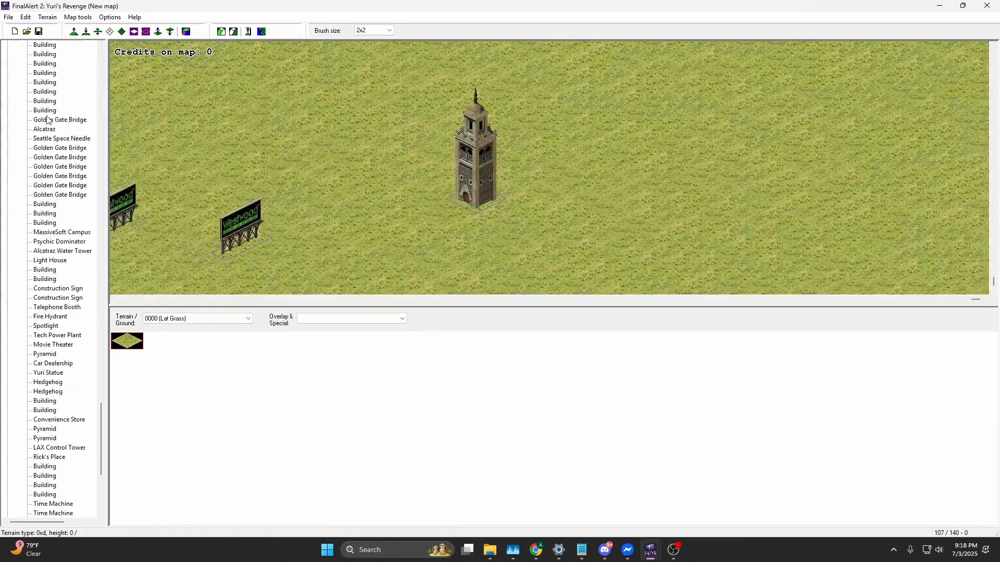
{"action": "scroll", "scroll_direction": "down", "scroll_amount": 3}
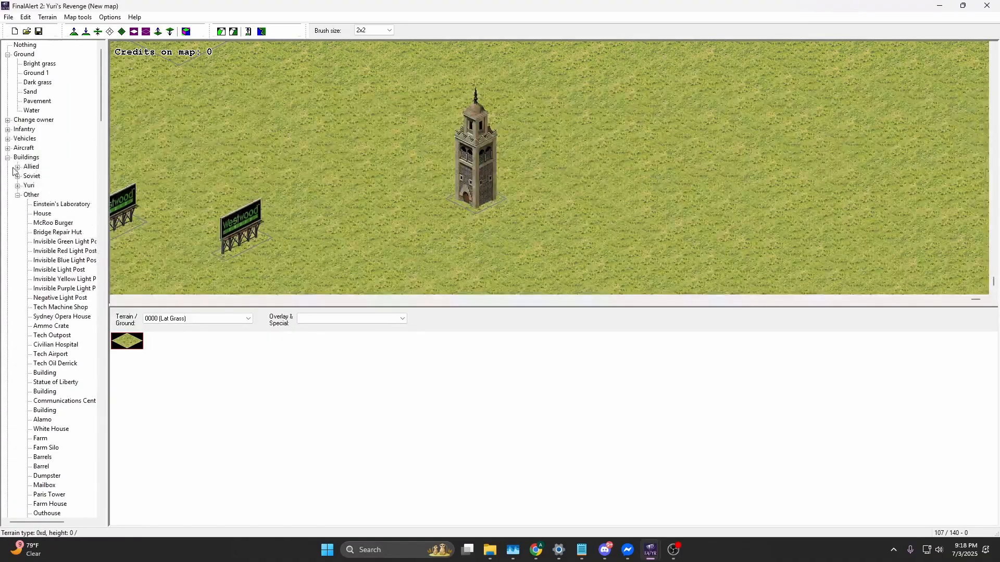
Place a spy plane and a Harrier from the Aircraft list onto the grass.
{"action": "left_click", "coordinate": [7, 147]}
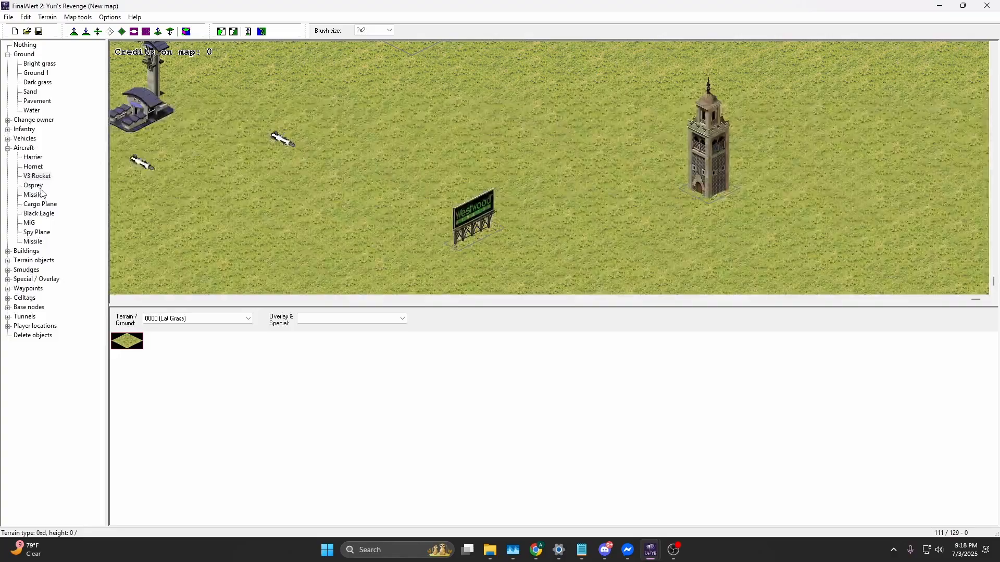
{"action": "left_click", "coordinate": [36, 232]}
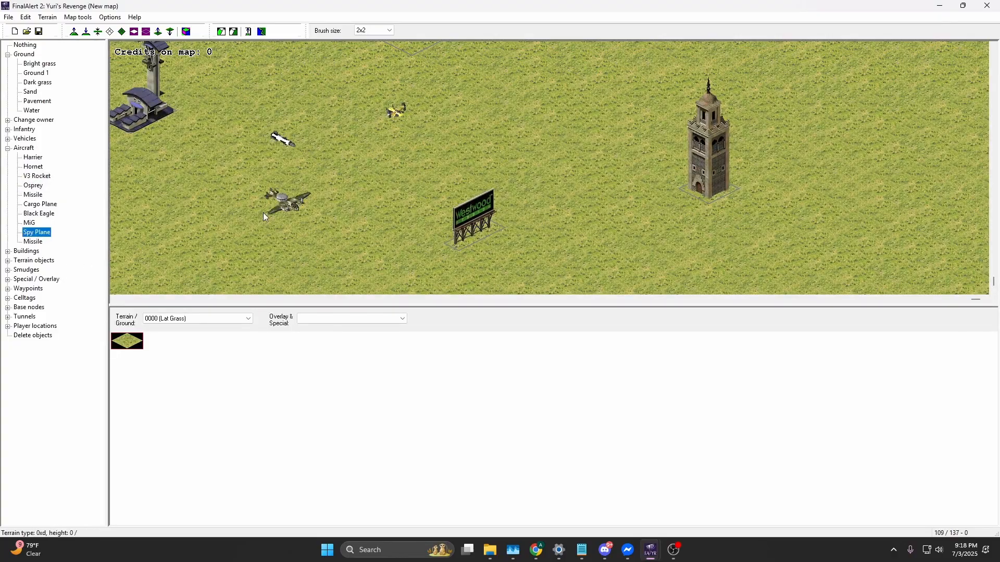
{"action": "left_click", "coordinate": [32, 156]}
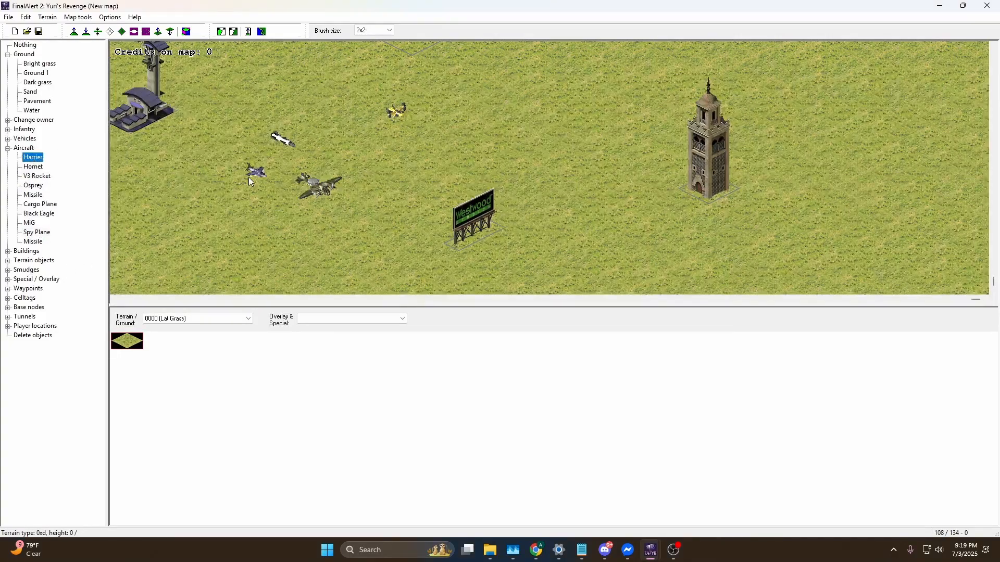
{"action": "left_click", "coordinate": [25, 138]}
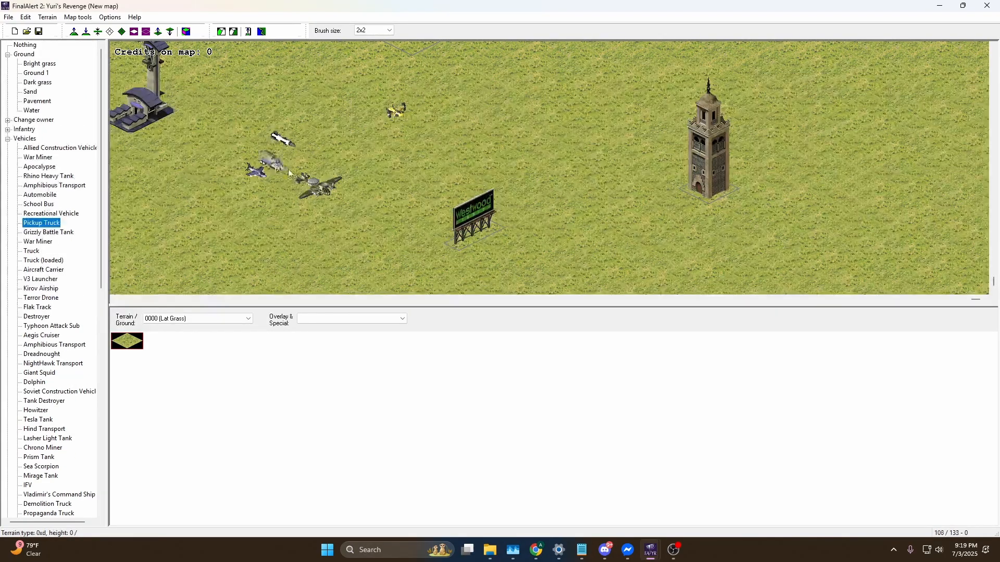
Place a pickup truck, Dreadnought and Rhino tank, then paint a water pond.
{"action": "left_click", "coordinate": [36, 306]}
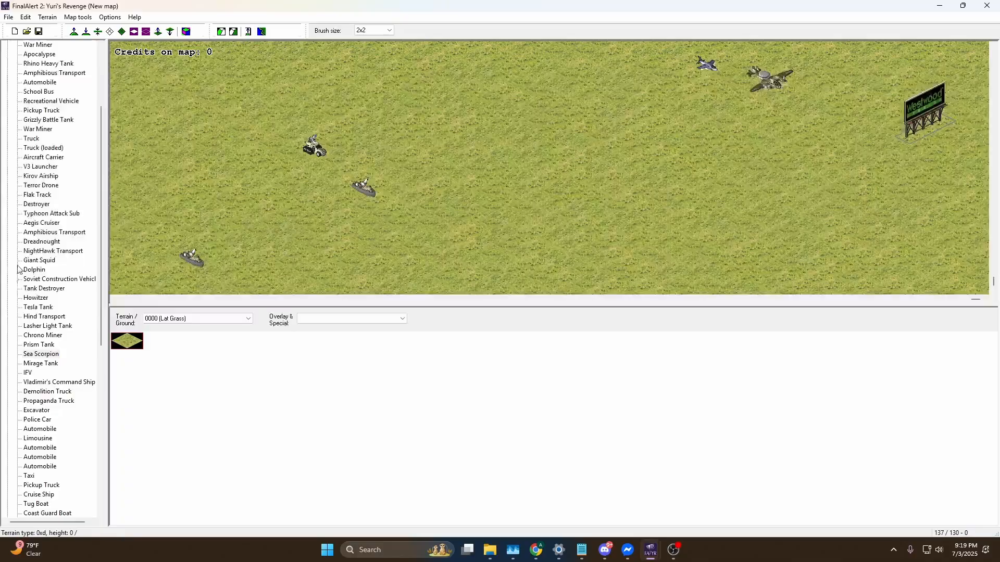
{"action": "left_click", "coordinate": [44, 147]}
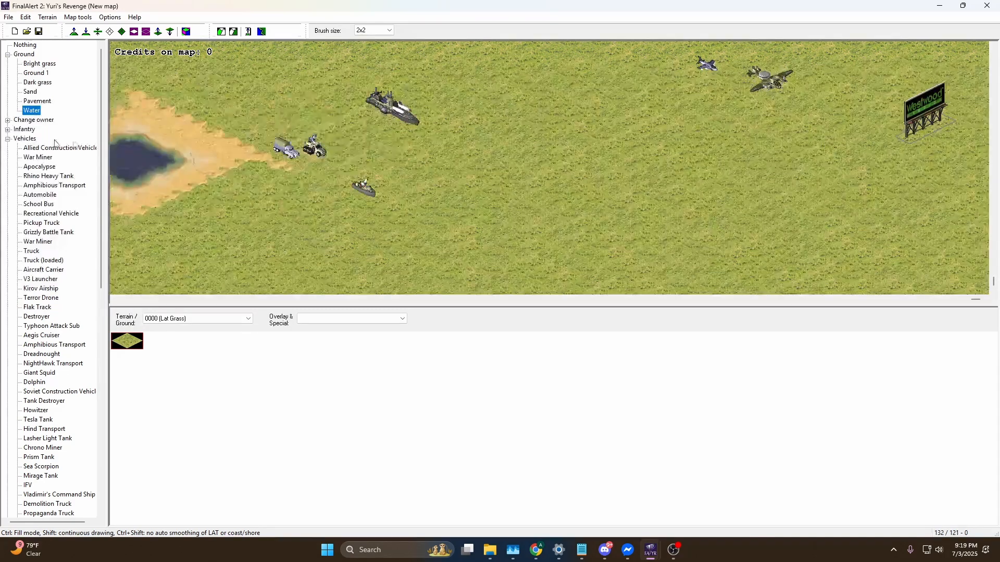
{"action": "left_click", "coordinate": [48, 175]}
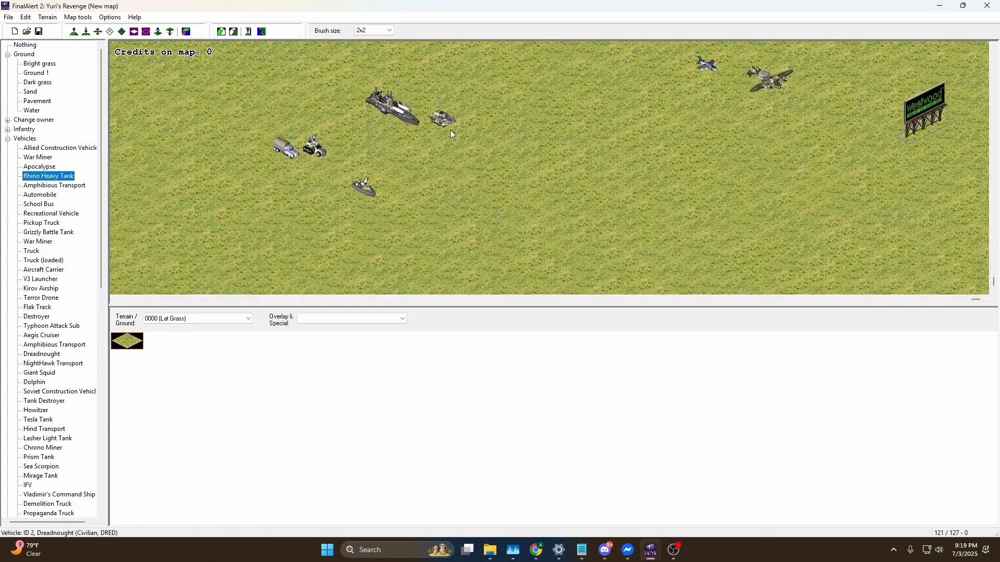
{"action": "left_click", "coordinate": [488, 159]}
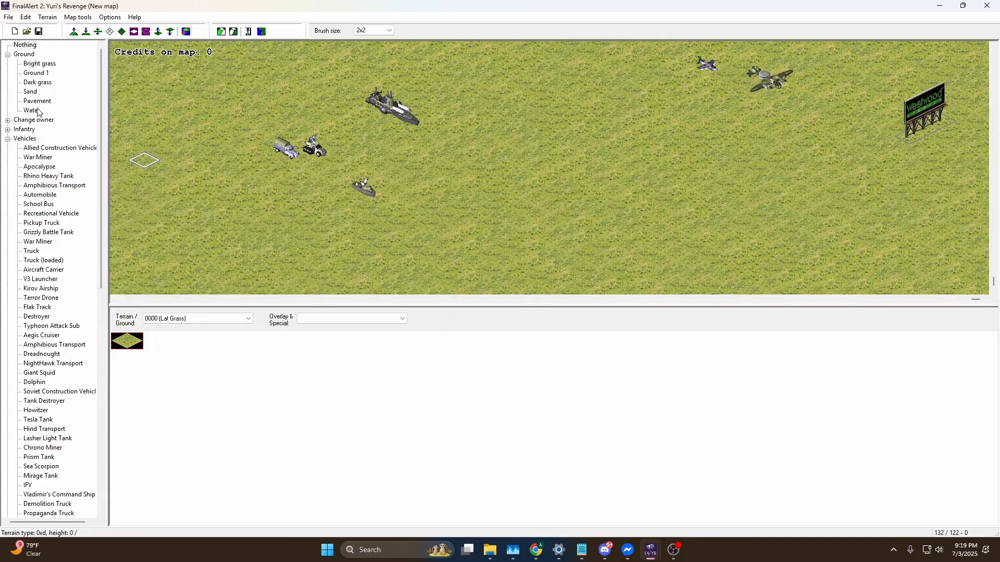
{"action": "left_click", "coordinate": [478, 115]}
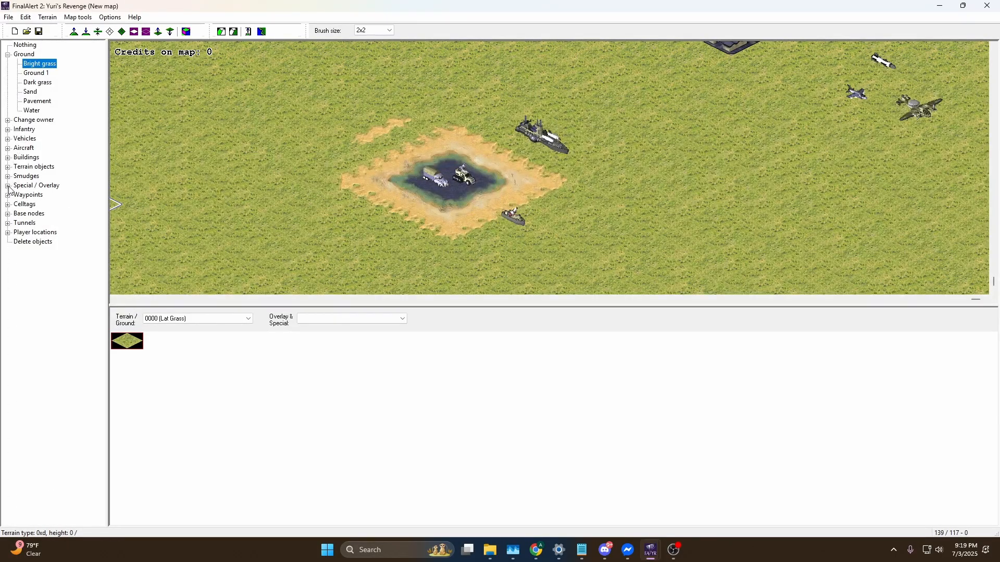
Plant trees west of the pond, choosing TREE01 for random tree painting.
{"action": "left_click", "coordinate": [6, 166]}
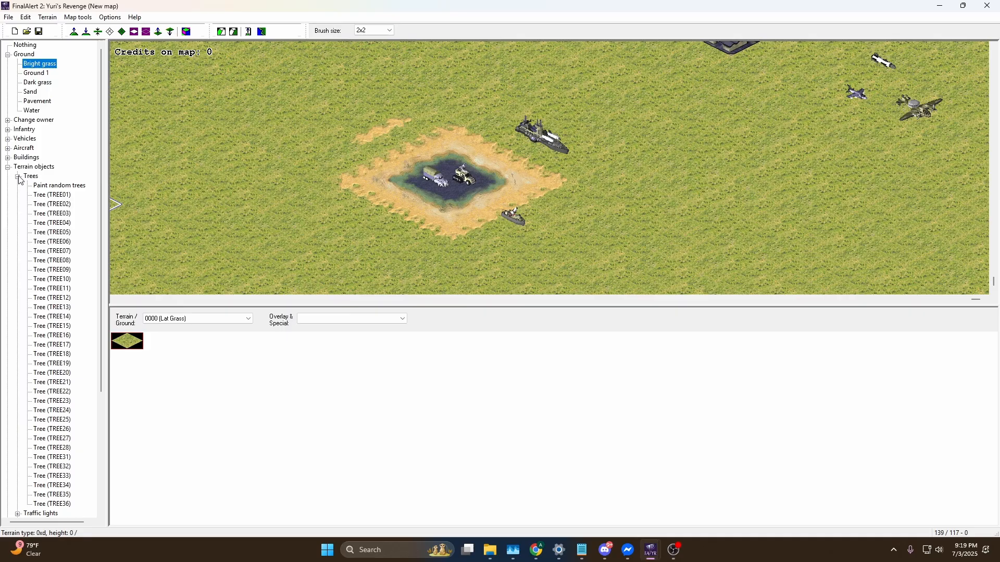
{"action": "left_click", "coordinate": [51, 251]}
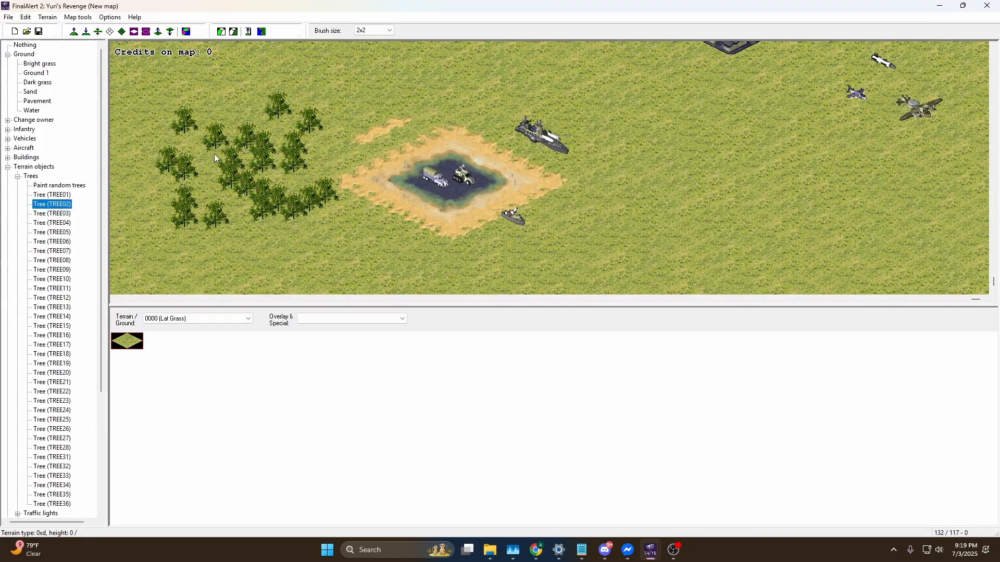
{"action": "left_click", "coordinate": [58, 185]}
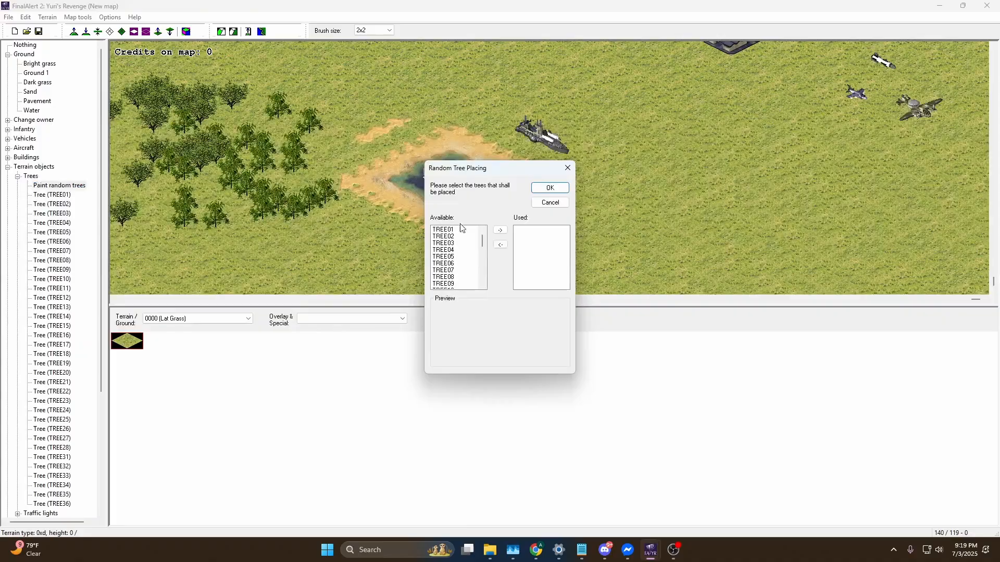
{"action": "left_click", "coordinate": [443, 230]}
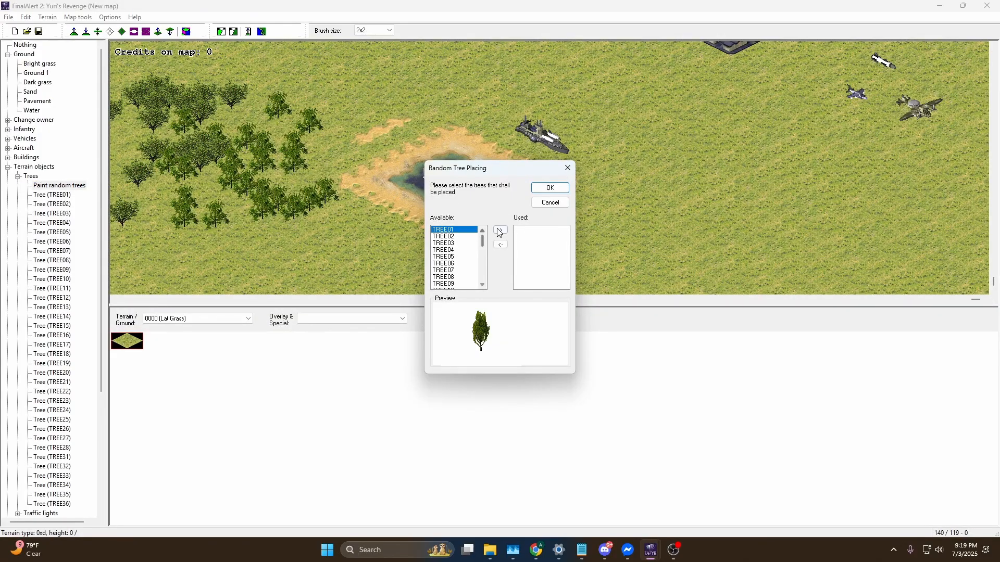
{"action": "left_click", "coordinate": [548, 202]}
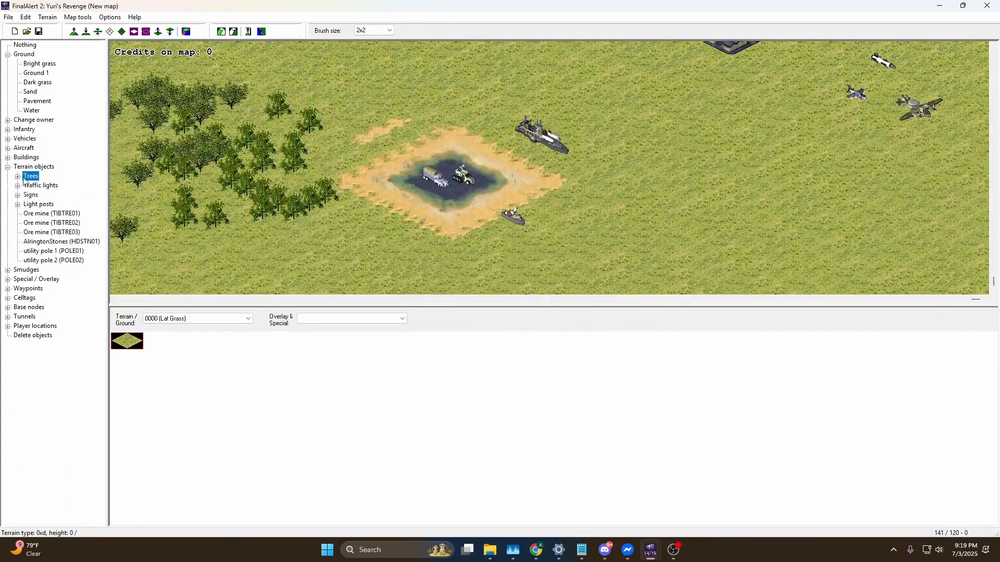
{"action": "left_click", "coordinate": [18, 185]}
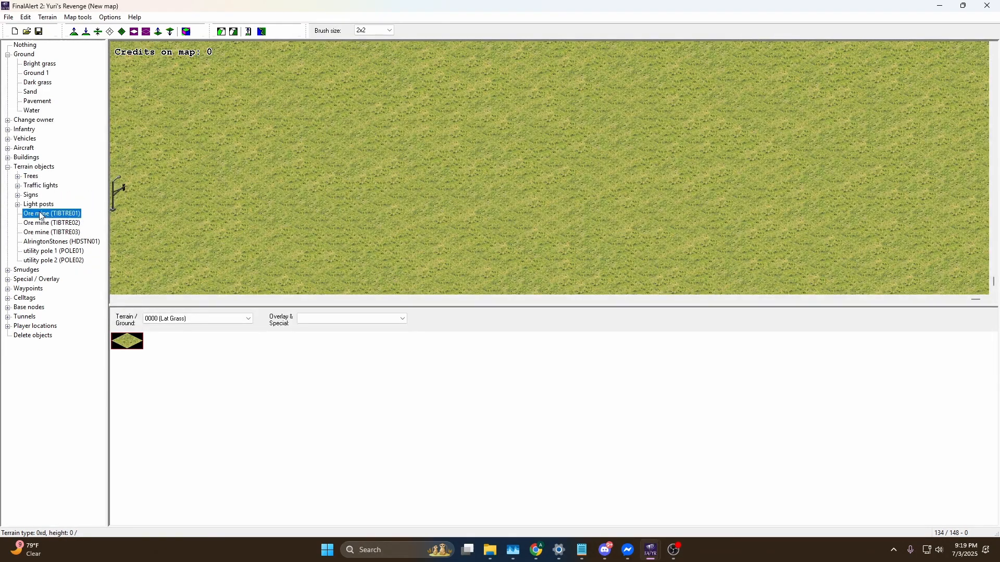
Scatter many ore mine towers across the grassland below the pond.
{"action": "left_click", "coordinate": [319, 188]}
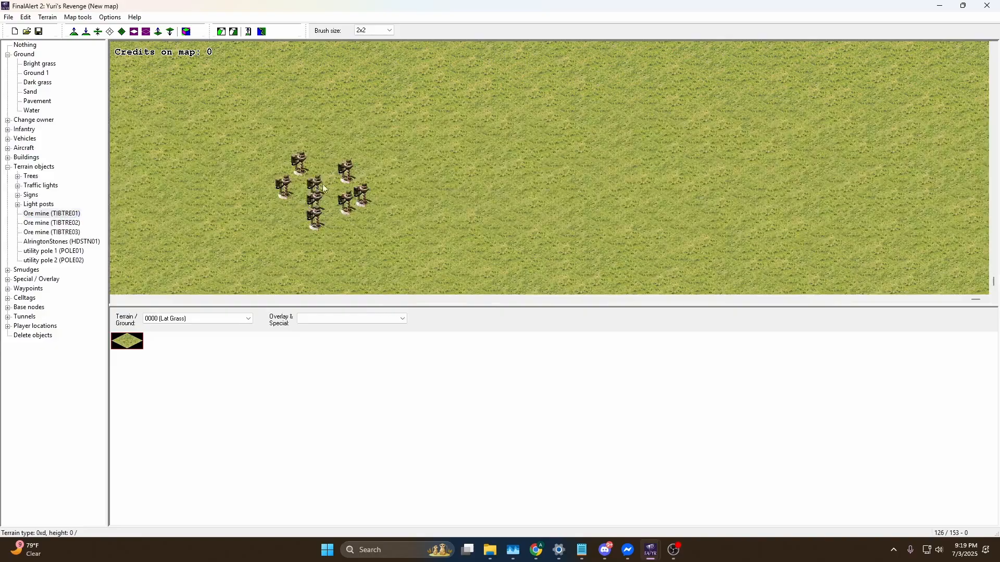
{"action": "left_click", "coordinate": [51, 222]}
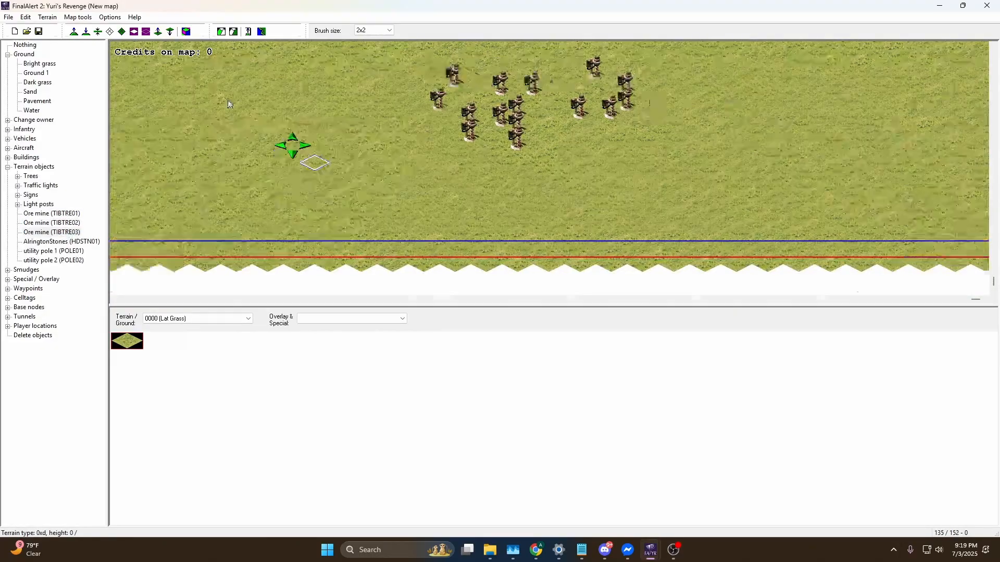
{"action": "left_click", "coordinate": [51, 213]}
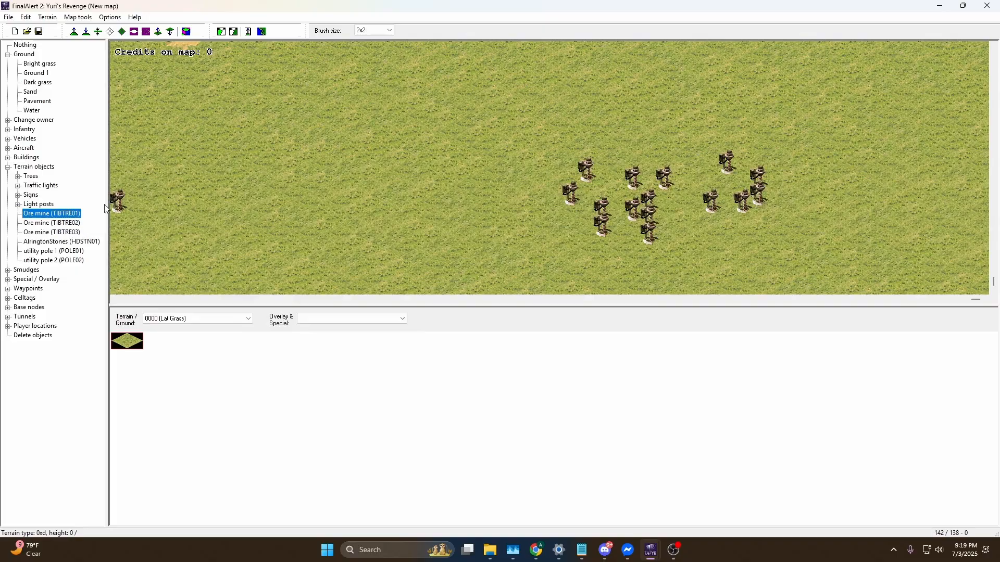
{"action": "left_click", "coordinate": [242, 153]}
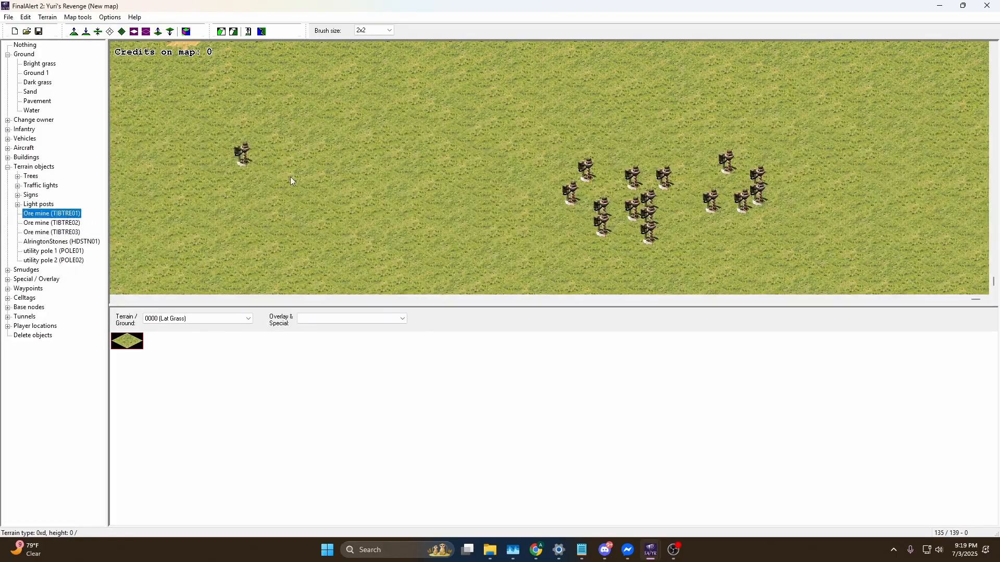
{"action": "left_click", "coordinate": [51, 222]}
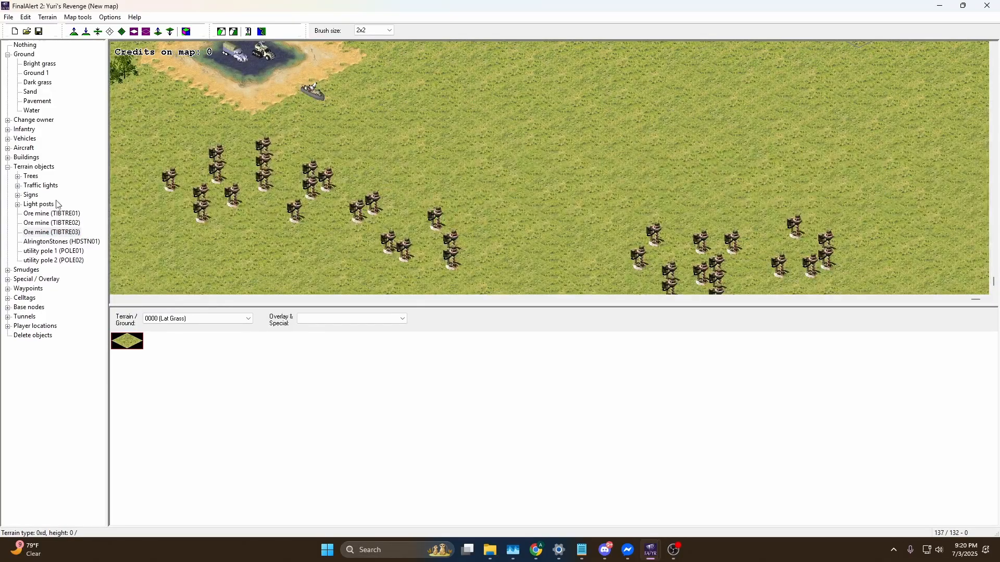
Switch ore mine variant, browse the smudges list, and expand Special / Overlay.
{"action": "left_click", "coordinate": [18, 194]}
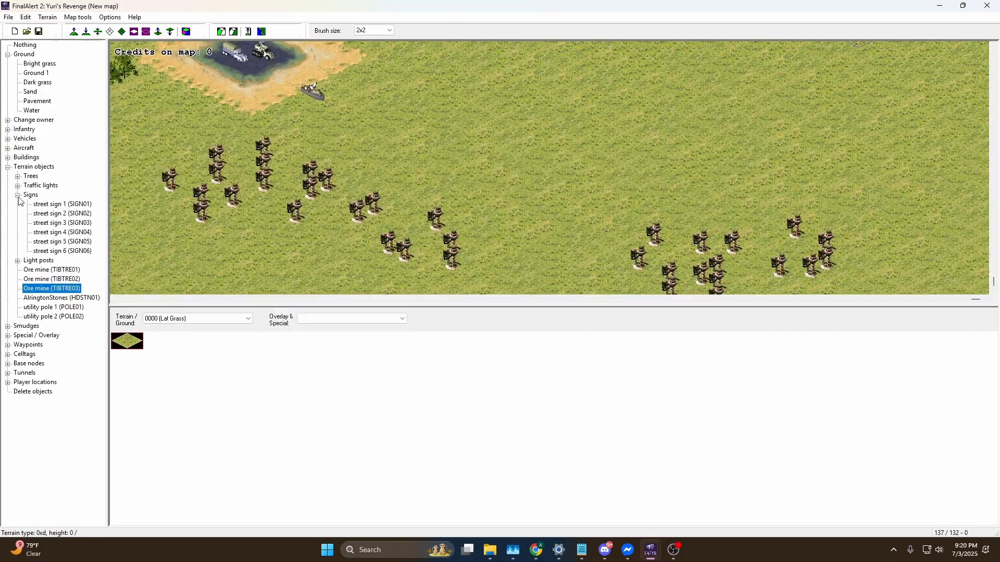
{"action": "left_click", "coordinate": [18, 194]}
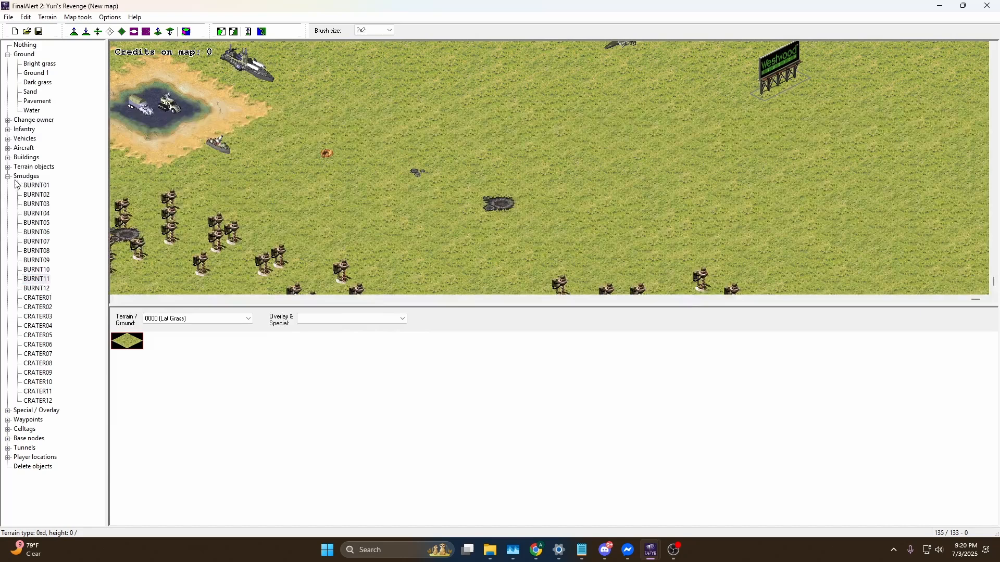
{"action": "left_click", "coordinate": [26, 176]}
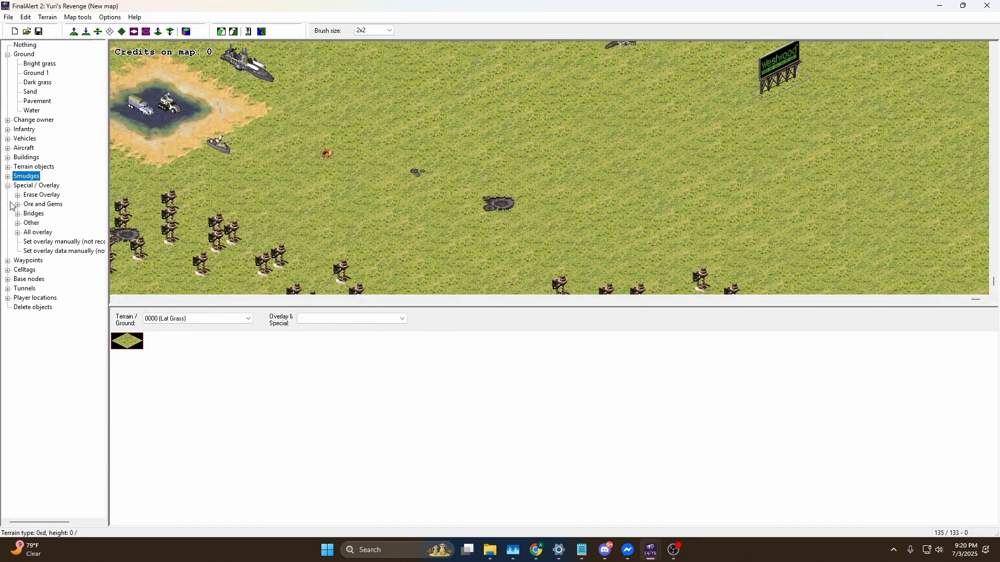
Expand Ore and Gems and choose a larger brush size for painting ore.
{"action": "left_click", "coordinate": [18, 204]}
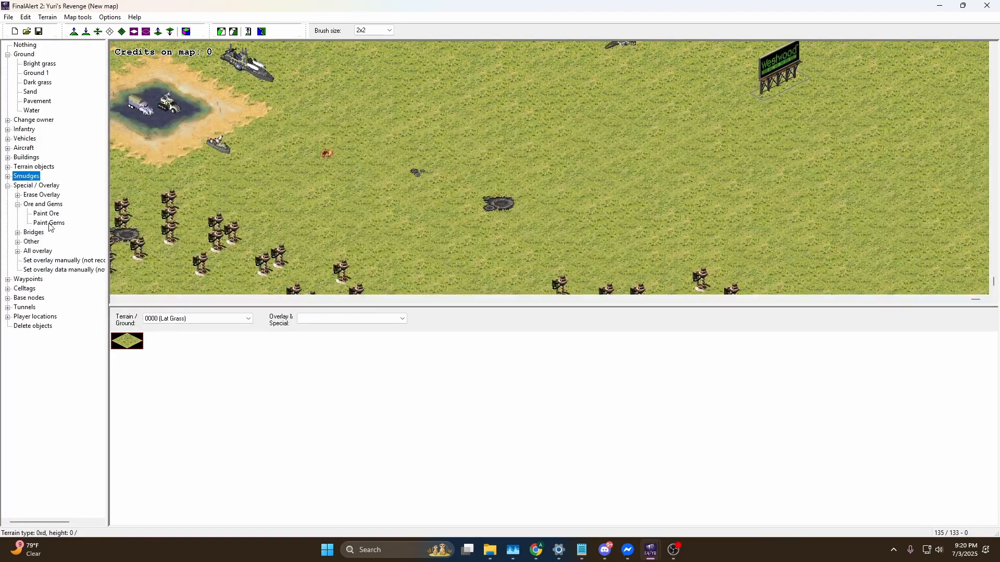
{"action": "left_click", "coordinate": [388, 31]}
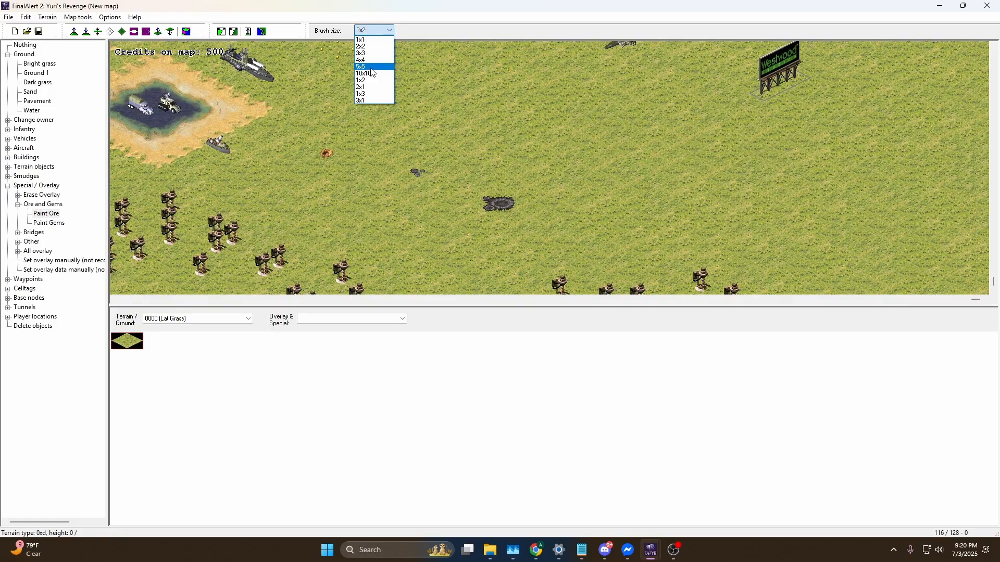
{"action": "left_click", "coordinate": [364, 73]}
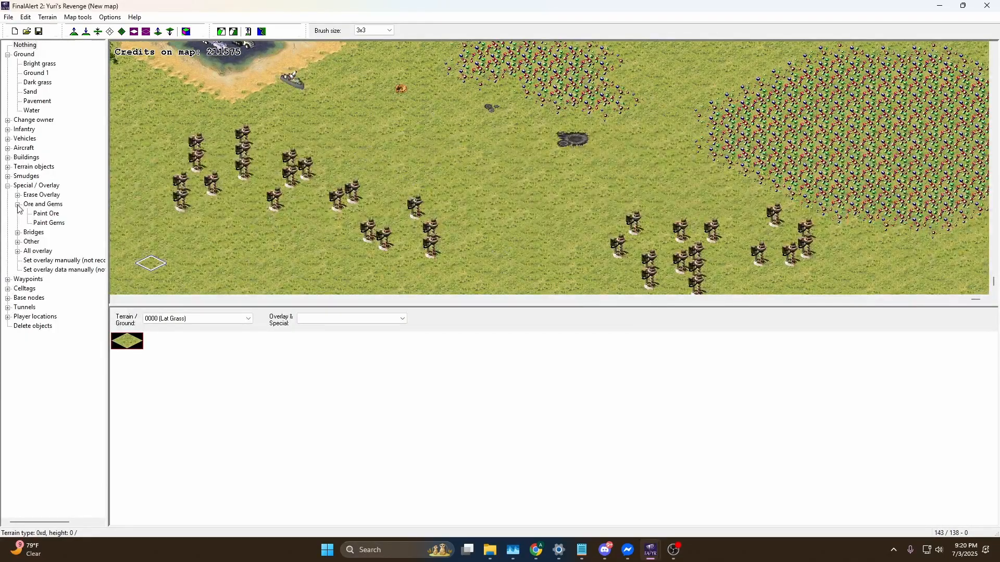
{"action": "left_click", "coordinate": [19, 208]}
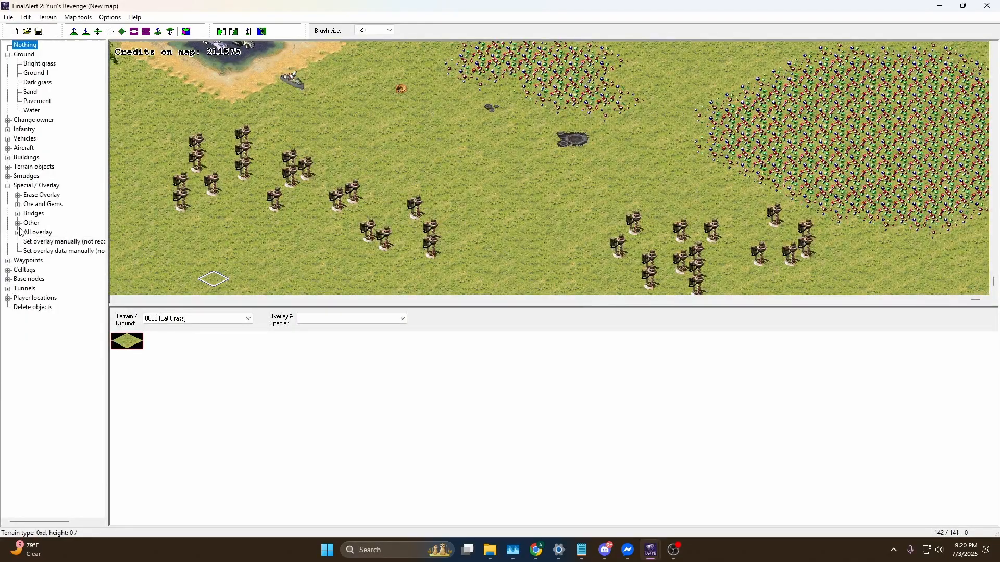
{"action": "left_click", "coordinate": [17, 213]}
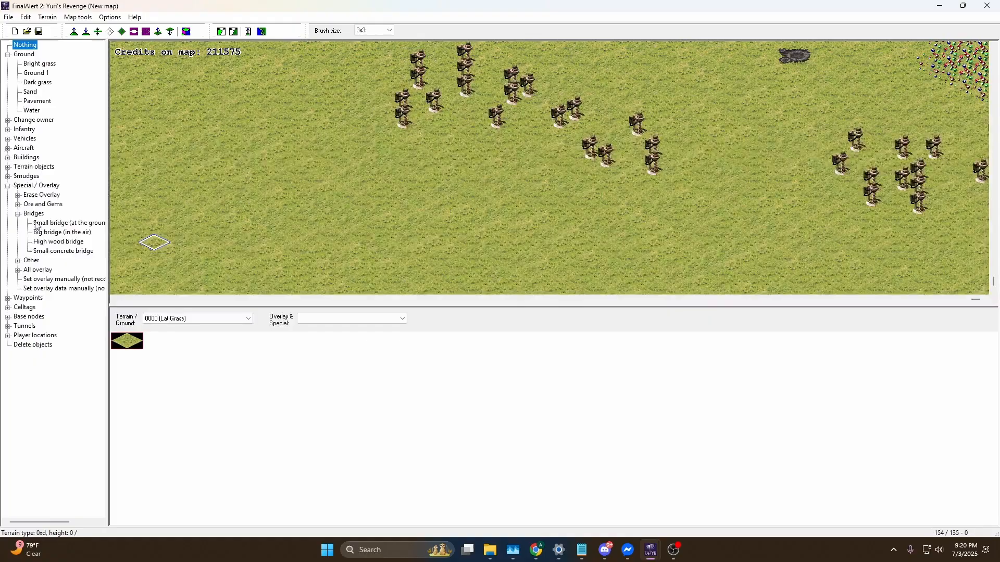
{"action": "left_click", "coordinate": [33, 213]}
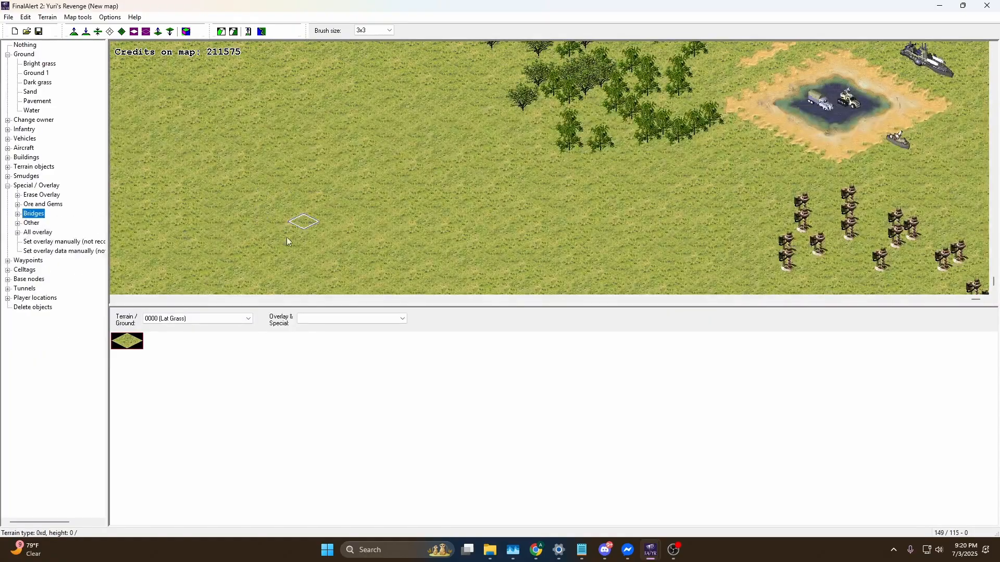
{"action": "left_click", "coordinate": [18, 222]}
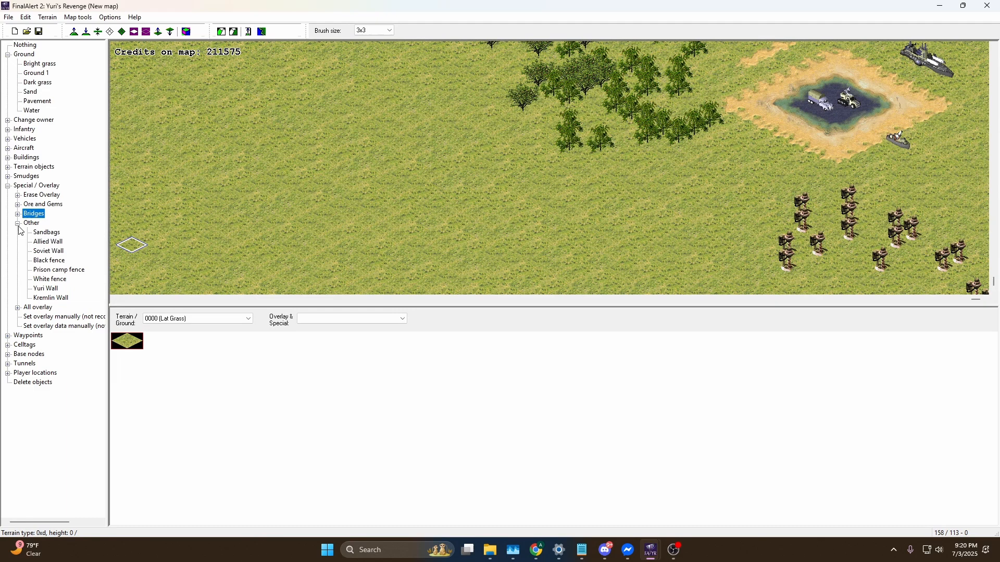
{"action": "left_click", "coordinate": [18, 223]}
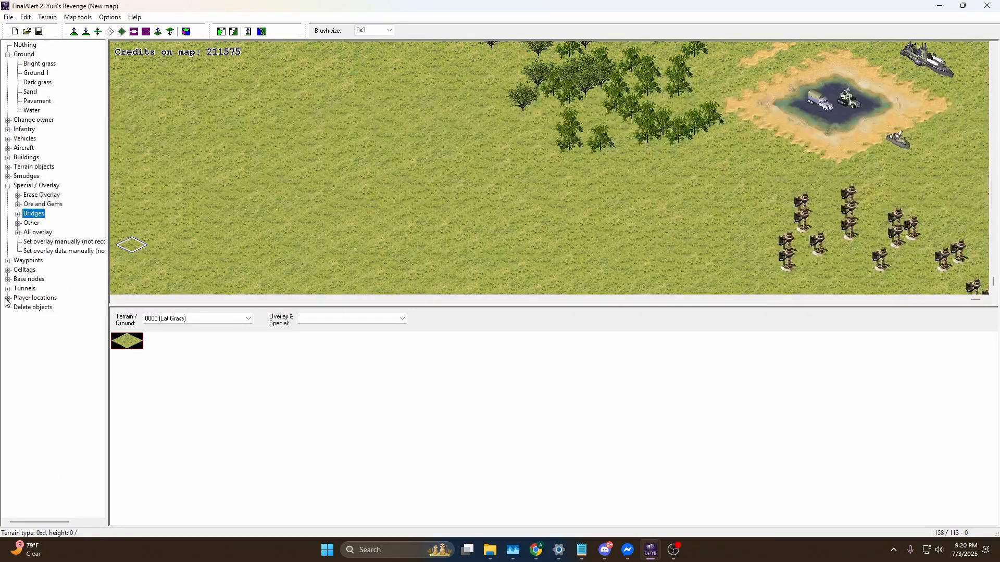
{"action": "left_click", "coordinate": [6, 260]}
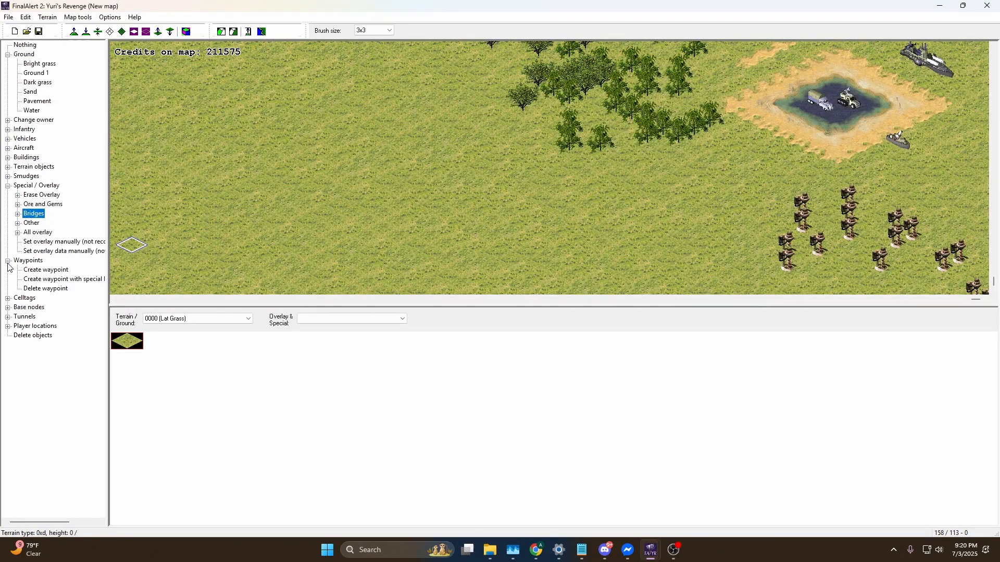
{"action": "left_click", "coordinate": [7, 261]}
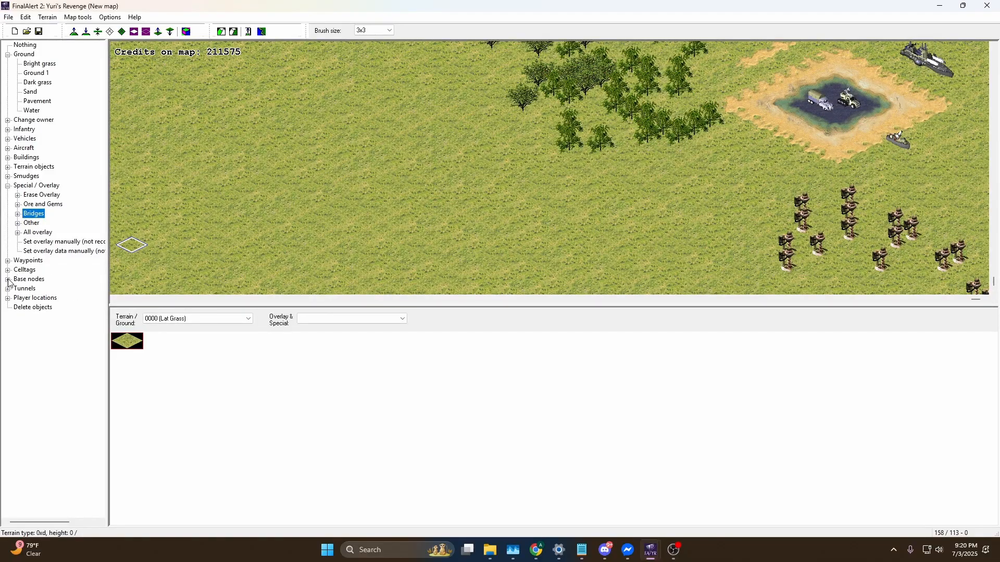
{"action": "left_click", "coordinate": [7, 287]}
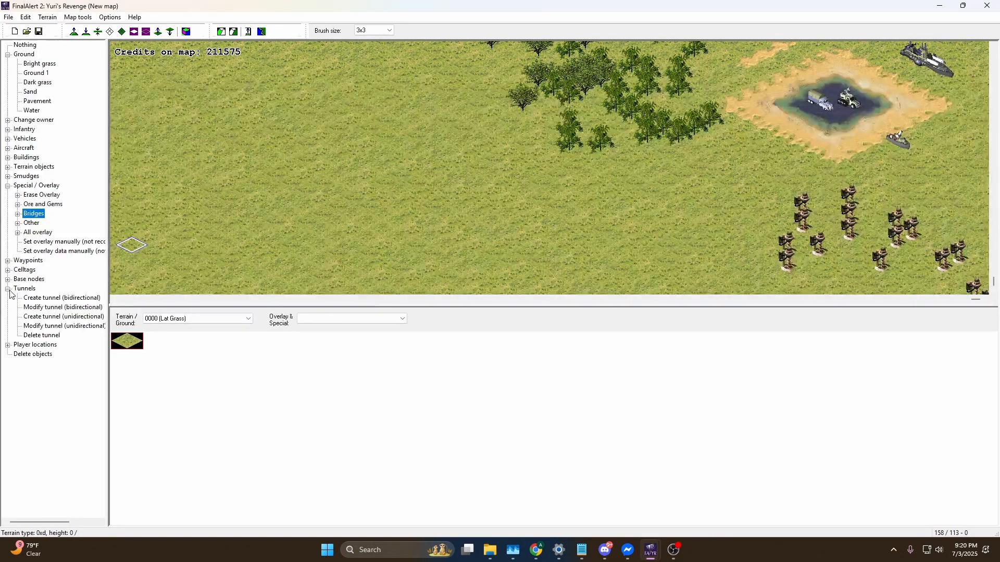
{"action": "left_click", "coordinate": [7, 288]}
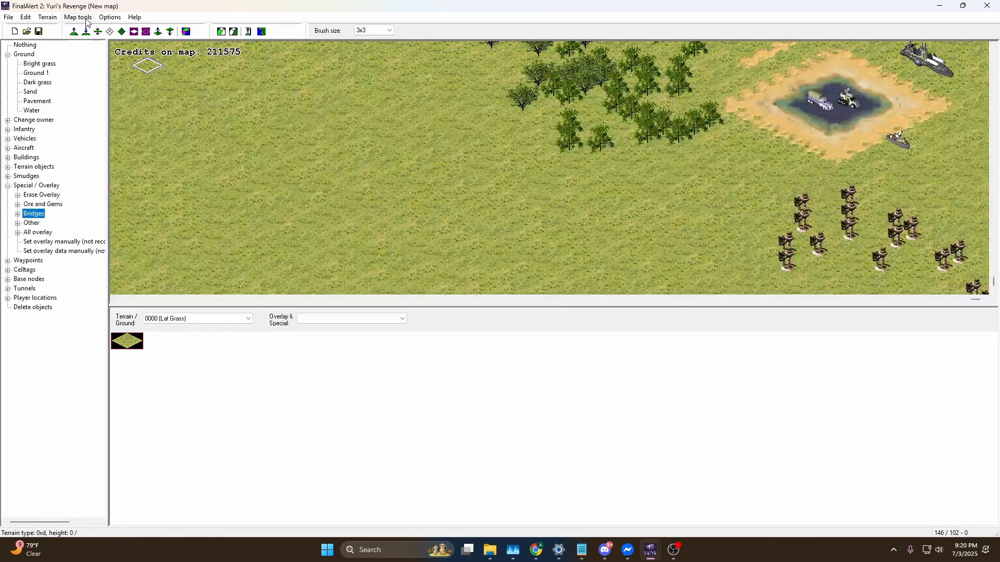
{"action": "left_click", "coordinate": [109, 18]}
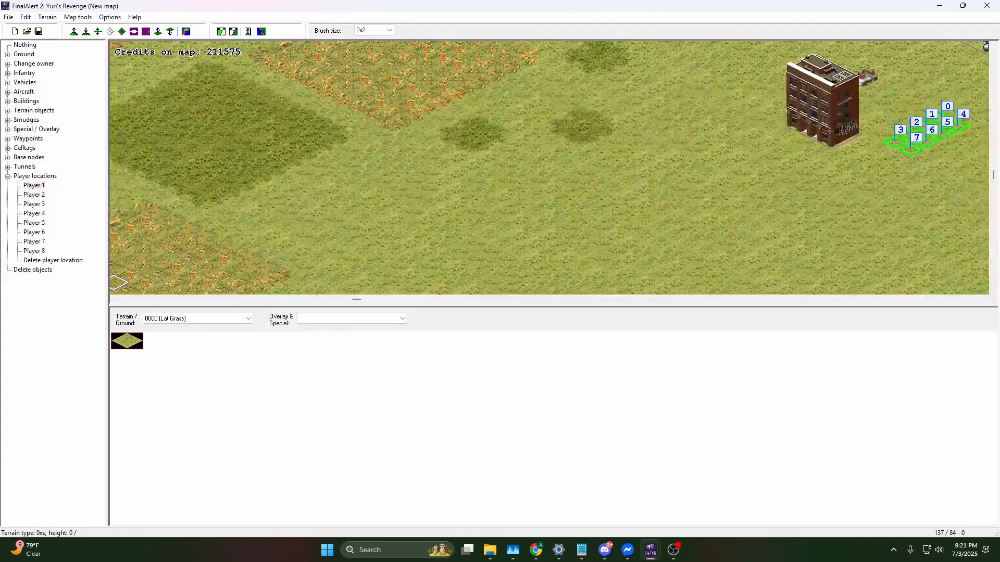
Minimize the FinalAlert 2 editor to the taskbar.
{"action": "left_click", "coordinate": [943, 6]}
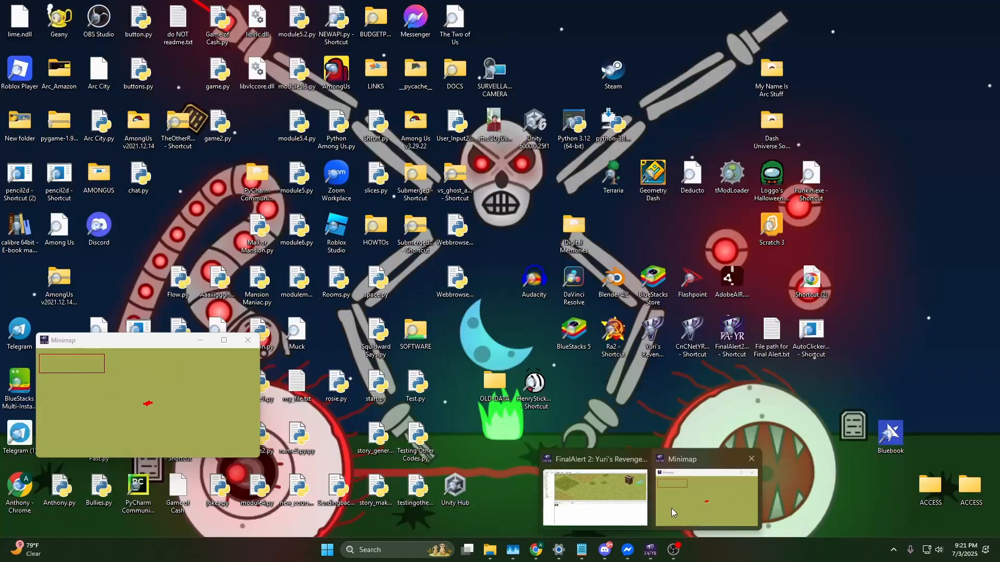
Restore FinalAlert 2 with its minimap window and start saving the map as a new file.
{"action": "left_click", "coordinate": [594, 498]}
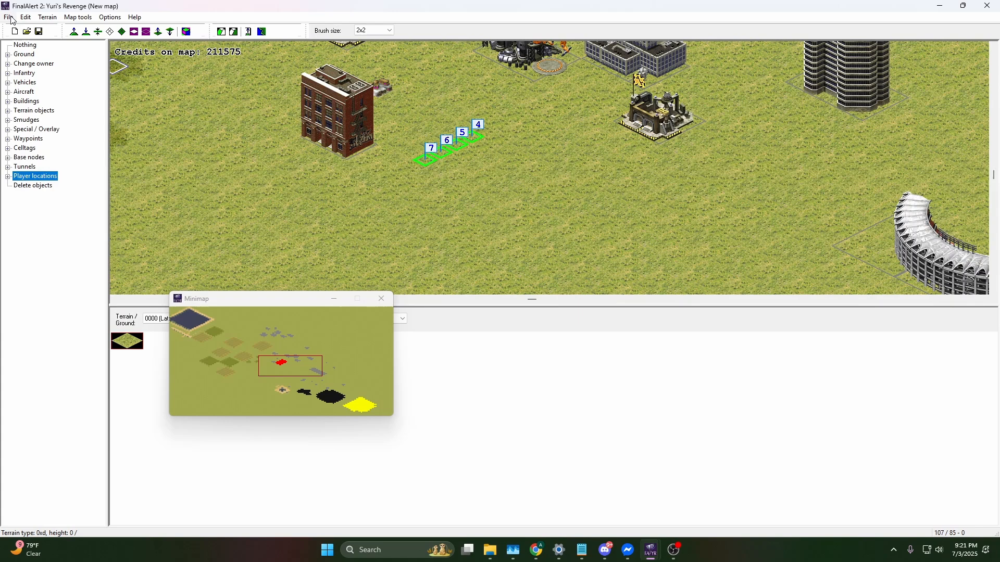
{"action": "left_click", "coordinate": [9, 17]}
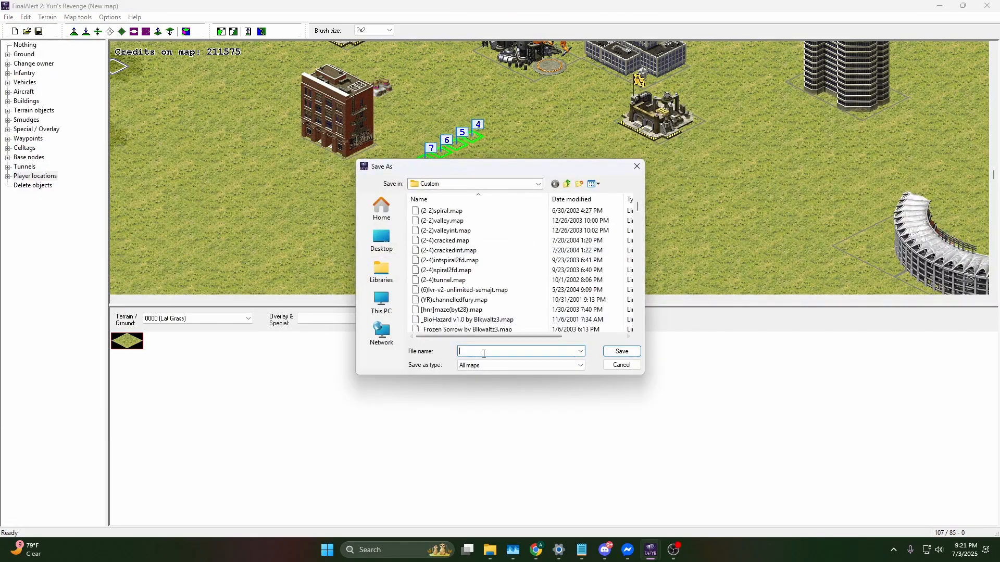
Save the map under the file name arc_test.map.
{"action": "type", "text": "Ar"}
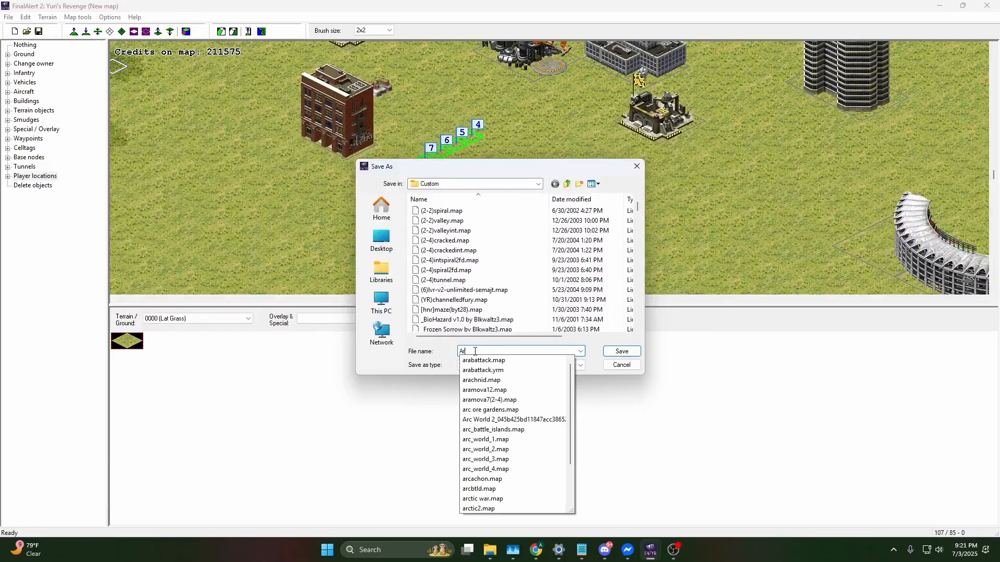
{"action": "type", "text": "arc_test."}
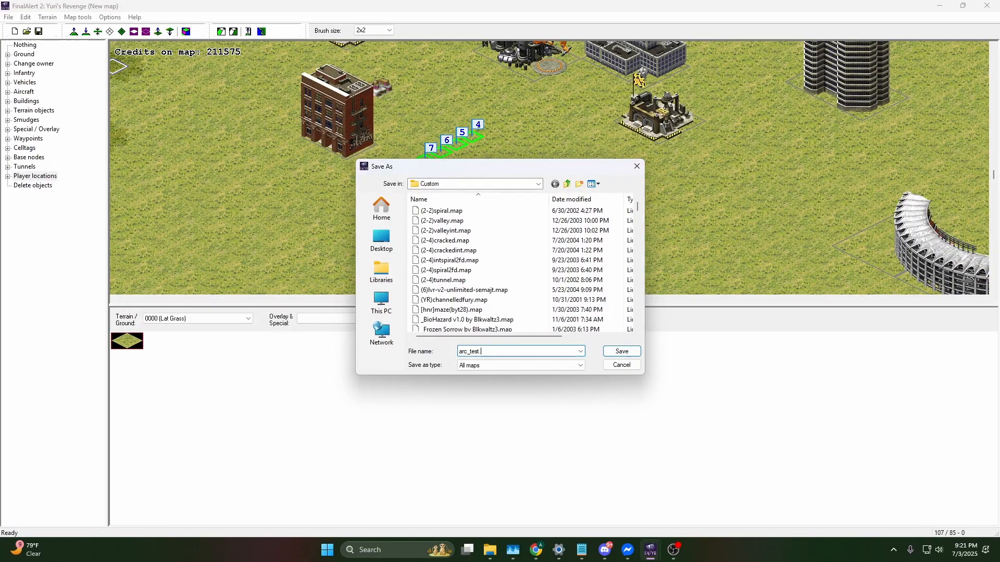
{"action": "type", "text": "map"}
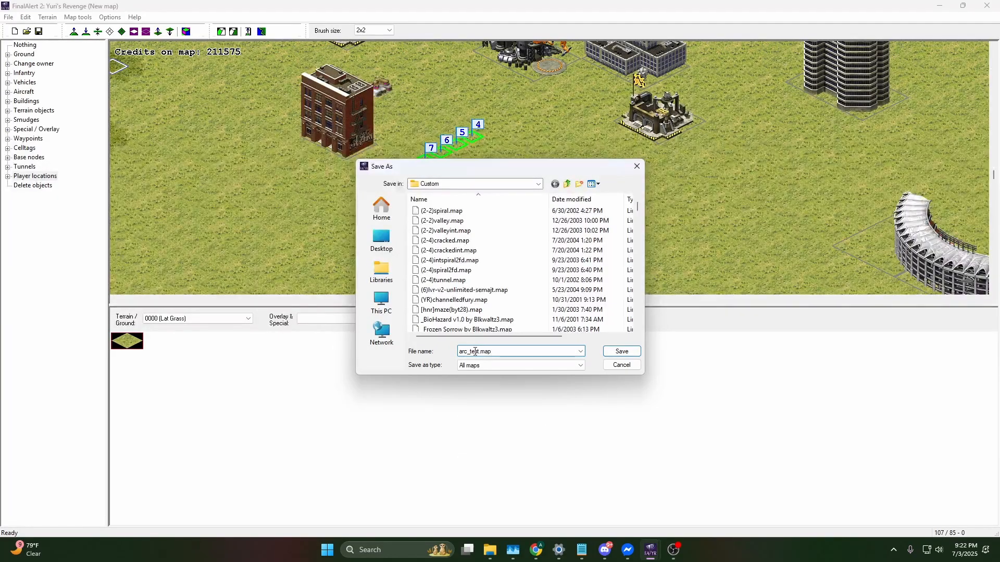
{"action": "left_click", "coordinate": [619, 351]}
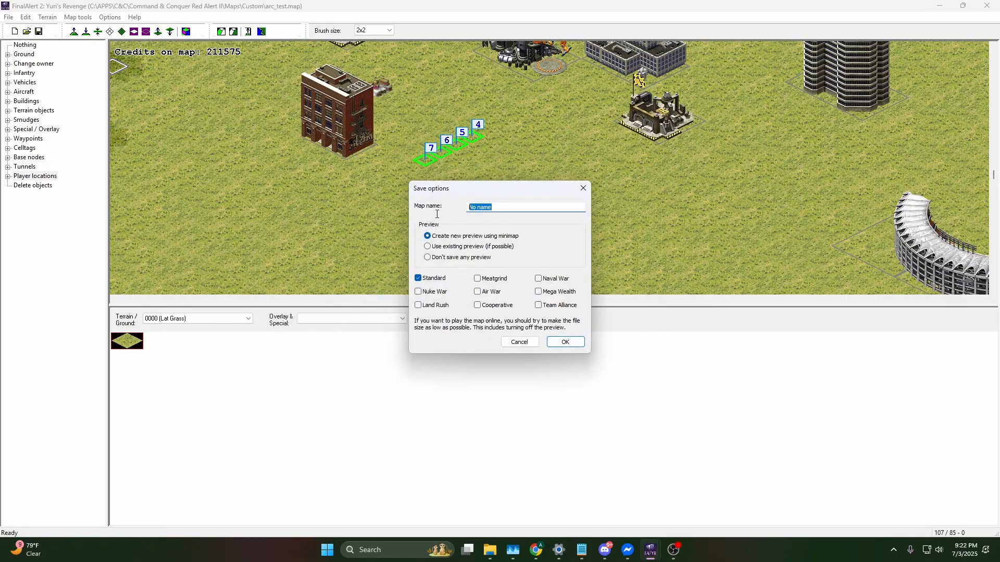
{"action": "mouse_move", "coordinate": [570, 246]}
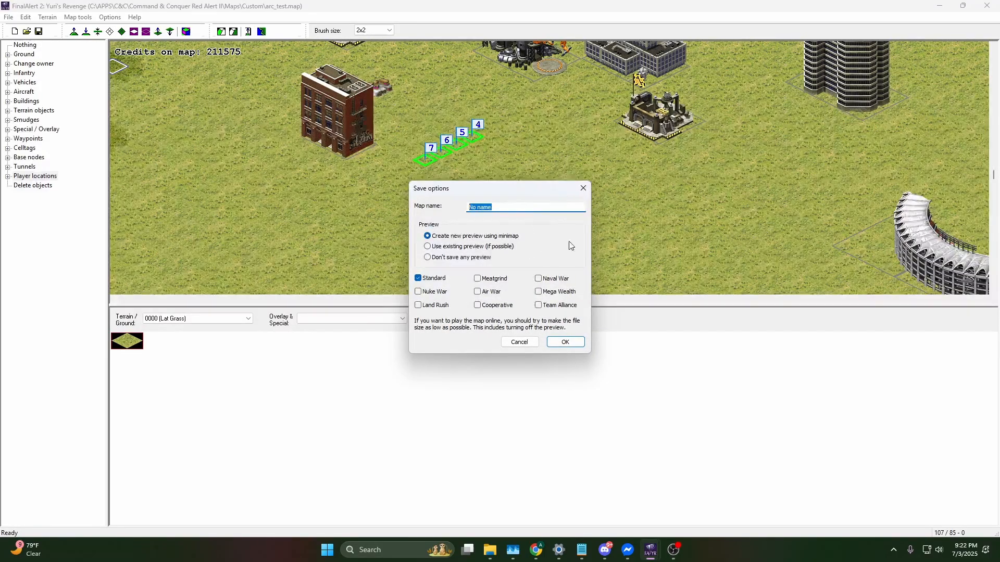
{"action": "mouse_move", "coordinate": [455, 205]}
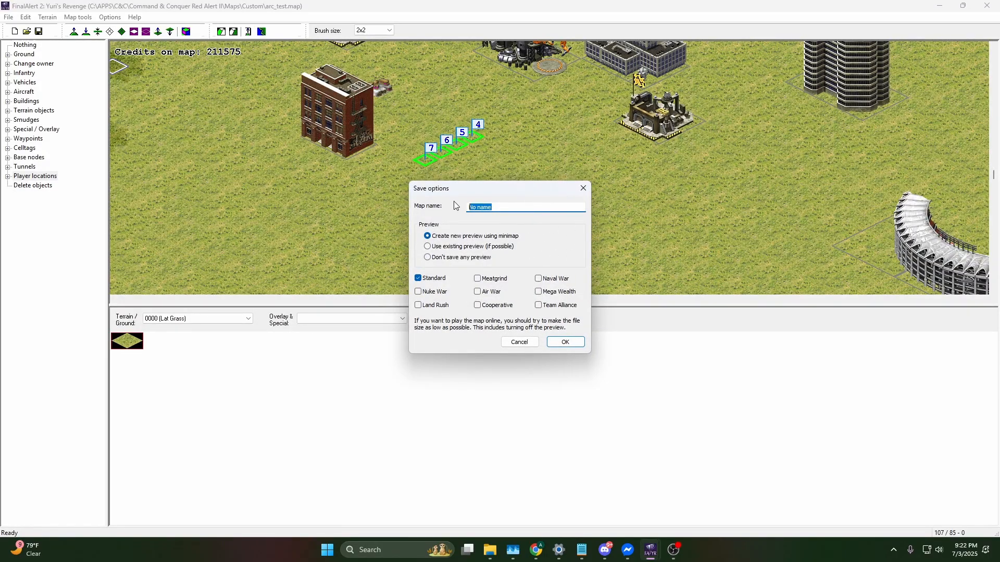
Name the map 'Arc Test' in Standard mode and confirm.
{"action": "type", "text": "Arc Test"}
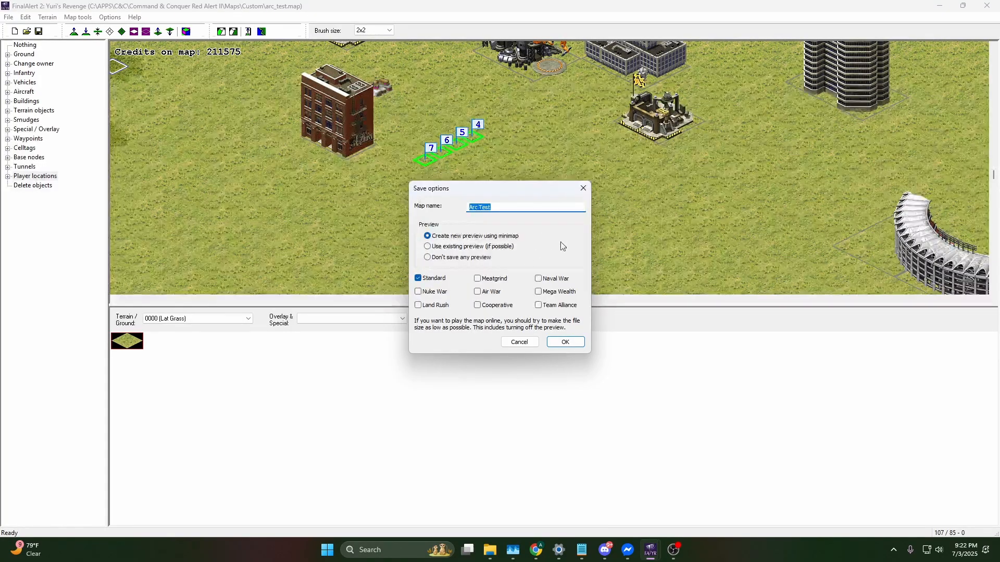
{"action": "left_click", "coordinate": [563, 342]}
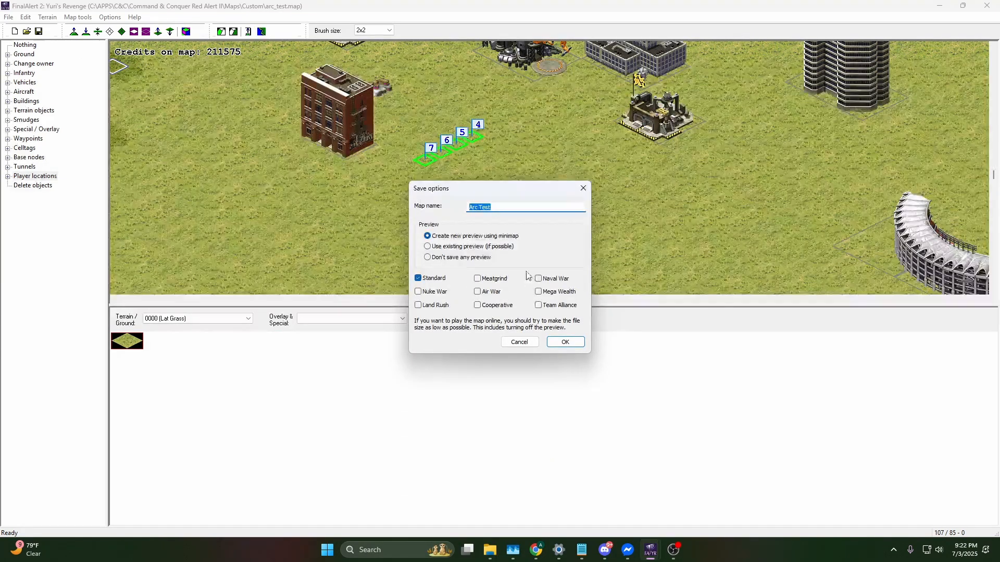
{"action": "left_click", "coordinate": [564, 341]}
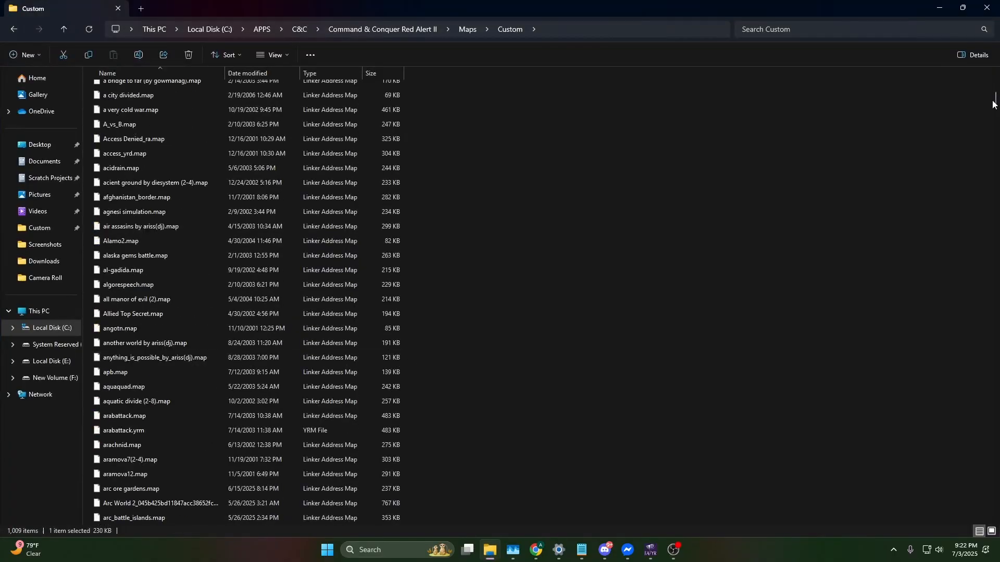
Rename arc_test.yrm in the Custom maps folder to arc_test.map.
{"action": "scroll", "scroll_direction": "down", "scroll_amount": 3}
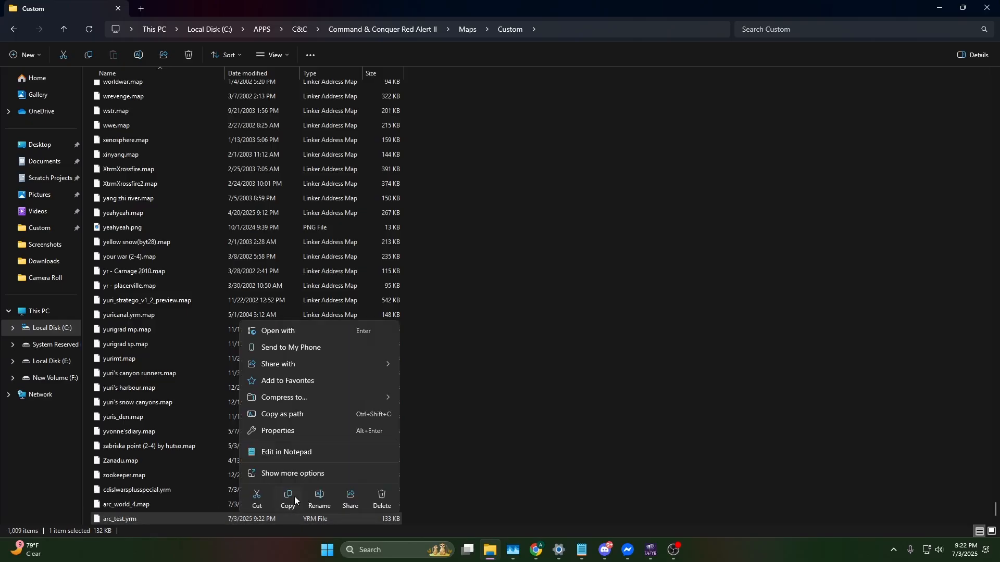
{"action": "left_click", "coordinate": [318, 498]}
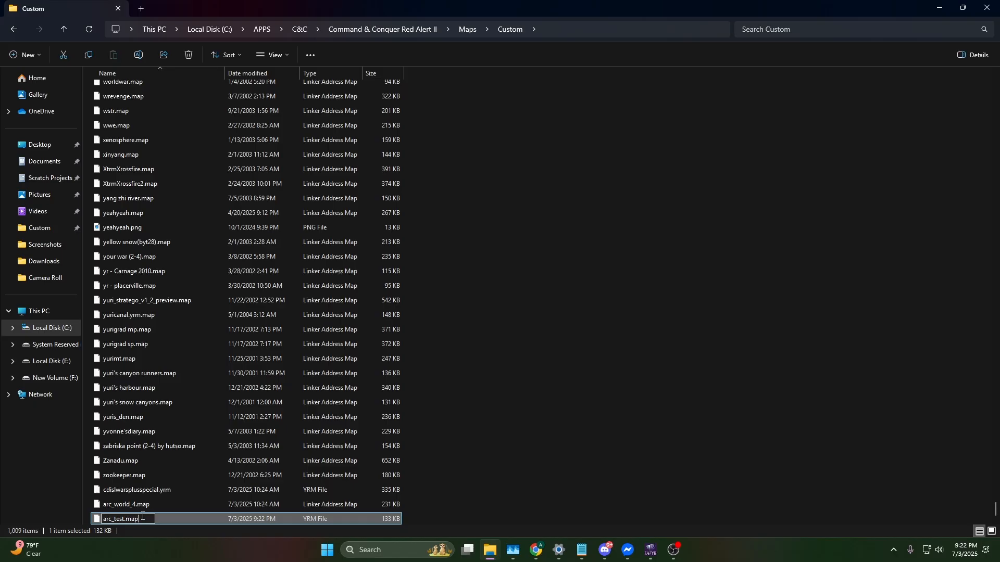
{"action": "key", "text": "Return"}
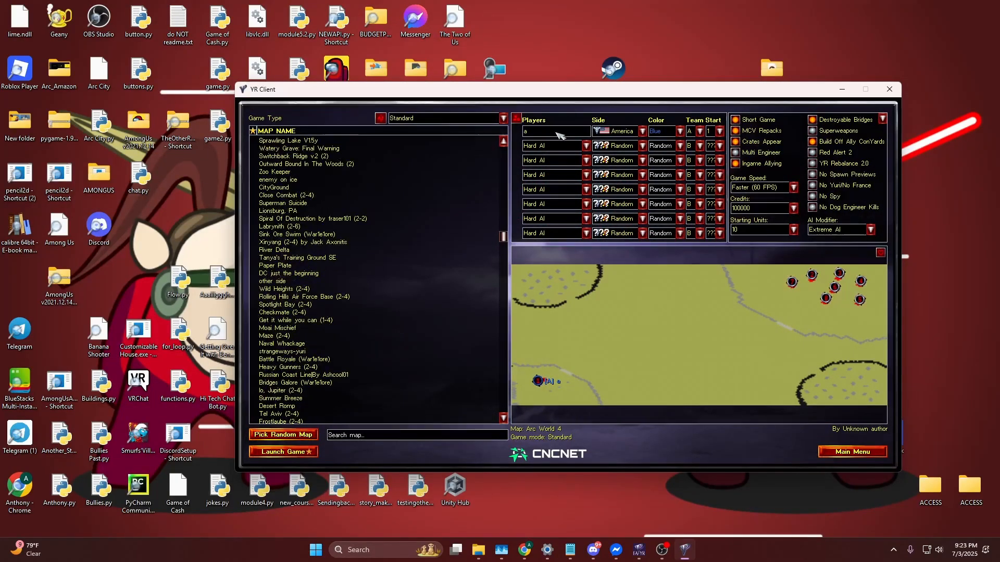
Select Britain's Lost Outpost (2-8) from the skirmish lobby map list.
{"action": "left_click", "coordinate": [503, 118]}
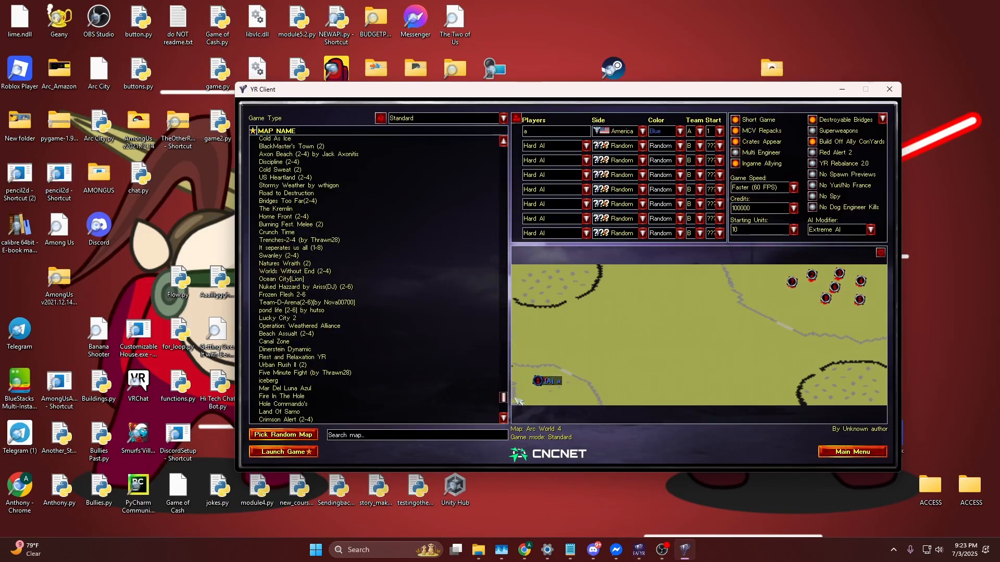
{"action": "left_click", "coordinate": [291, 200]}
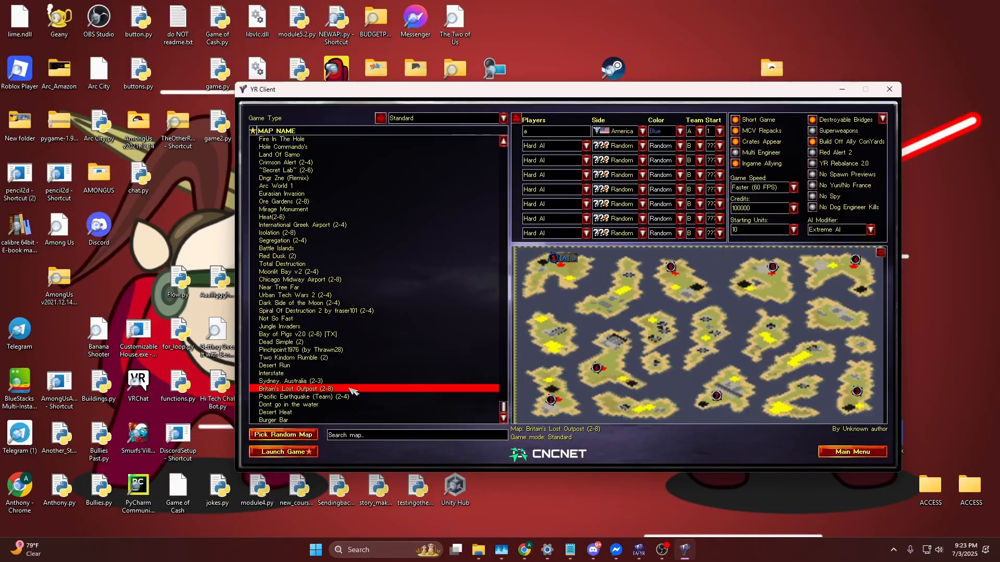
{"action": "left_click", "coordinate": [478, 550]}
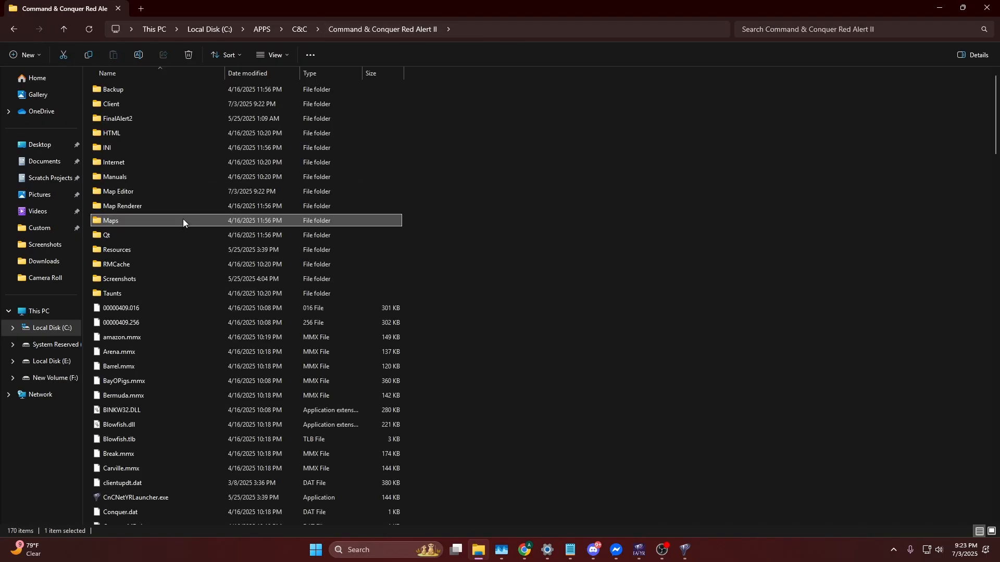
Open Maps\Custom in File Explorer and scroll to find arc_test.map.
{"action": "double_click", "coordinate": [111, 220]}
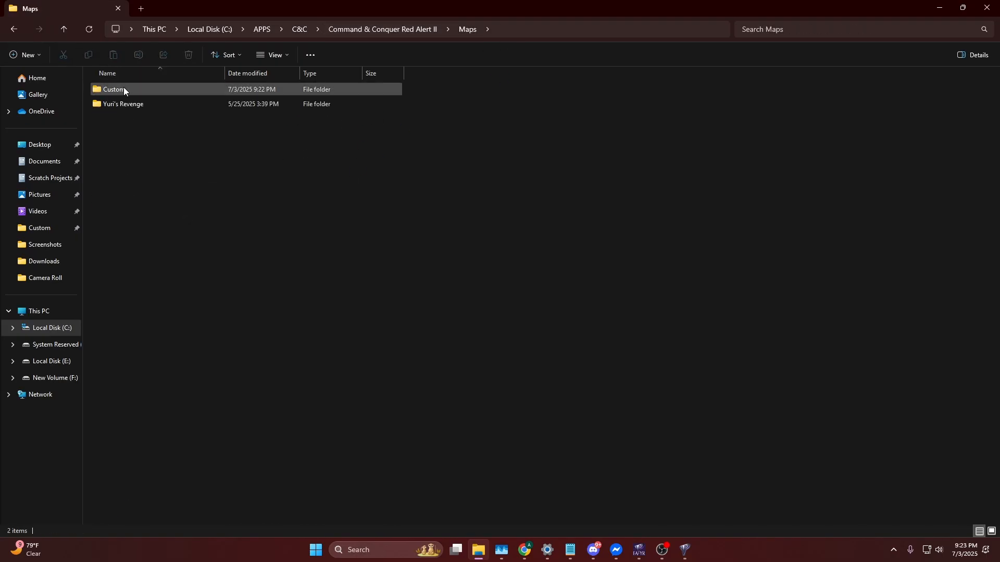
{"action": "double_click", "coordinate": [113, 88]}
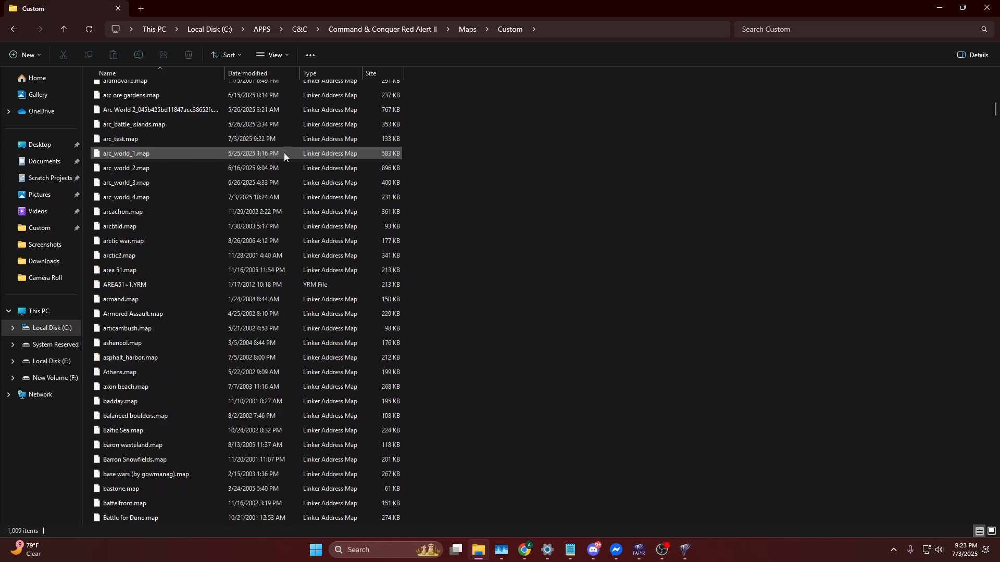
{"action": "scroll", "scroll_direction": "down", "scroll_amount": 3}
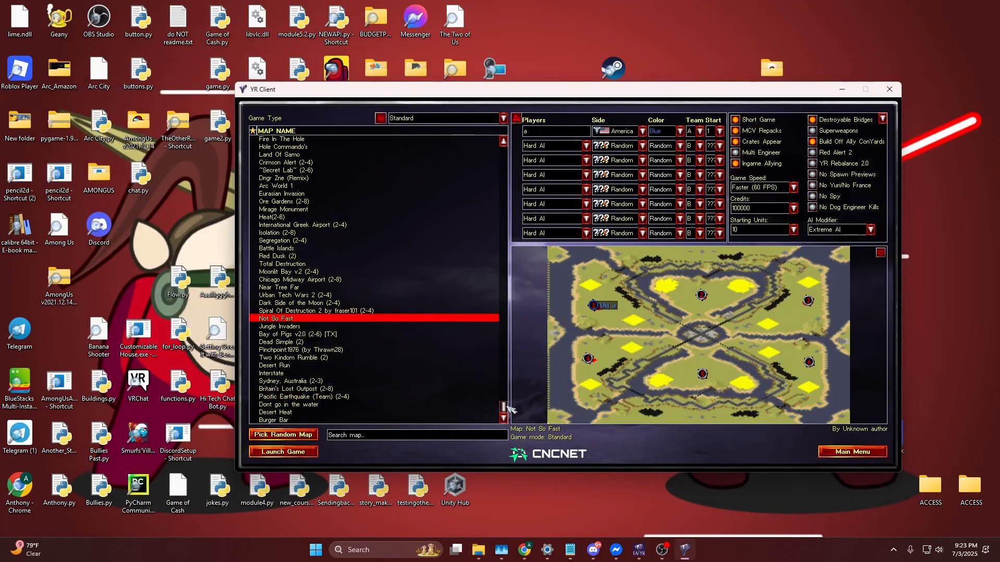
Search the lobby map list for 'arc' and select Arc Test to preview it.
{"action": "left_click", "coordinate": [301, 282]}
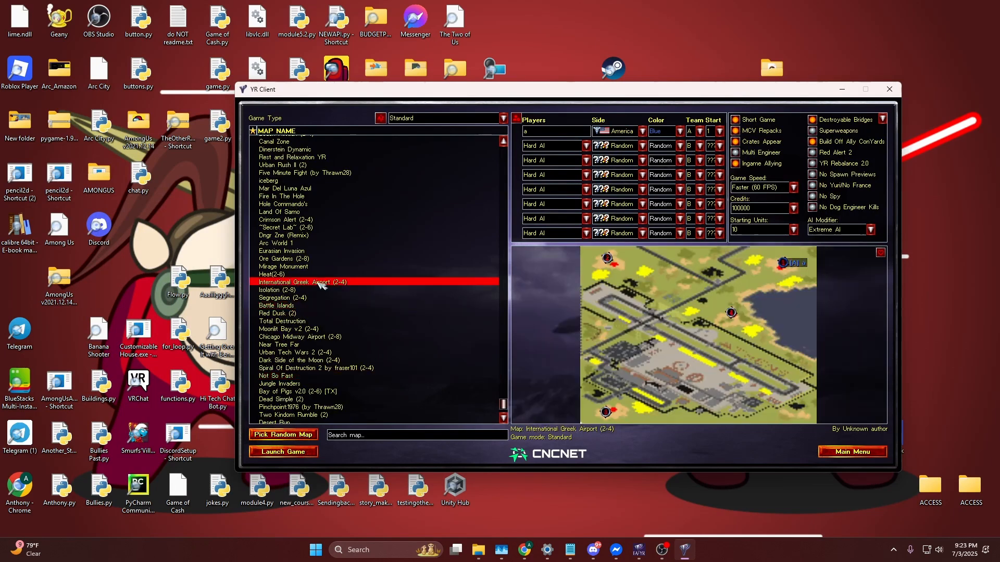
{"action": "left_click", "coordinate": [278, 383]}
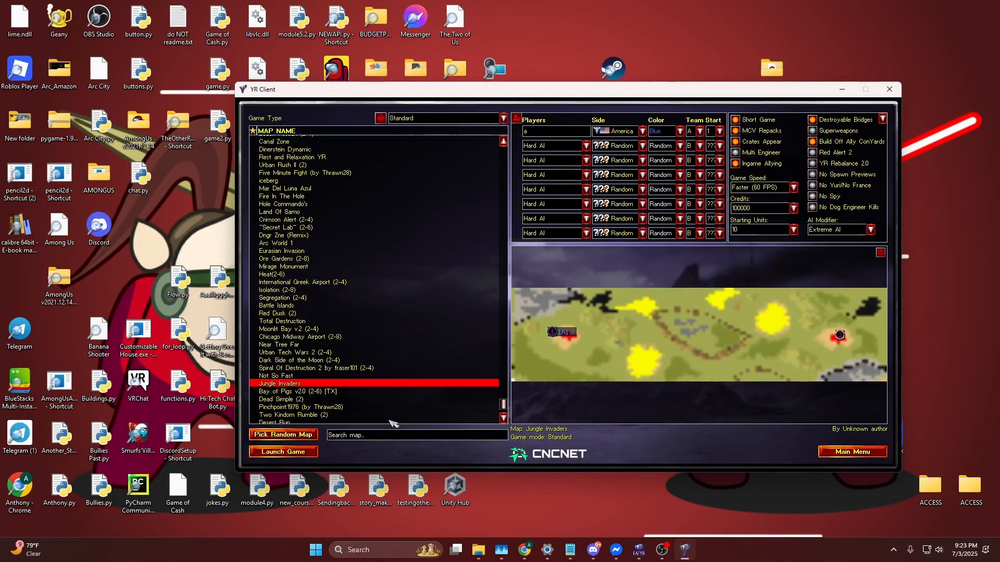
{"action": "type", "text": "arc test"}
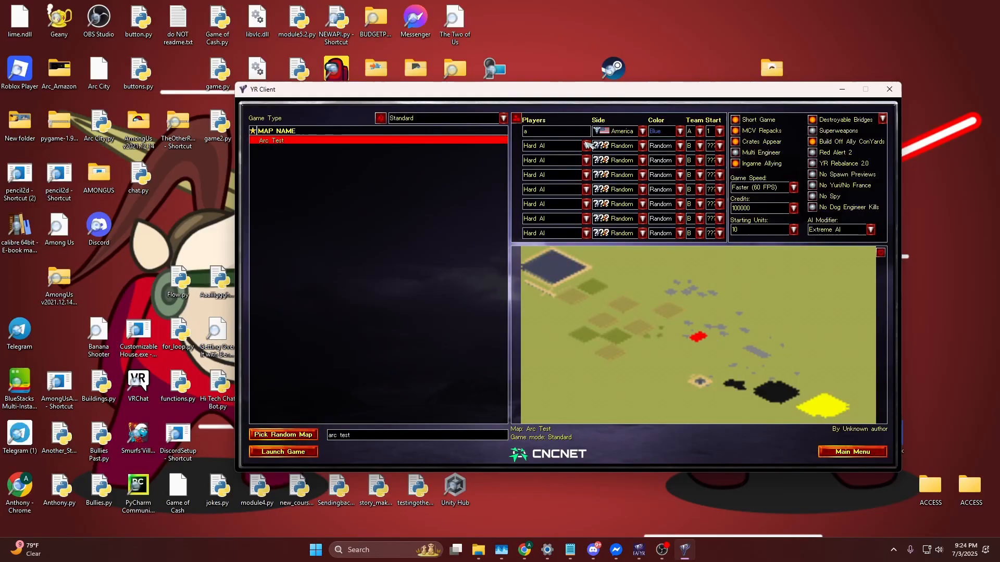
{"action": "mouse_move", "coordinate": [710, 394]}
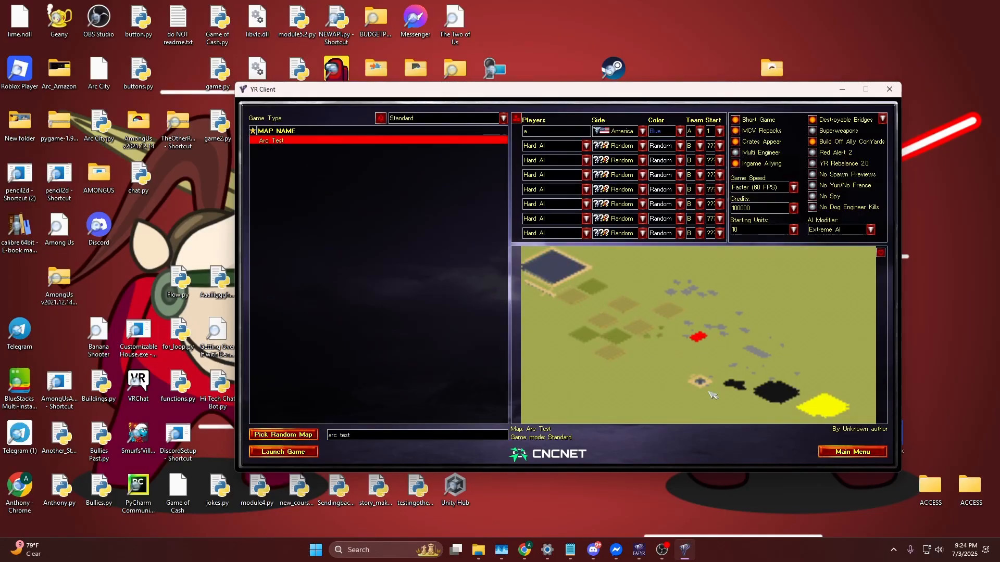
{"action": "left_click", "coordinate": [282, 451]}
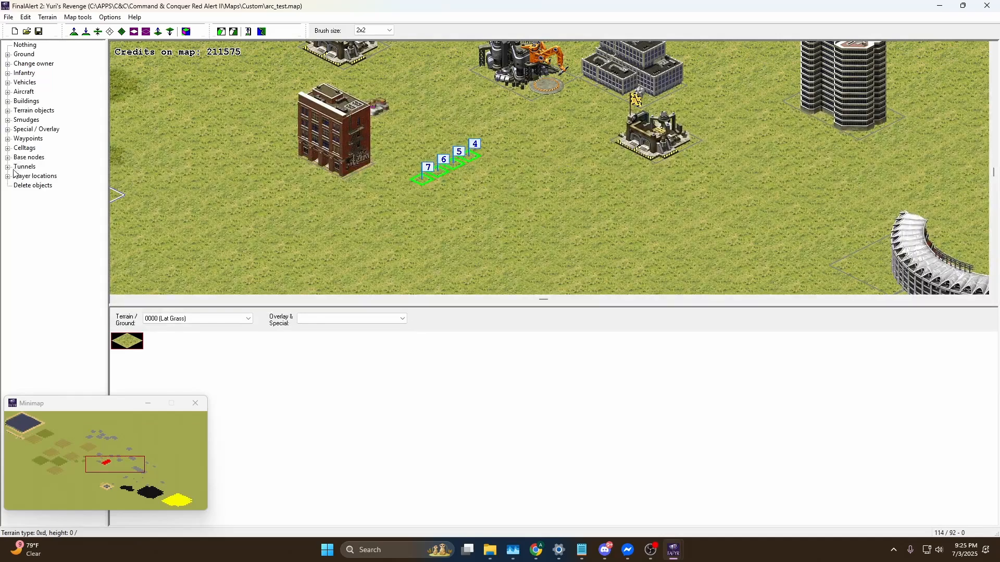
Move Player 1's start to the open grass right of the tall tower.
{"action": "scroll", "scroll_direction": "down", "scroll_amount": 3}
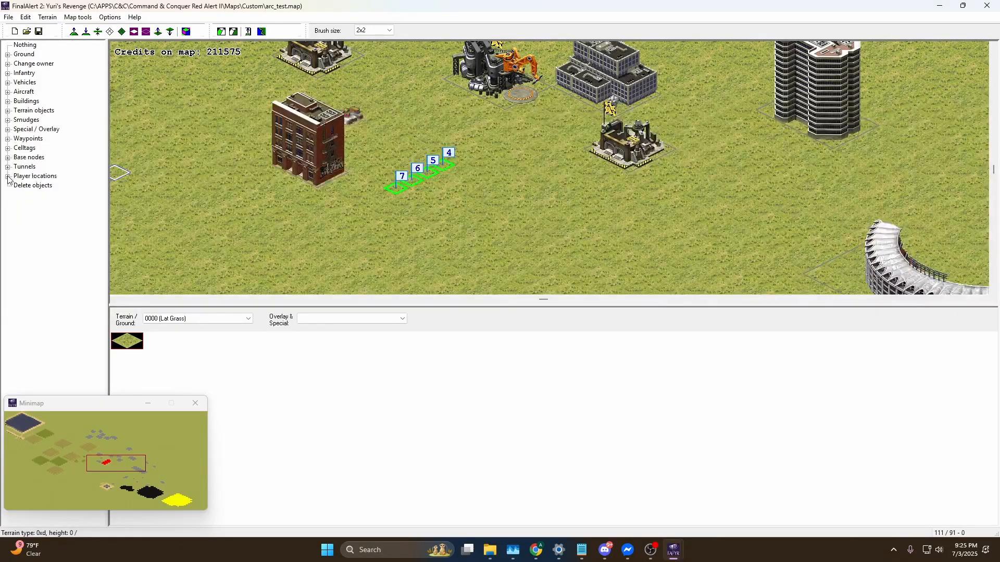
{"action": "left_click", "coordinate": [7, 176]}
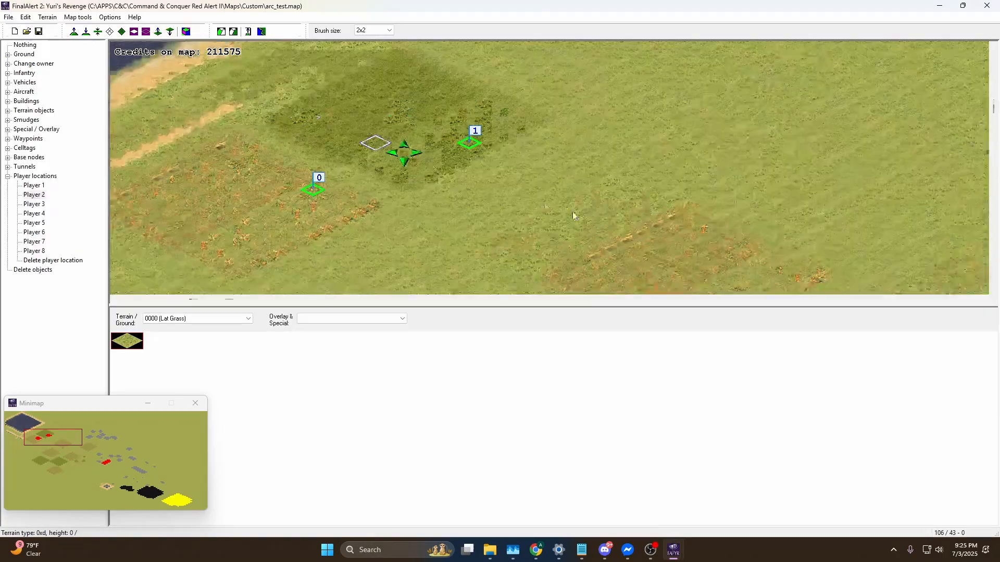
{"action": "left_click", "coordinate": [52, 261]}
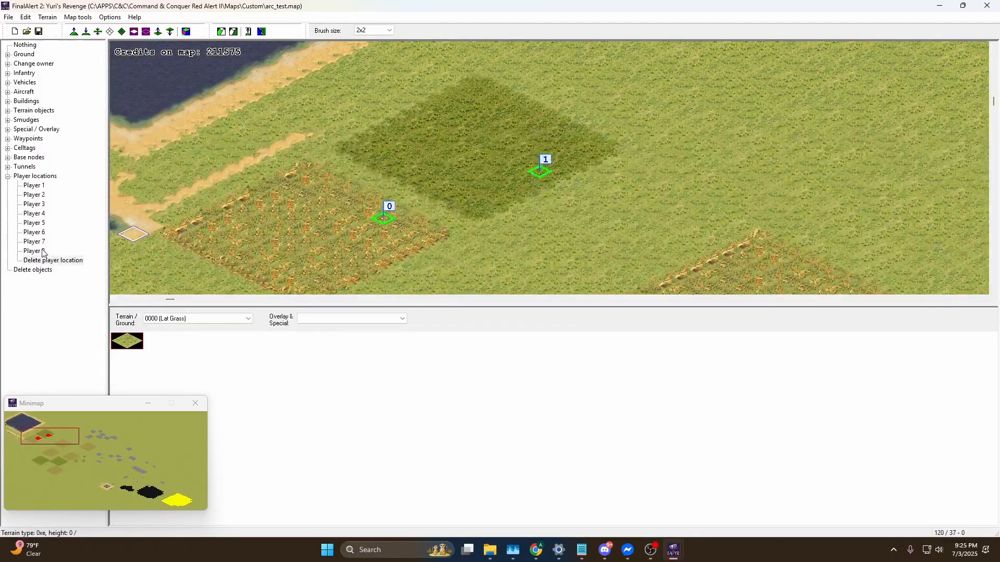
{"action": "left_click", "coordinate": [156, 453]}
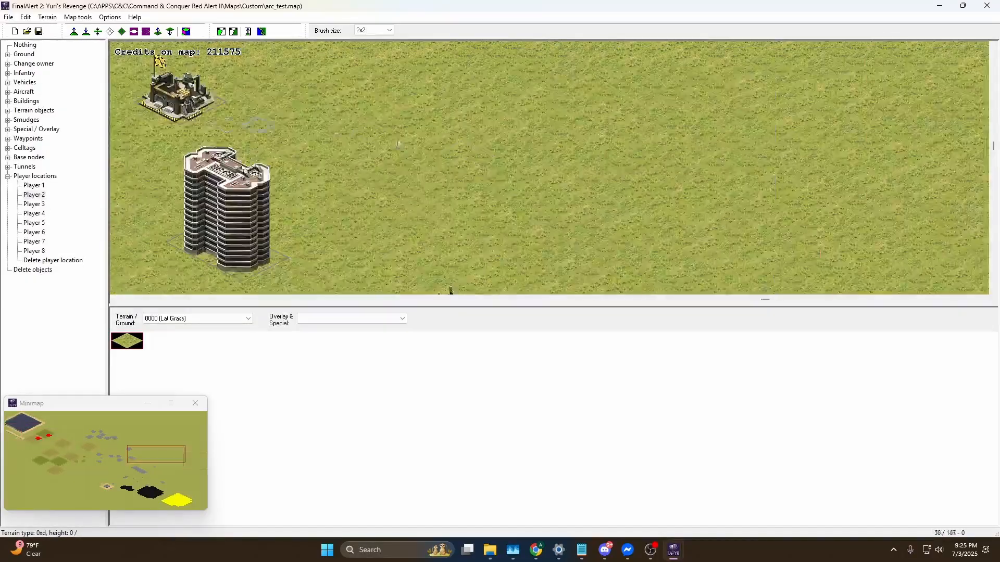
{"action": "left_click", "coordinate": [9, 17]}
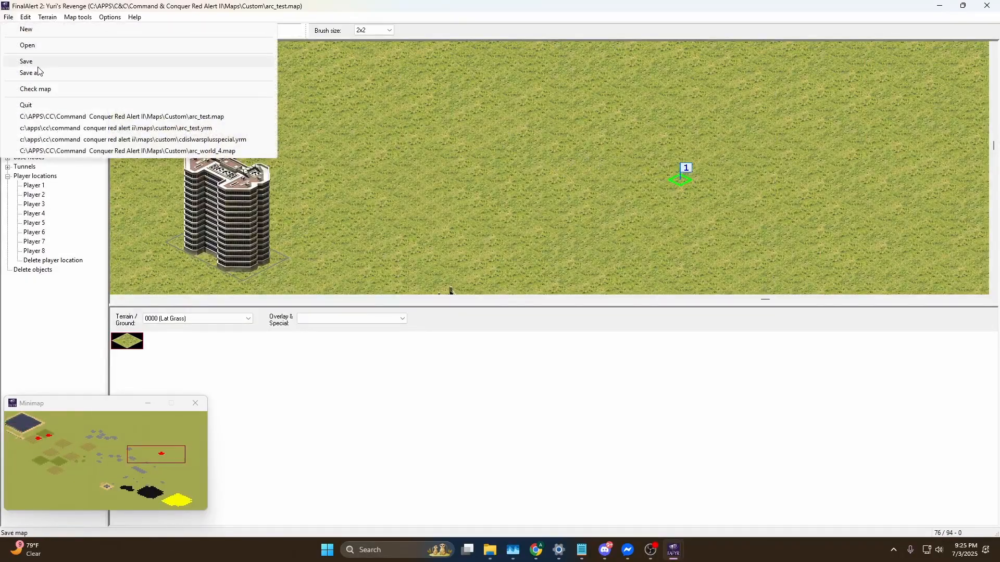
{"action": "mouse_move", "coordinate": [31, 73]}
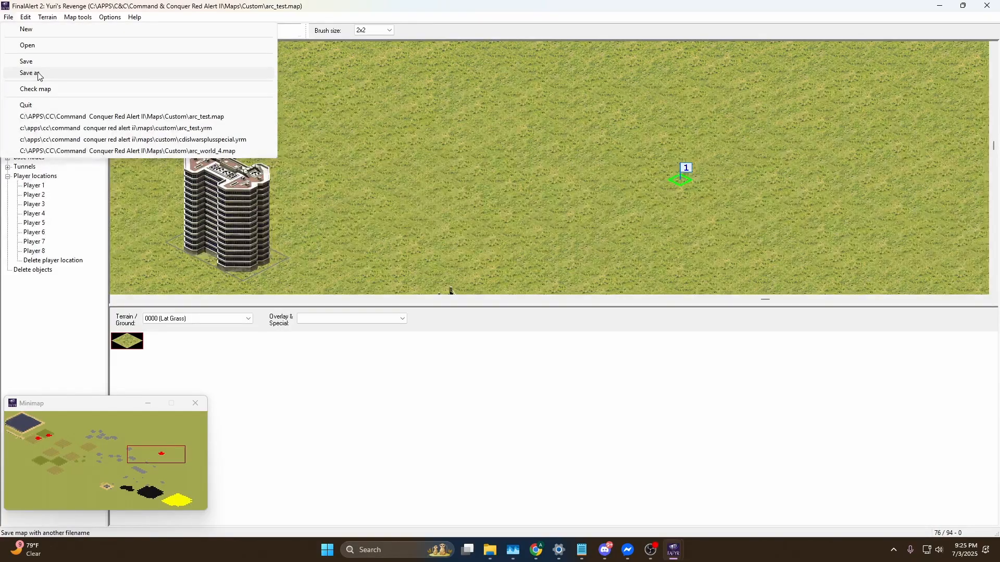
Bring up the Save As dialog for the map, showing the Custom maps folder.
{"action": "left_click", "coordinate": [30, 73]}
{"action": "type", "text": "arc ore gardens.map"}
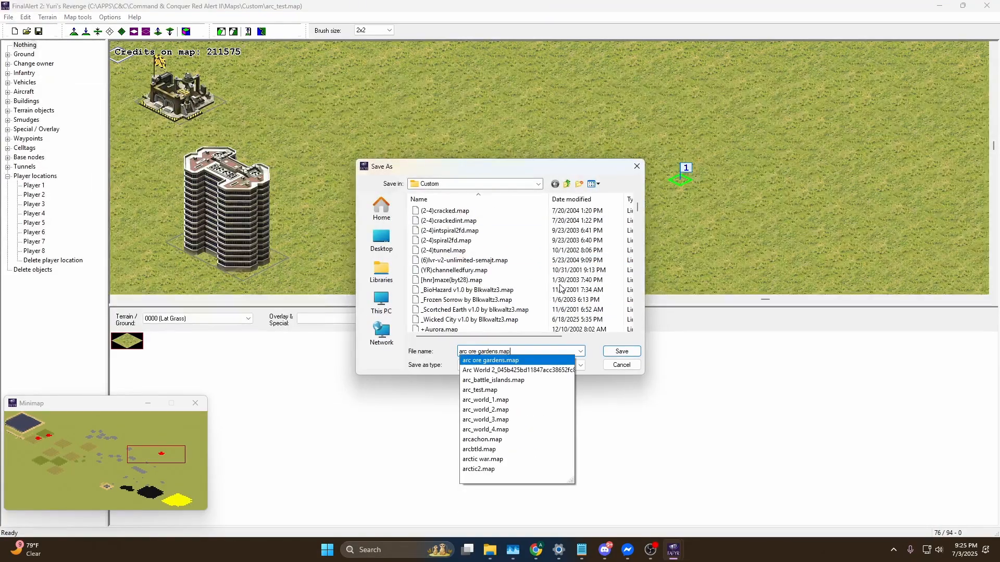
{"action": "left_click", "coordinate": [619, 351]}
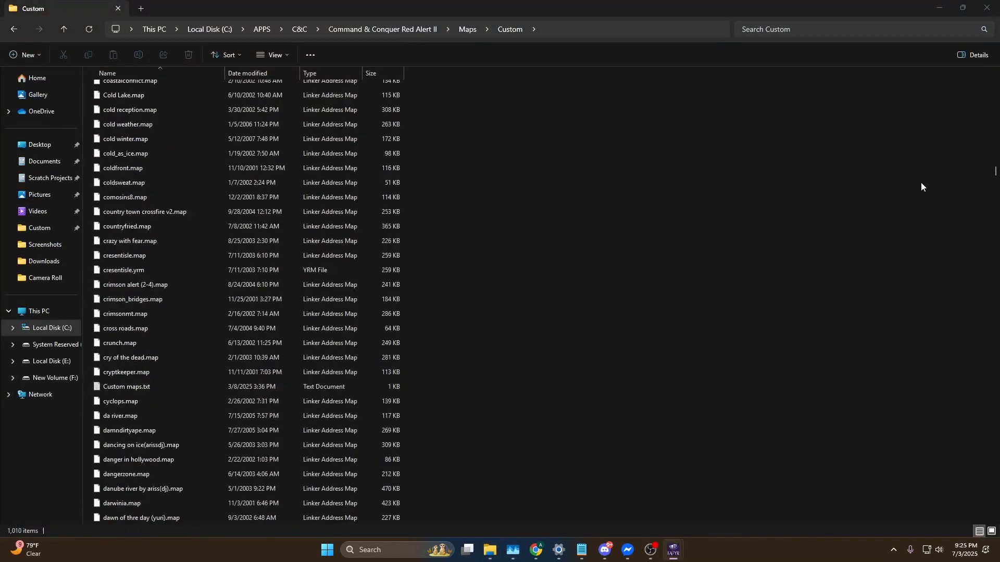
Try renaming arc_test.yrm to arc_test.map, which fails because that name already exists.
{"action": "scroll", "scroll_direction": "up", "scroll_amount": 3}
{"action": "type", "text": "arc_test.yrm"}
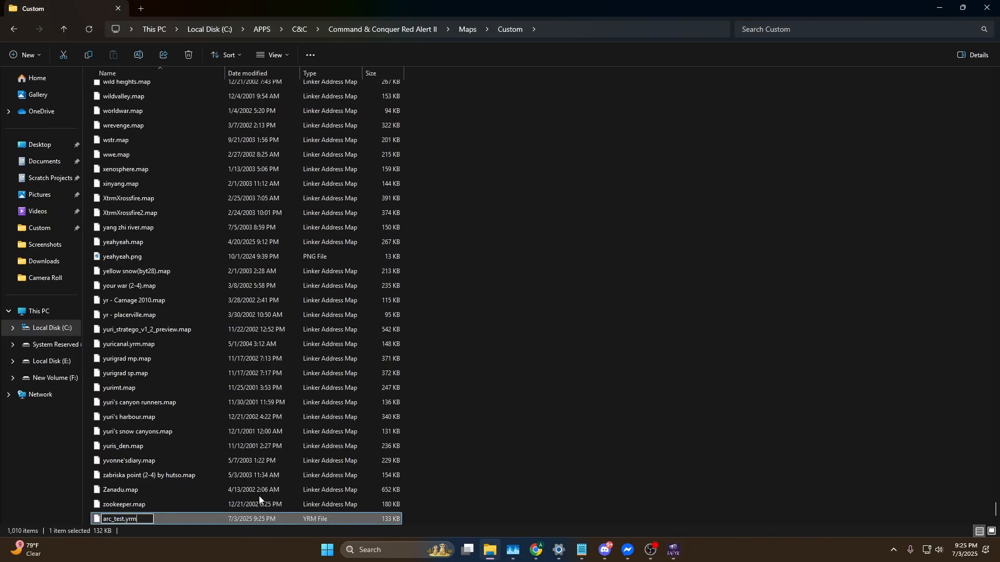
{"action": "key", "text": "Return"}
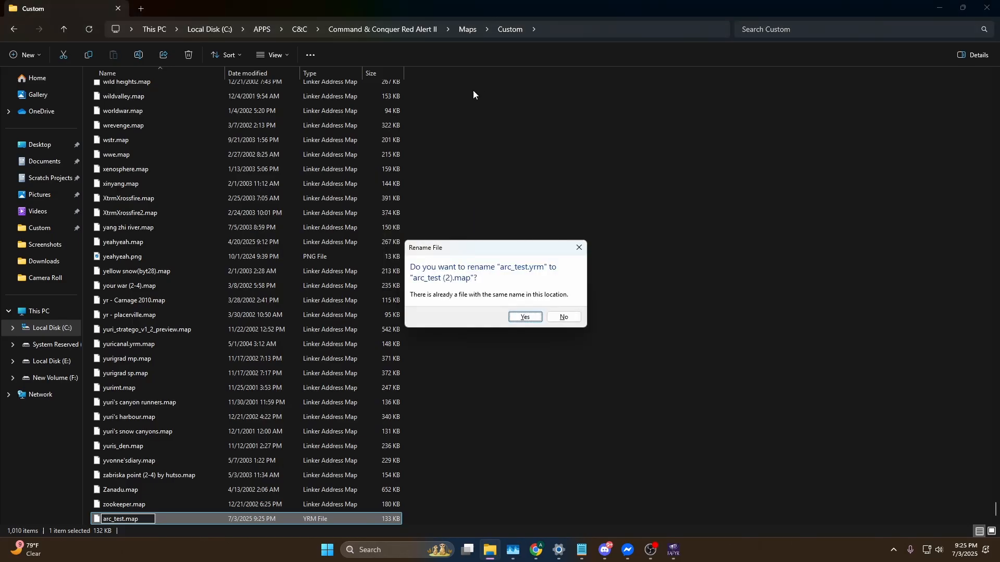
{"action": "mouse_move", "coordinate": [534, 279]}
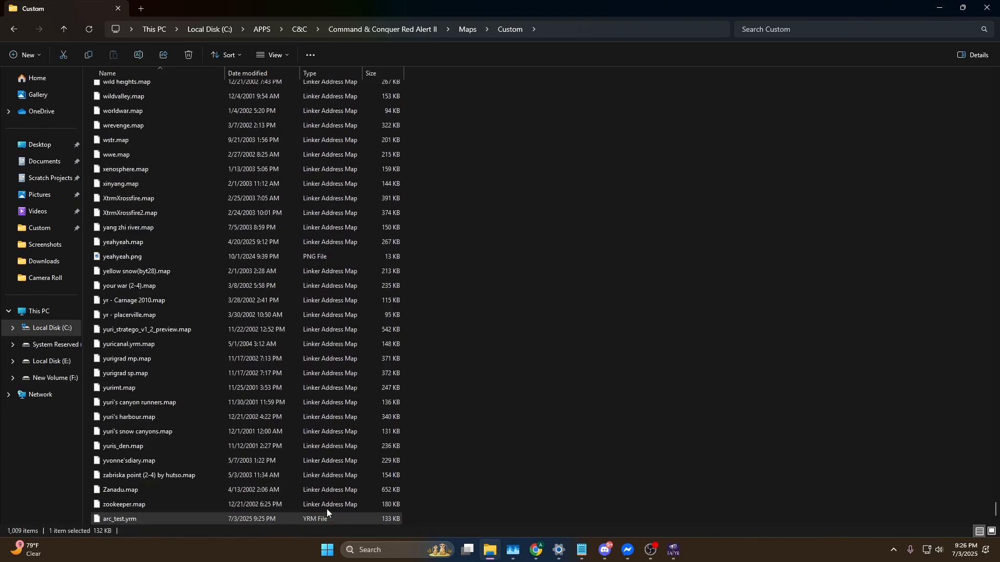
{"action": "double_click", "coordinate": [119, 523]}
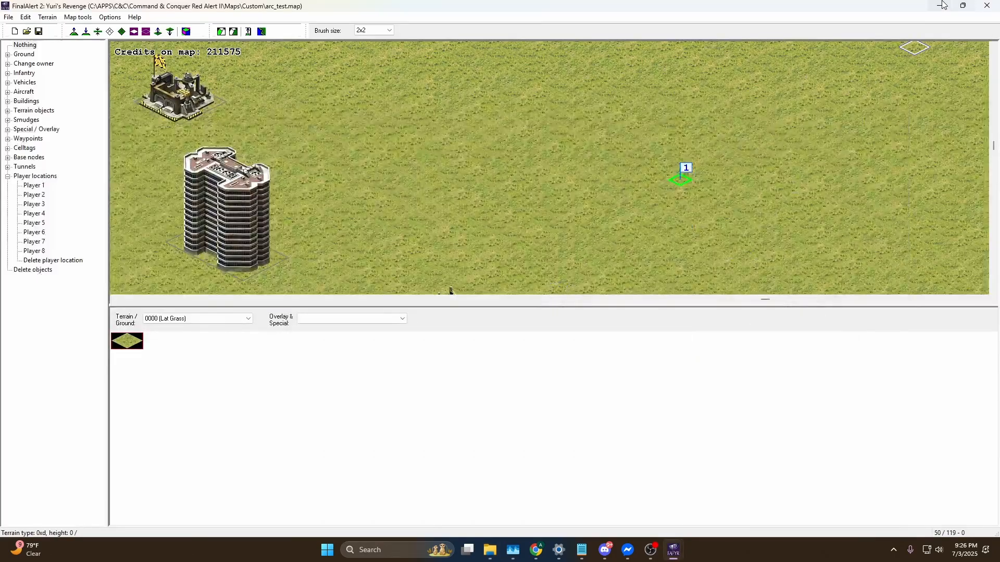
Minimize FinalAlert and launch a CnCNet Arc Test match against one Hard AI.
{"action": "left_click", "coordinate": [940, 6]}
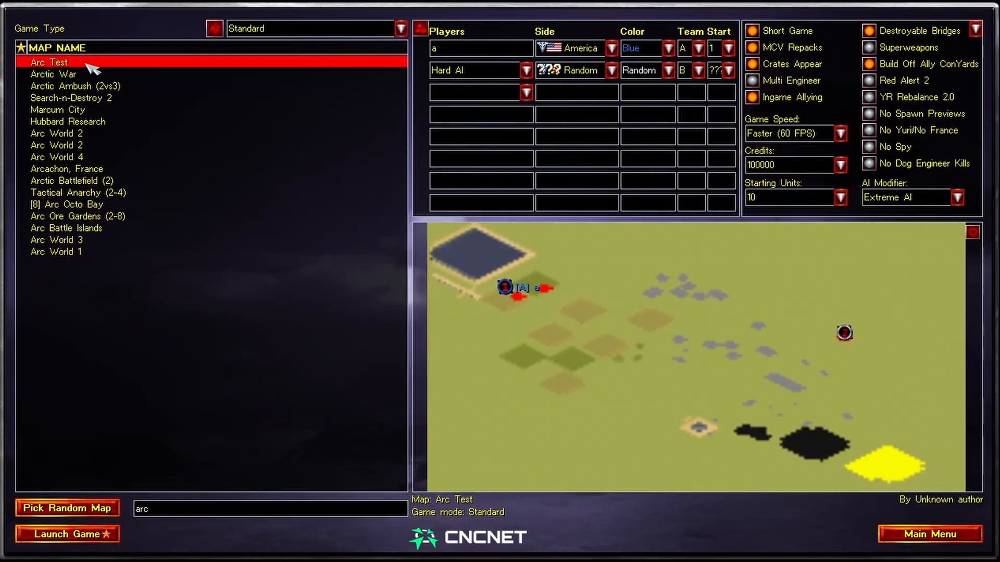
{"action": "mouse_move", "coordinate": [536, 262]}
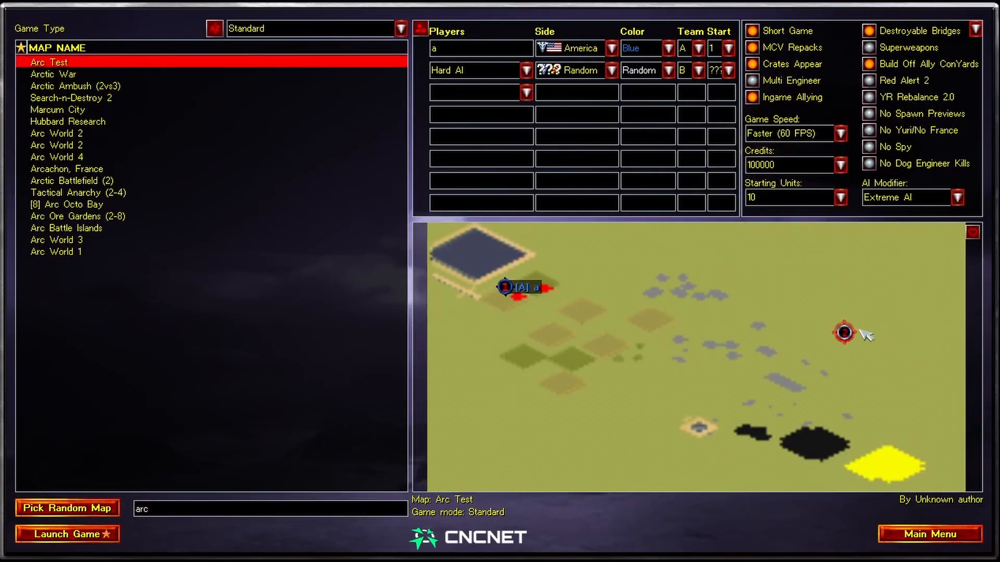
{"action": "mouse_move", "coordinate": [605, 127]}
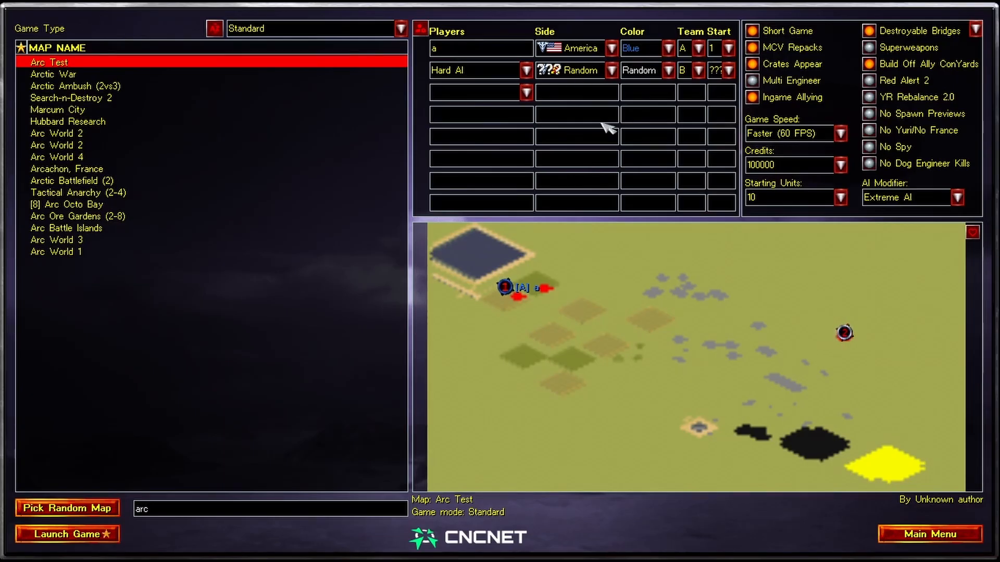
{"action": "left_click", "coordinate": [65, 534]}
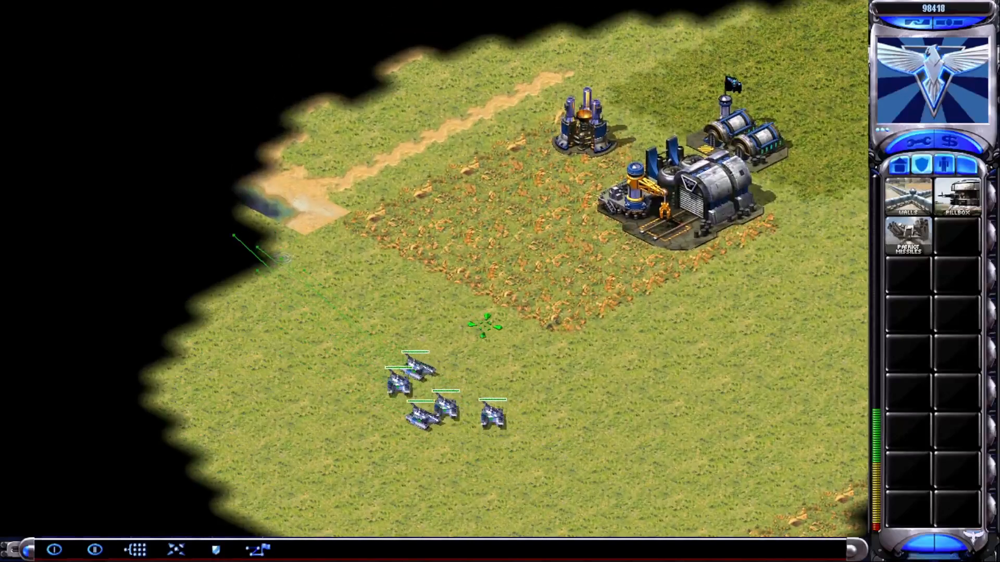
Abort the test match from the in-game options menu after viewing the starting base.
{"action": "key", "text": "Escape"}
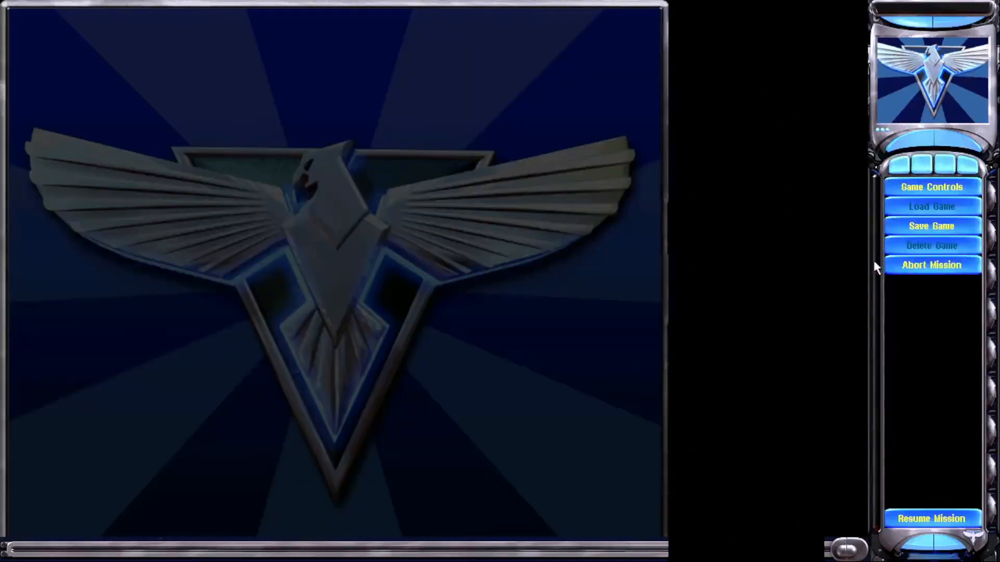
{"action": "left_click", "coordinate": [931, 518]}
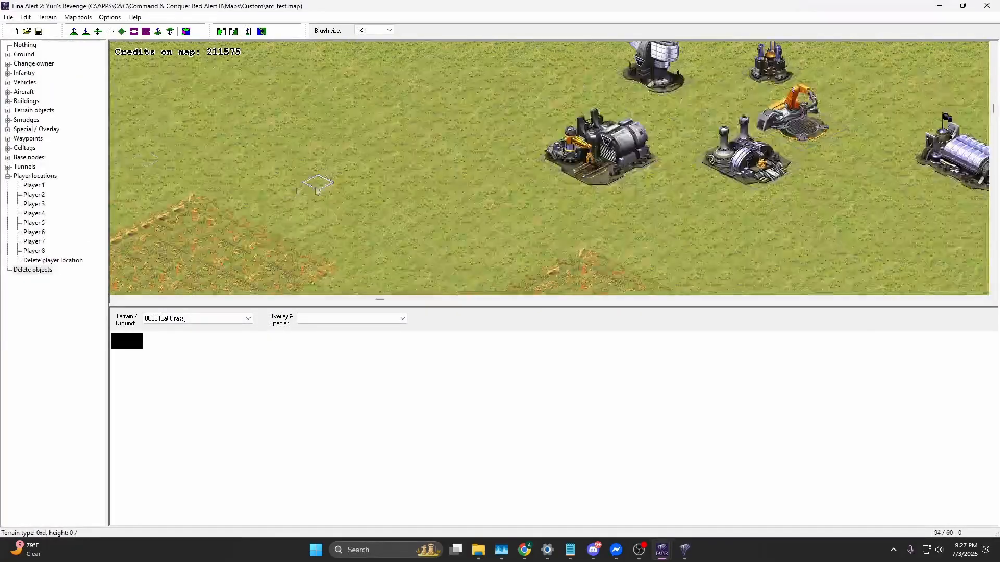
Preview tech structures like Machine Shop and Outpost, then place a Tech Oil Derrick on grass.
{"action": "left_click", "coordinate": [7, 101]}
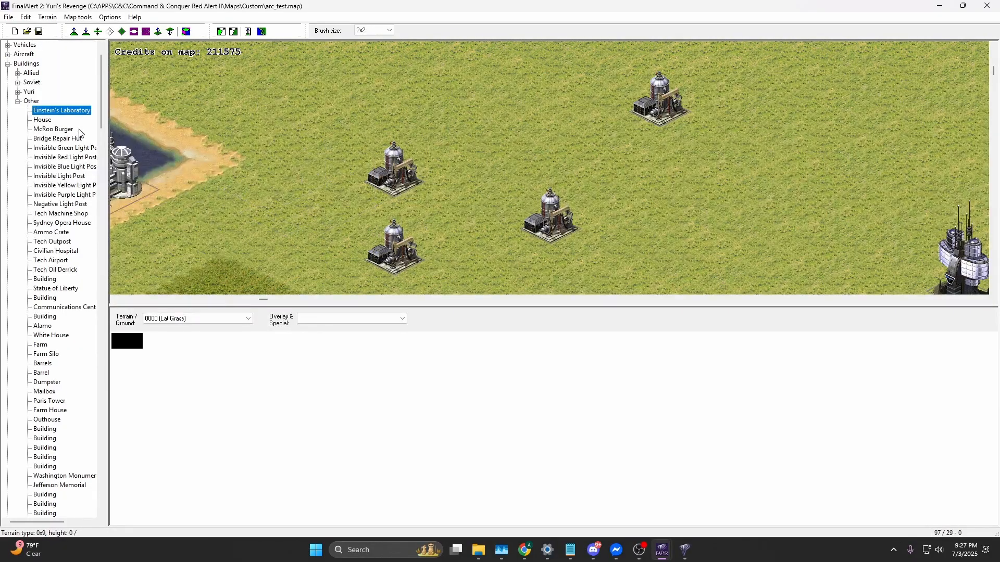
{"action": "left_click", "coordinate": [60, 213]}
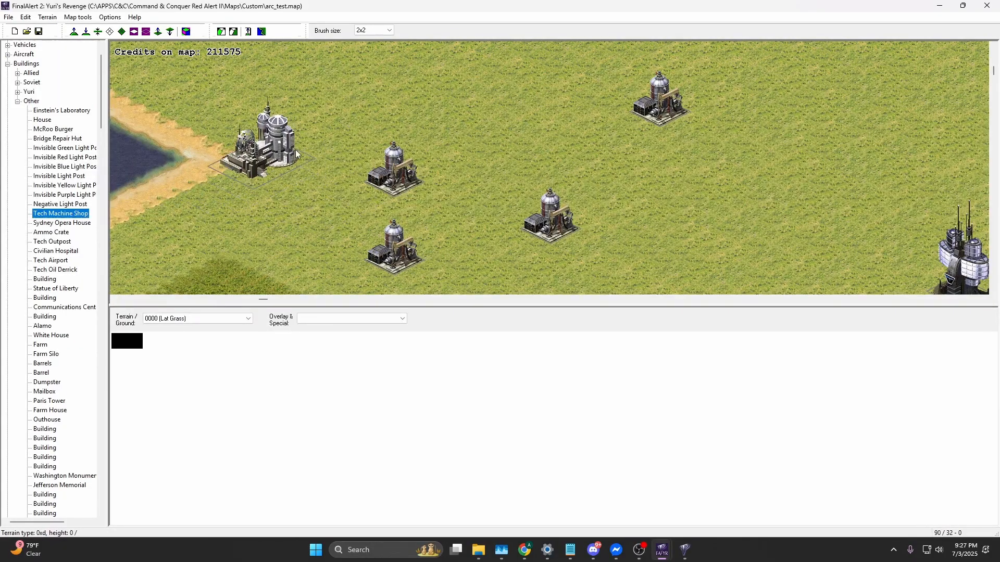
{"action": "left_click", "coordinate": [144, 229]}
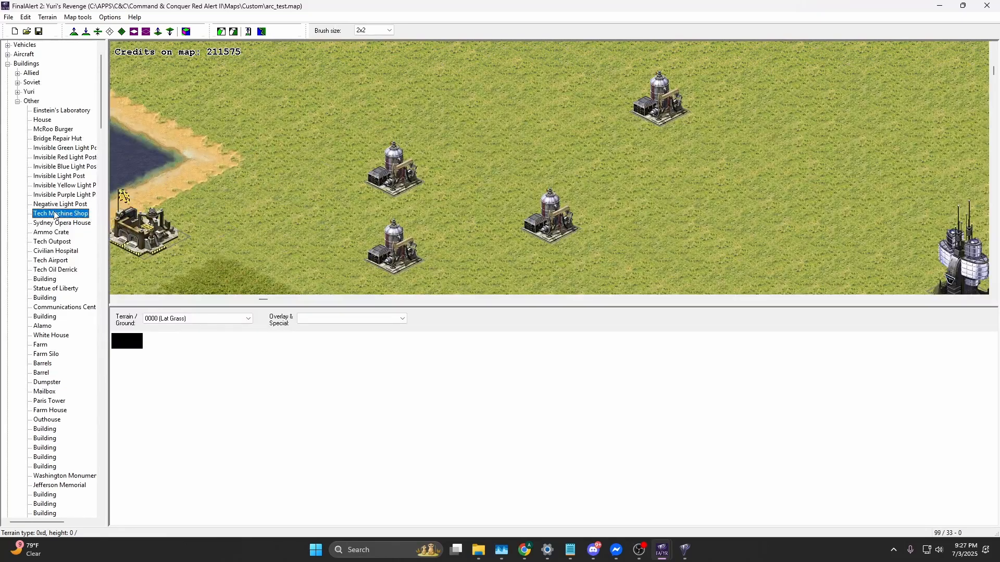
{"action": "left_click", "coordinate": [52, 241]}
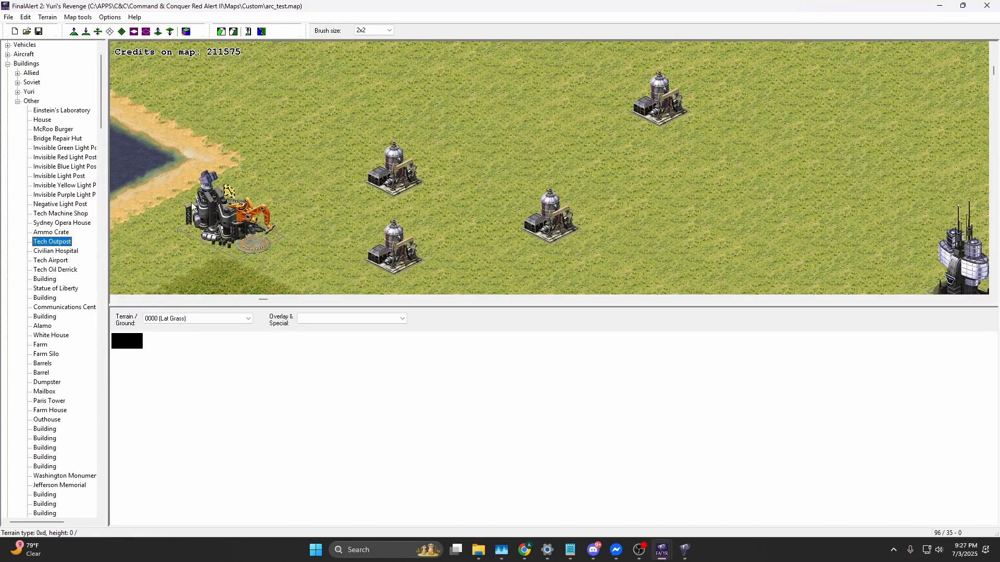
{"action": "left_click", "coordinate": [54, 269]}
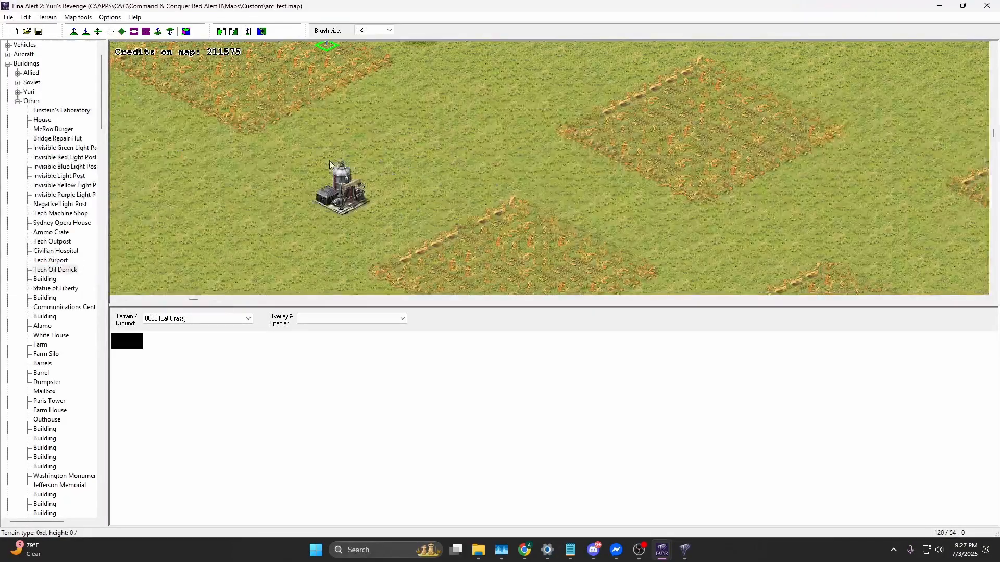
{"action": "left_click", "coordinate": [50, 503]}
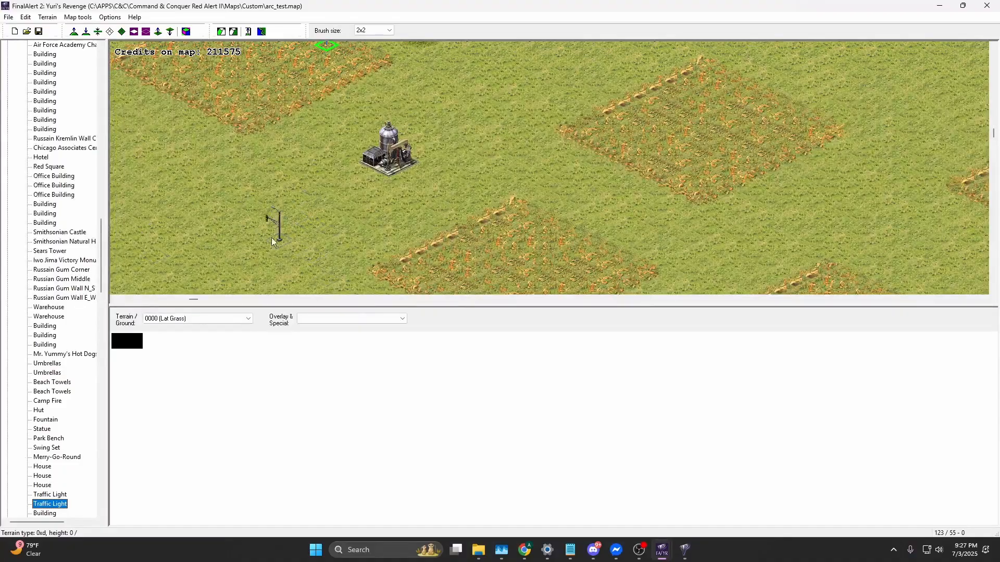
Preview civilian buildings such as Kremlin wall and Office Building, then collapse Other.
{"action": "scroll", "scroll_direction": "up", "scroll_amount": 3}
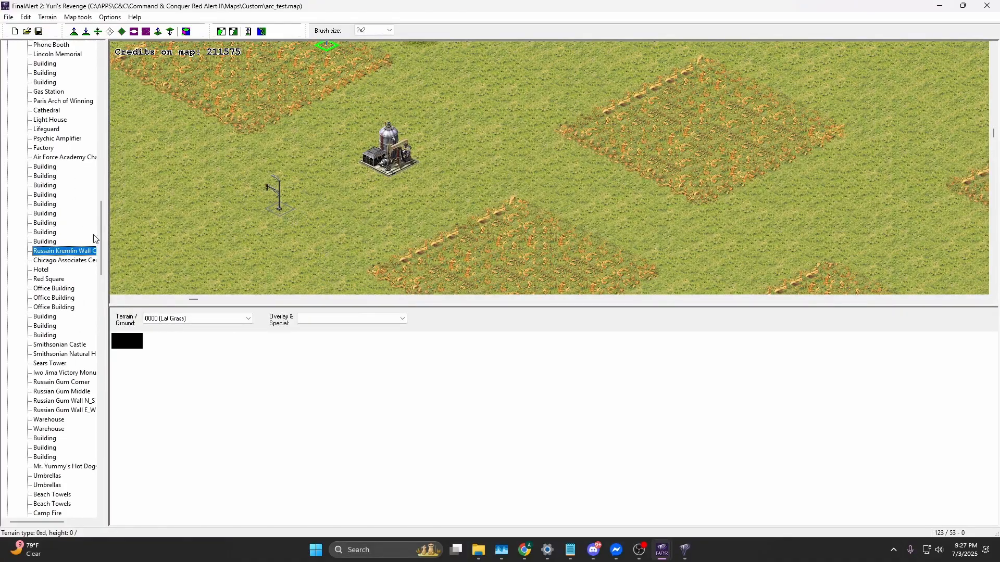
{"action": "left_click", "coordinate": [338, 153]}
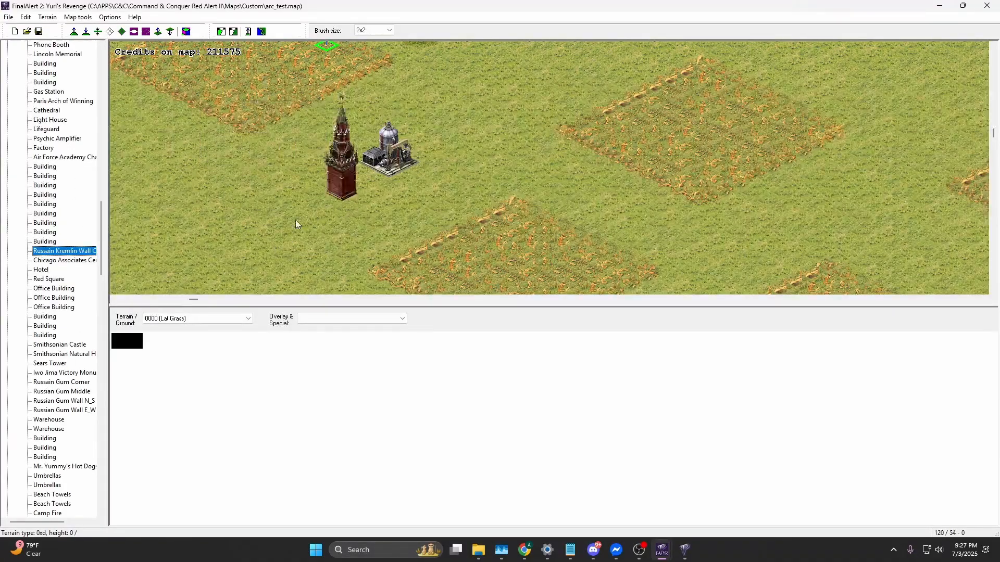
{"action": "left_click", "coordinate": [45, 335]}
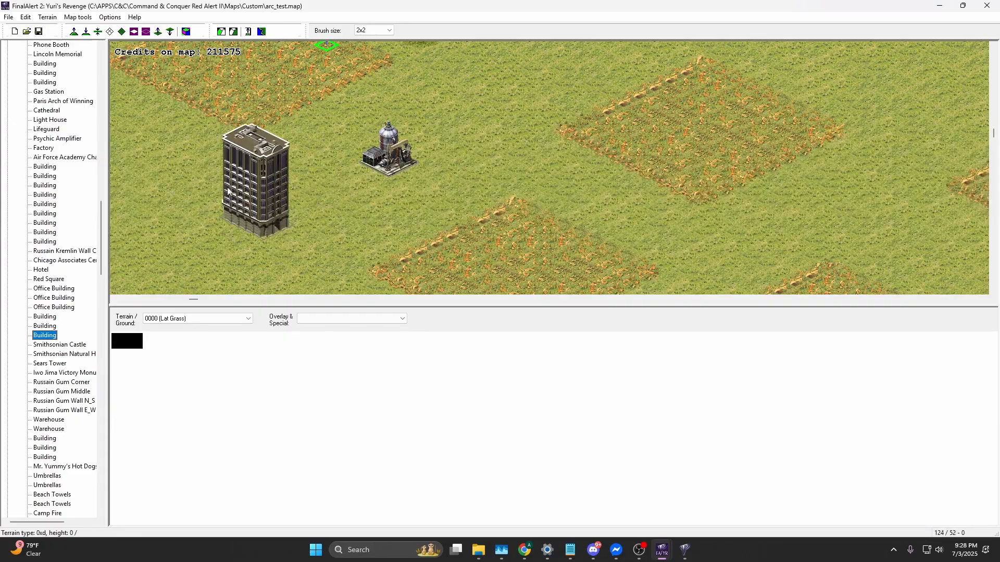
{"action": "left_click", "coordinate": [45, 457]}
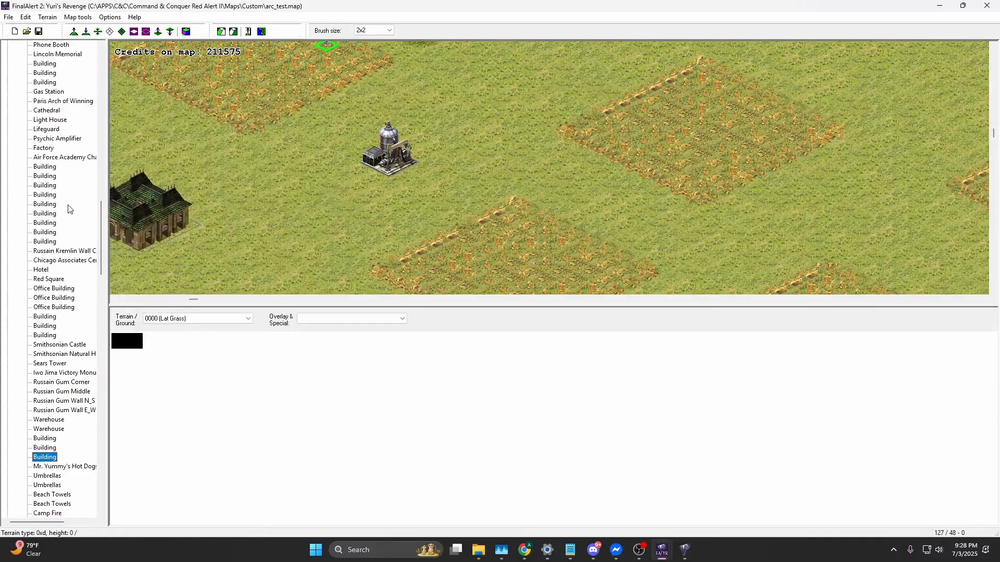
{"action": "scroll", "scroll_direction": "up", "scroll_amount": 3}
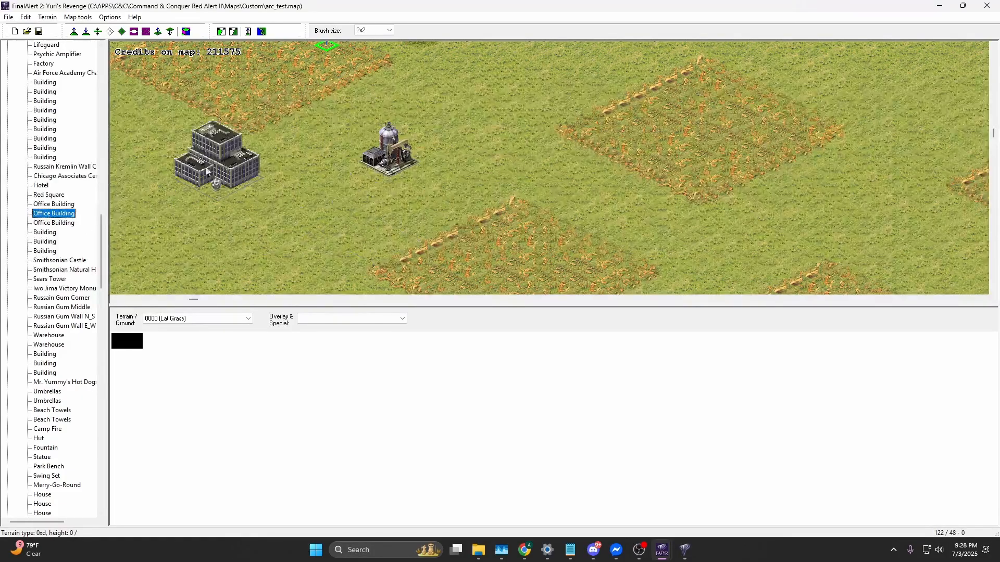
{"action": "left_click", "coordinate": [47, 429]}
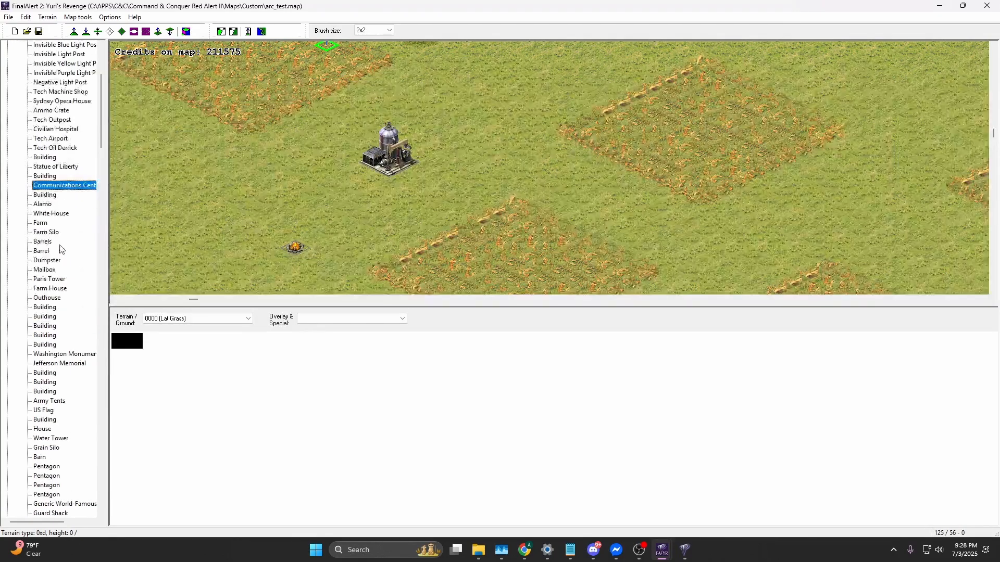
{"action": "left_click", "coordinate": [17, 139]}
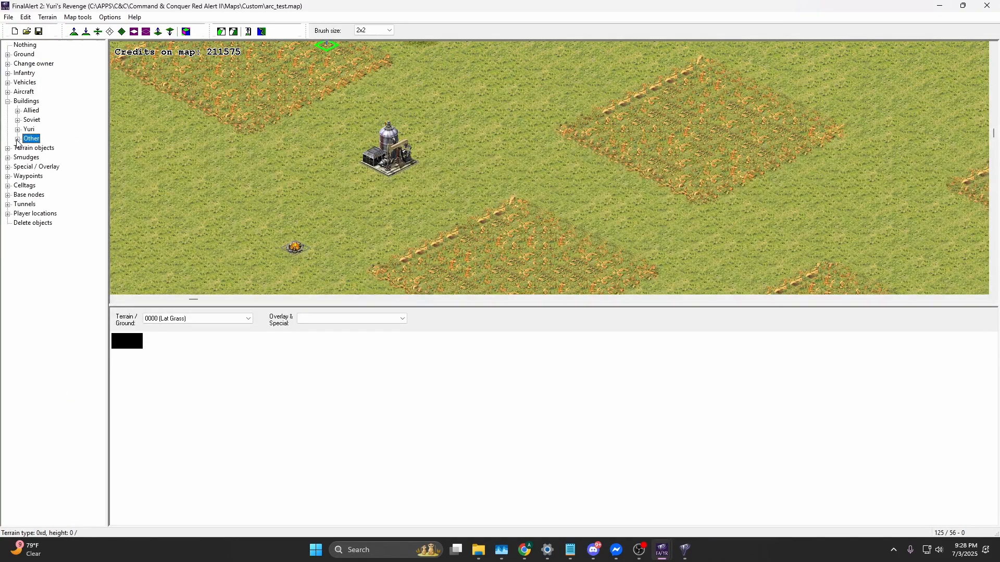
{"action": "left_click", "coordinate": [17, 138]}
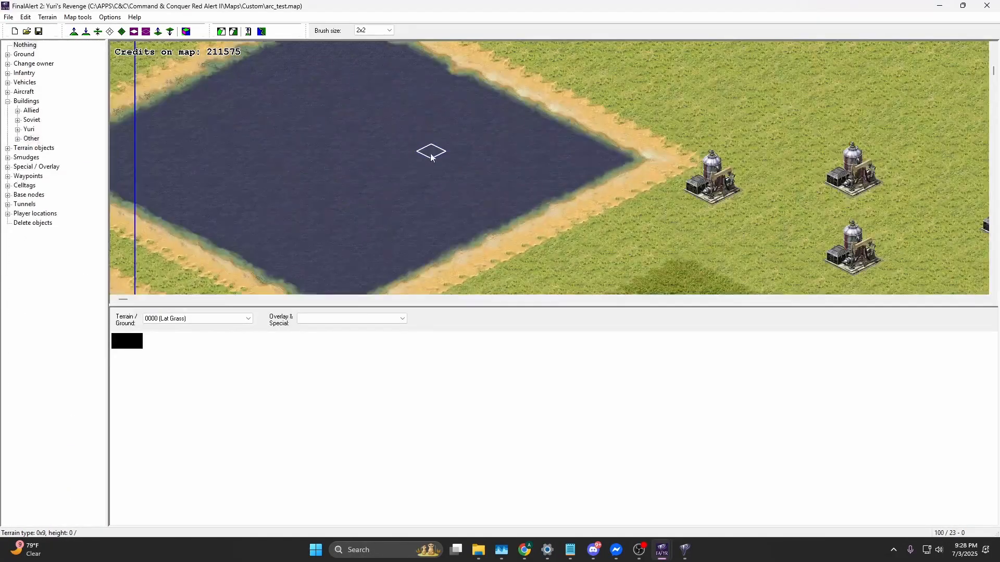
Paint grass with a 10x10 brush over the thin stray water channel.
{"action": "left_click", "coordinate": [36, 63]}
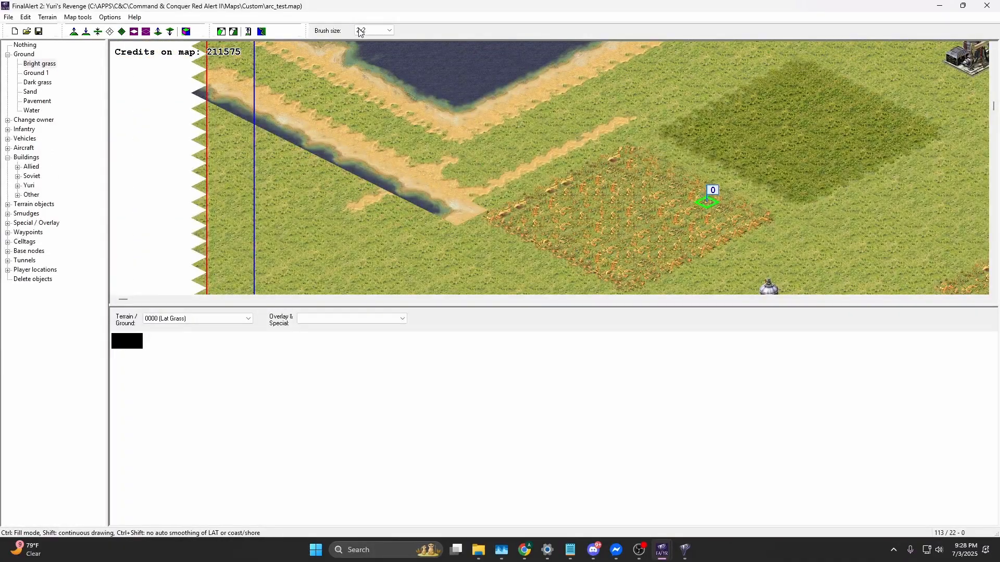
{"action": "left_click", "coordinate": [372, 30]}
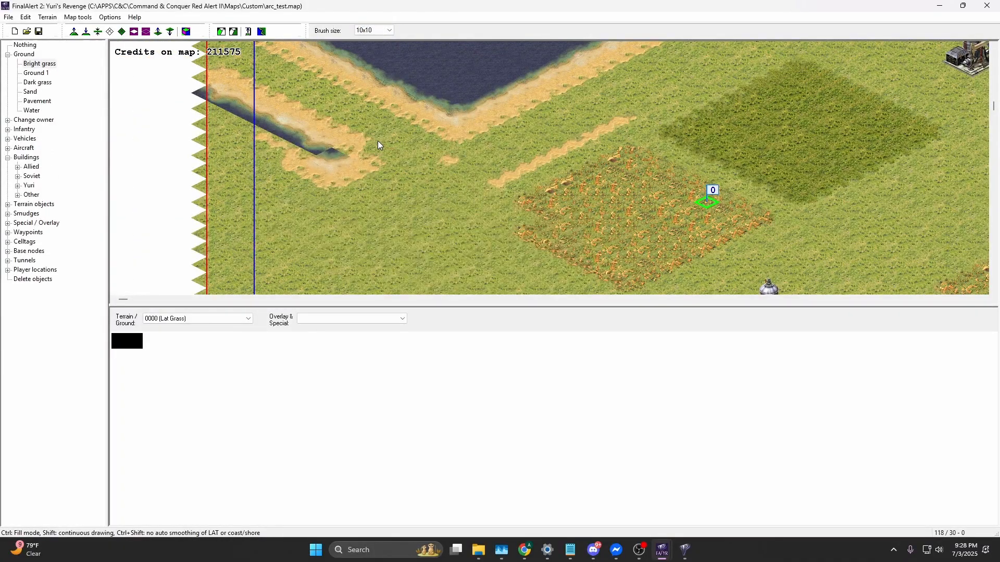
{"action": "scroll", "scroll_direction": "down", "scroll_amount": 3}
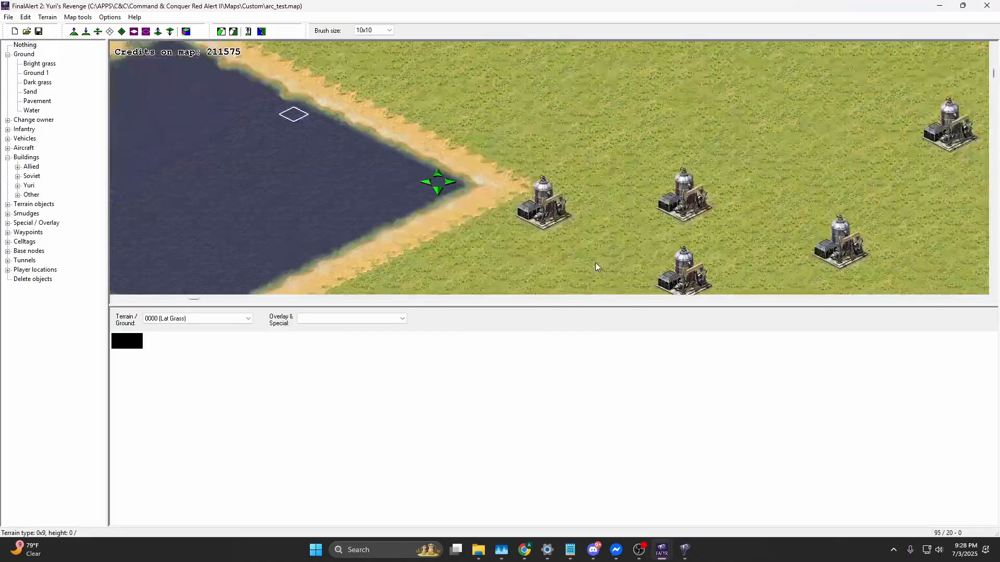
Save the edited map over arc_test, confirming replacement of the existing file.
{"action": "left_click", "coordinate": [9, 18]}
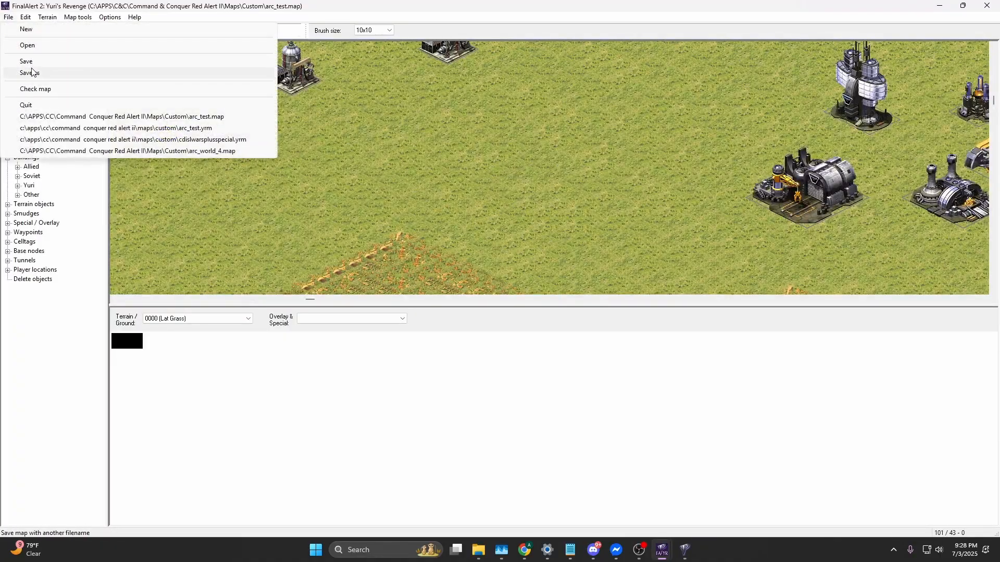
{"action": "left_click", "coordinate": [30, 73]}
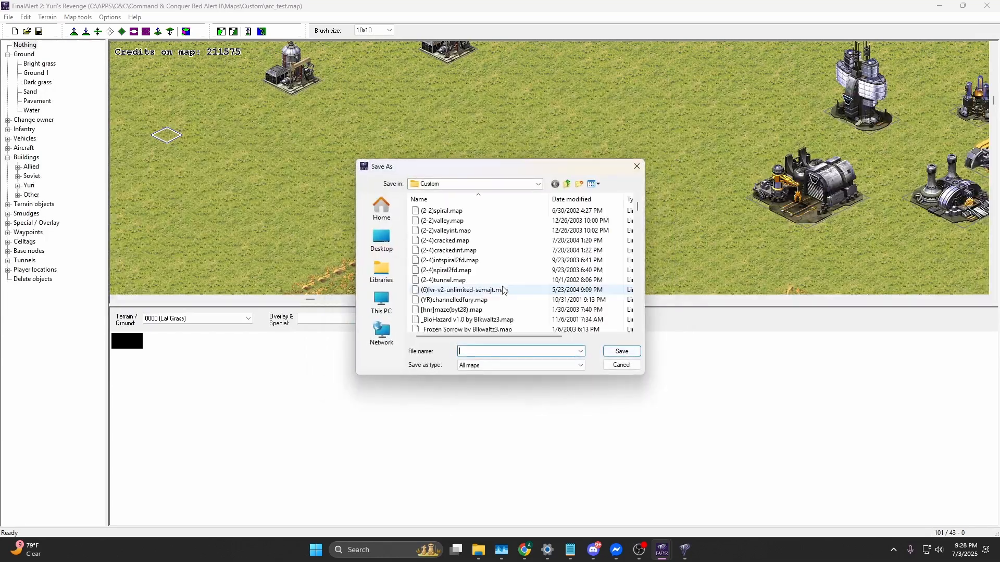
{"action": "type", "text": "arc ore gardens.map"}
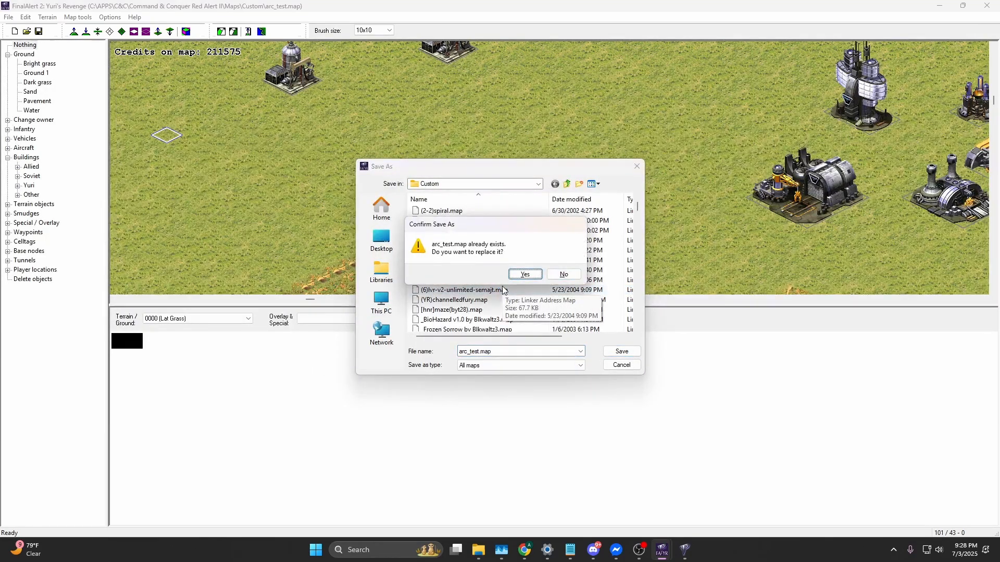
{"action": "left_click", "coordinate": [523, 275]}
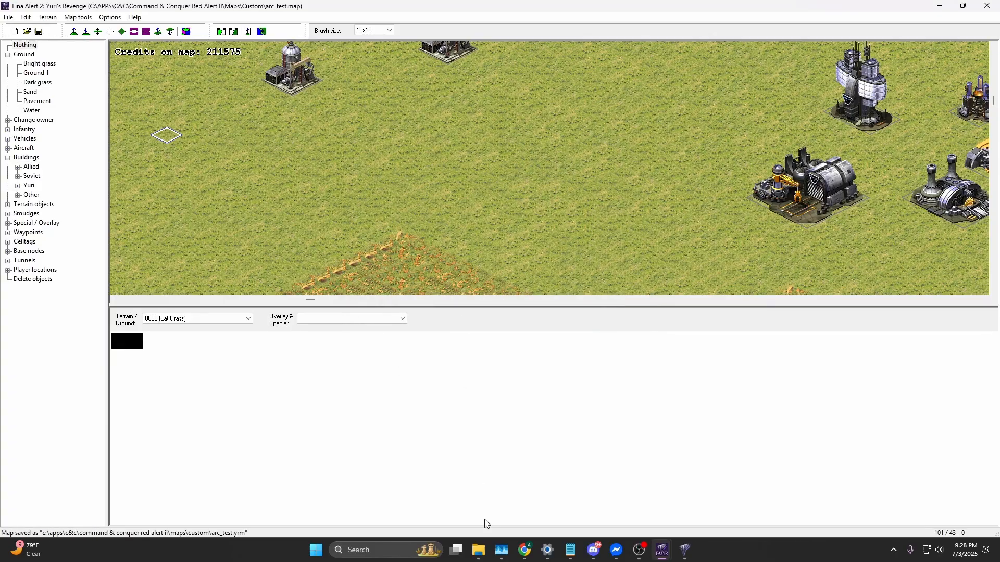
{"action": "right_click", "coordinate": [119, 504]}
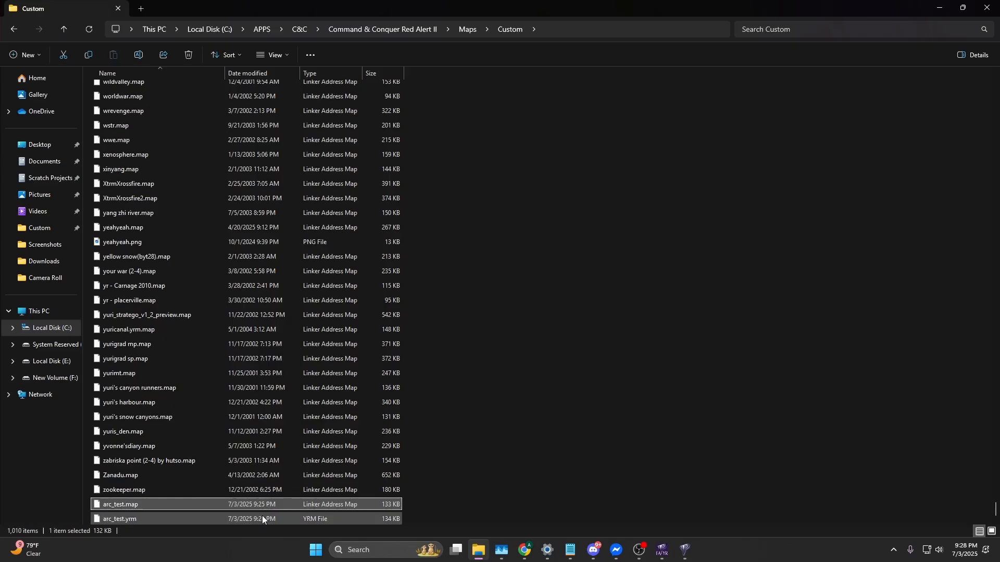
Rename the new arc_test.yrm to arc_test.map and return to the map editor.
{"action": "left_click", "coordinate": [120, 518]}
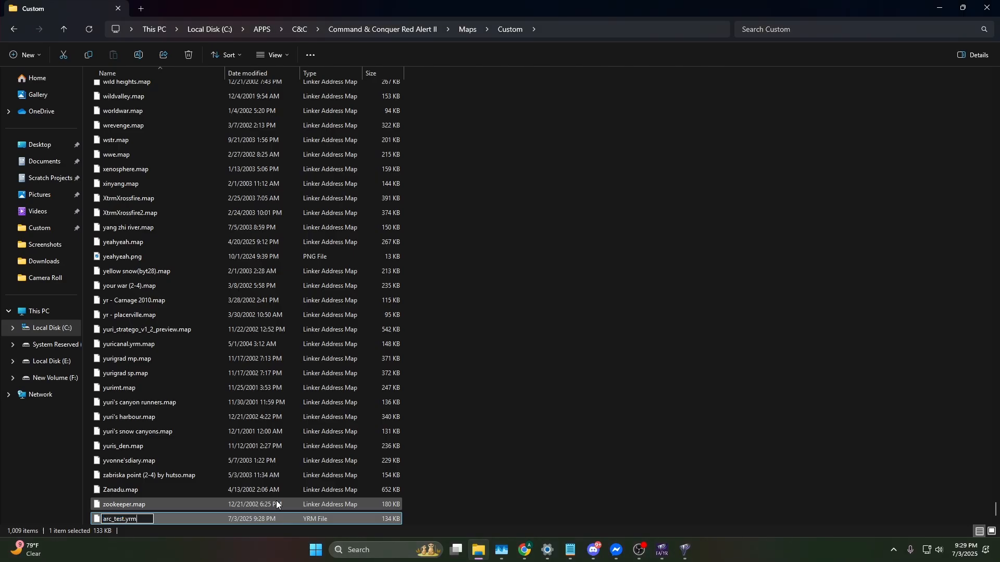
{"action": "key", "text": "Return"}
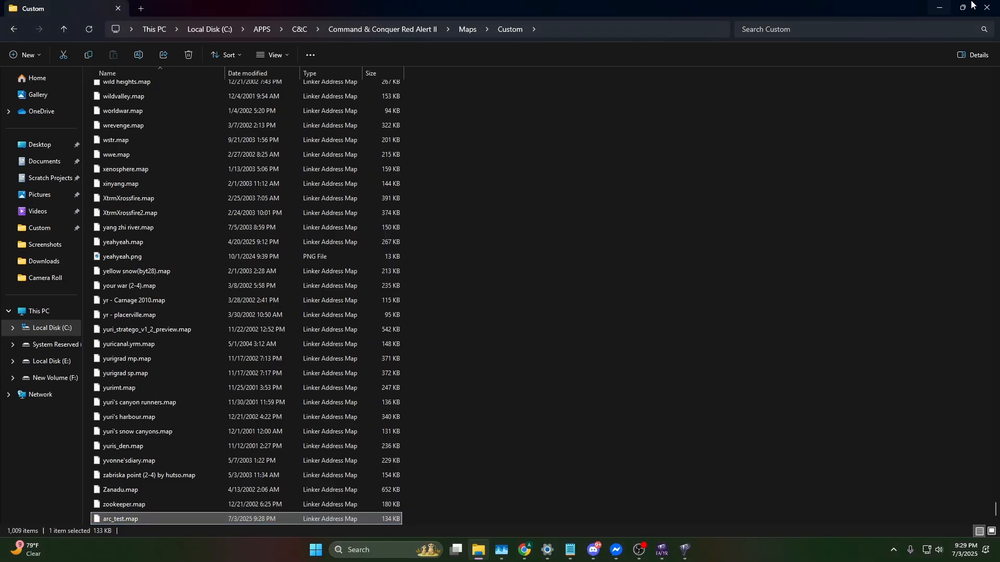
{"action": "double_click", "coordinate": [119, 521]}
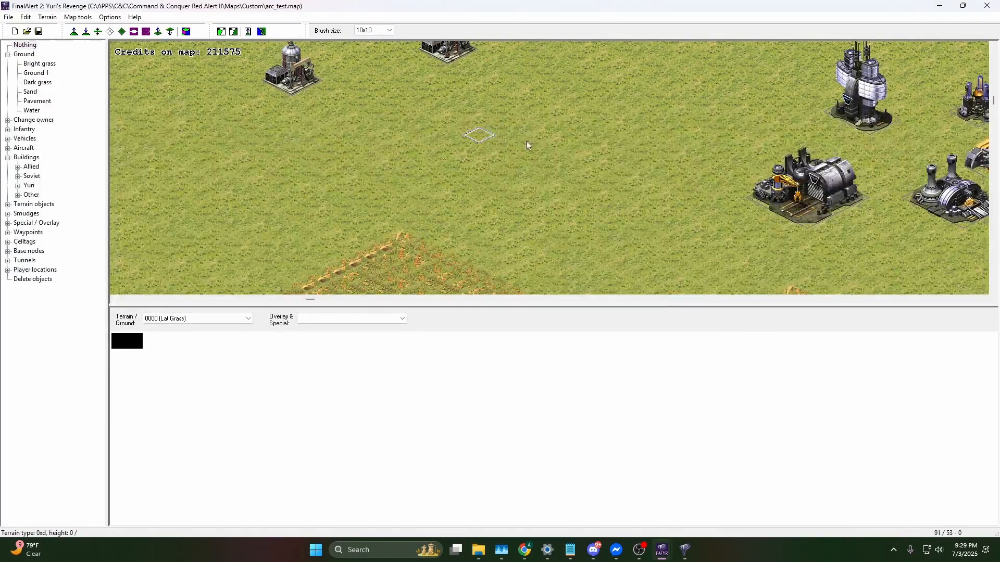
{"action": "mouse_move", "coordinate": [582, 188]}
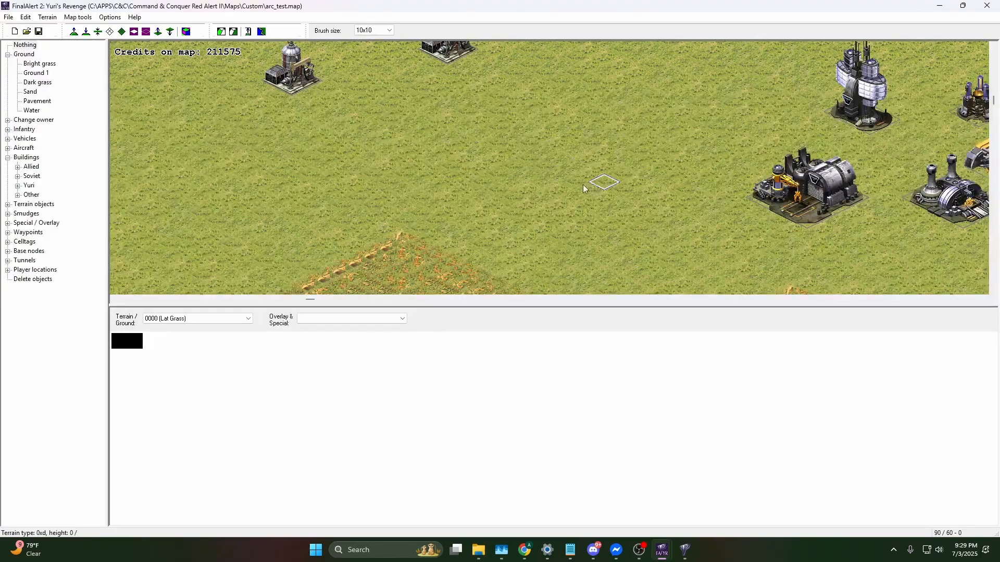